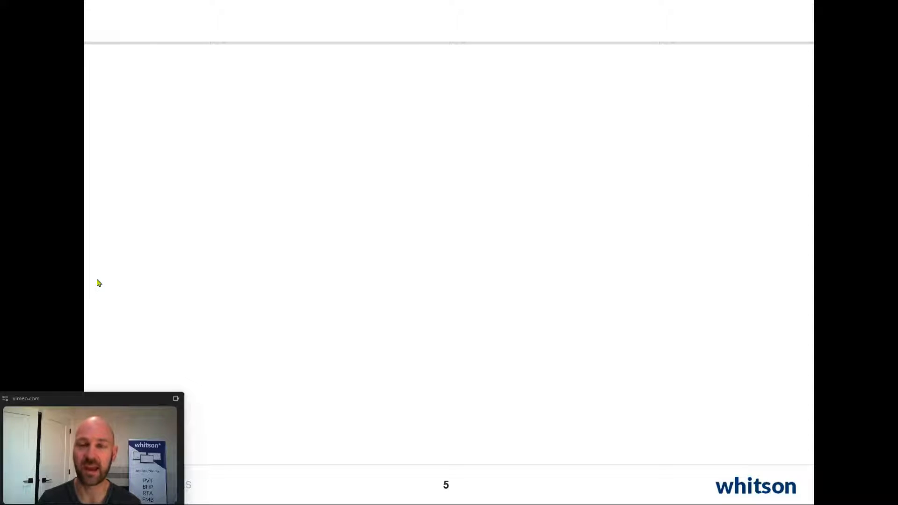
mouse_move(413, 383)
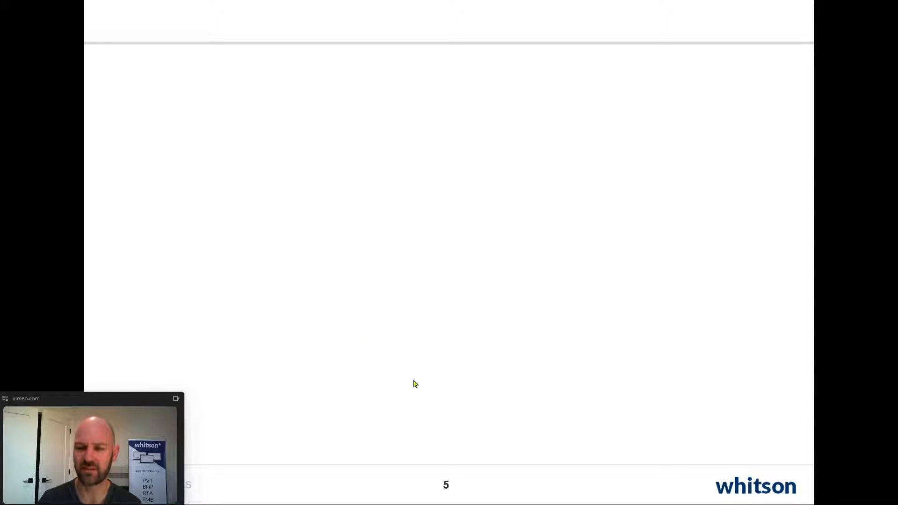
mouse_move(431, 410)
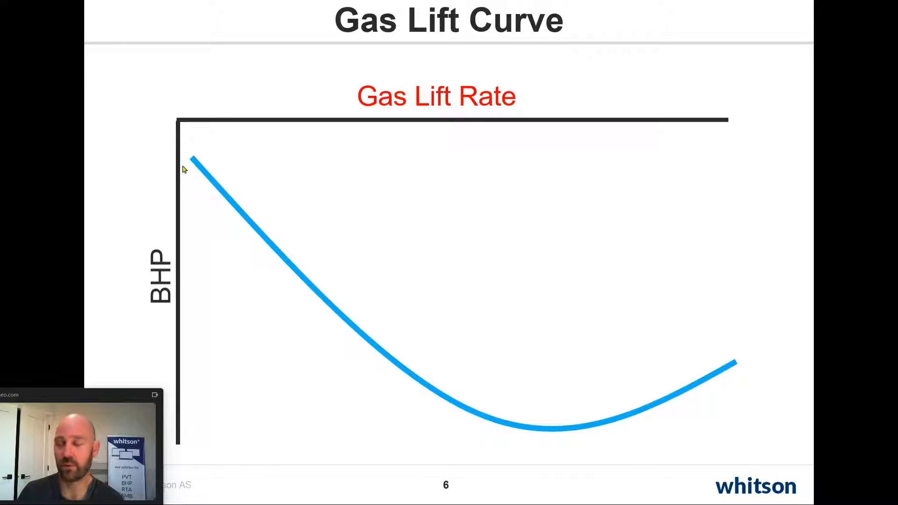
mouse_move(187, 109)
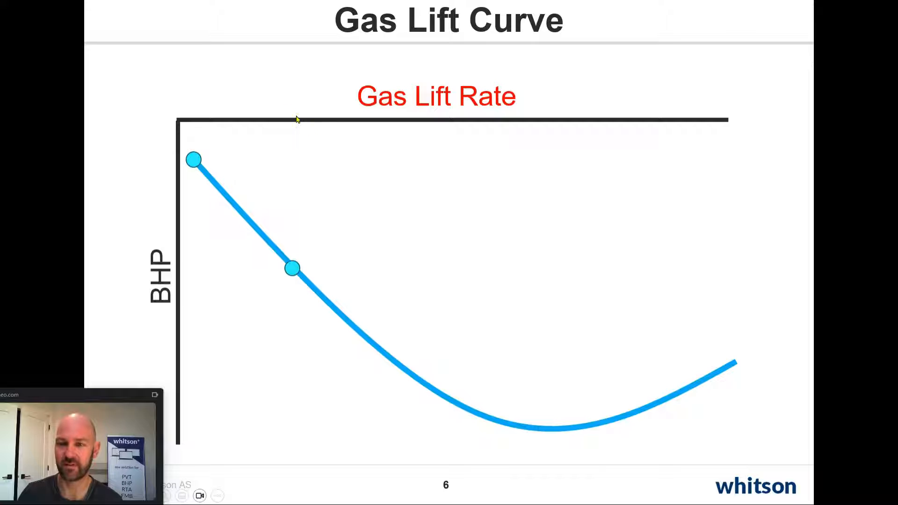
mouse_move(291, 270)
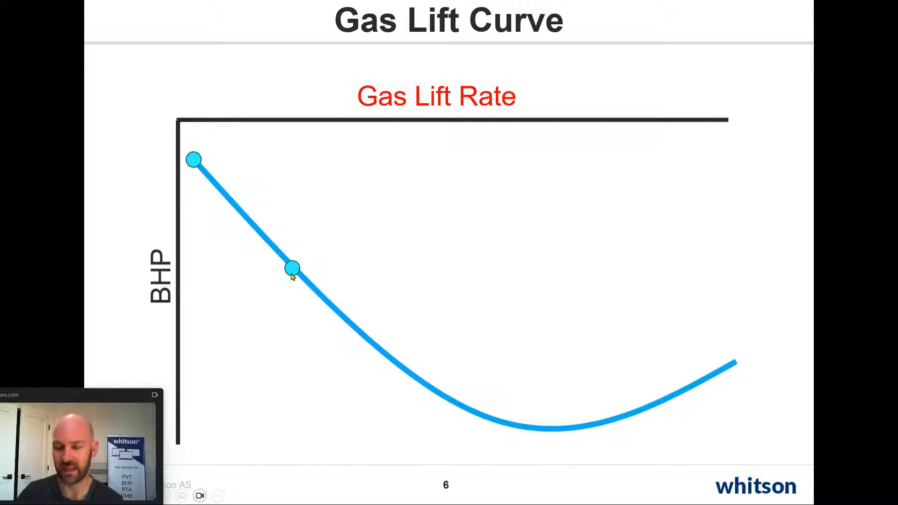
mouse_move(327, 321)
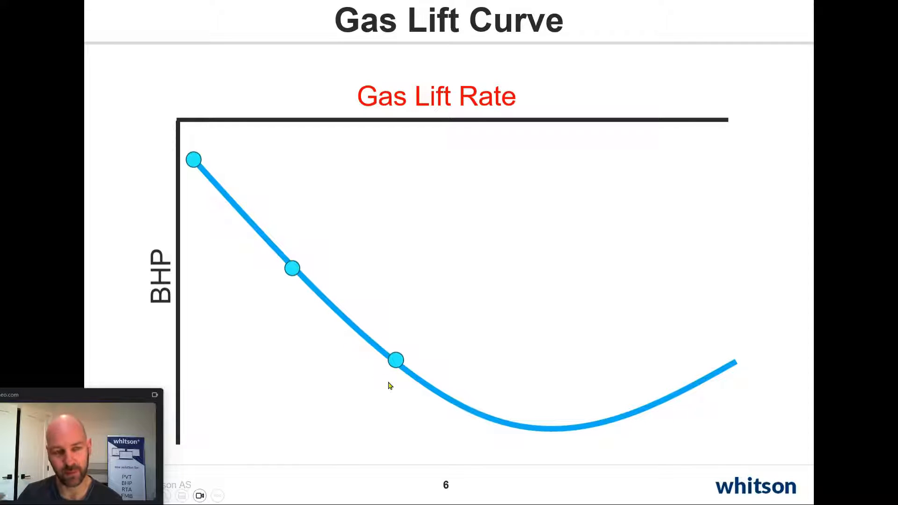
mouse_move(411, 401)
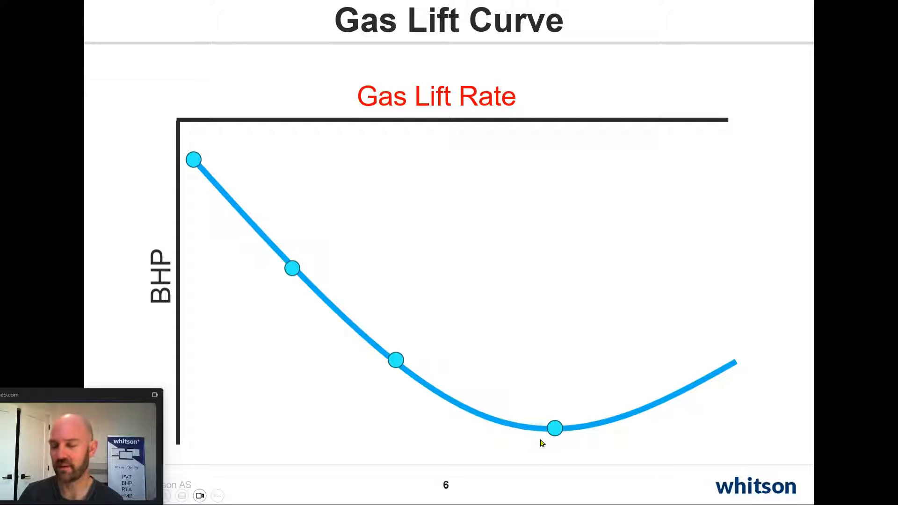
mouse_move(553, 435)
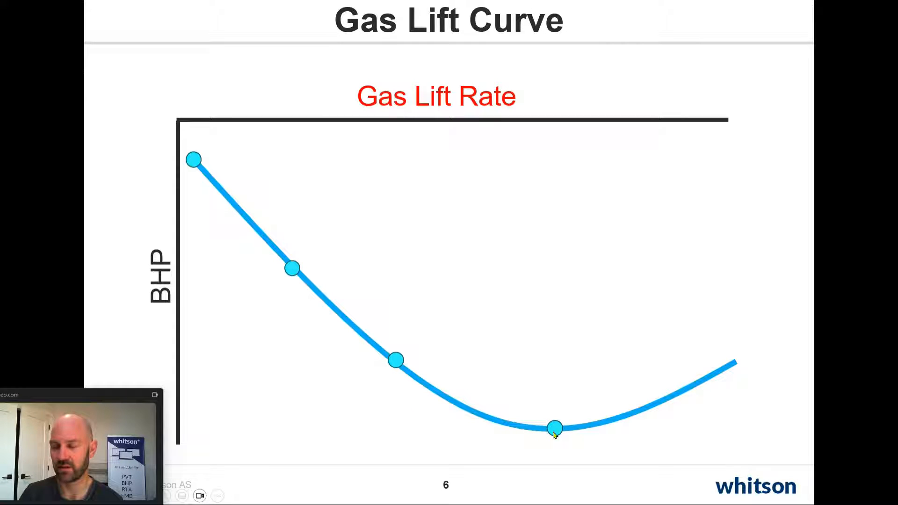
mouse_move(540, 121)
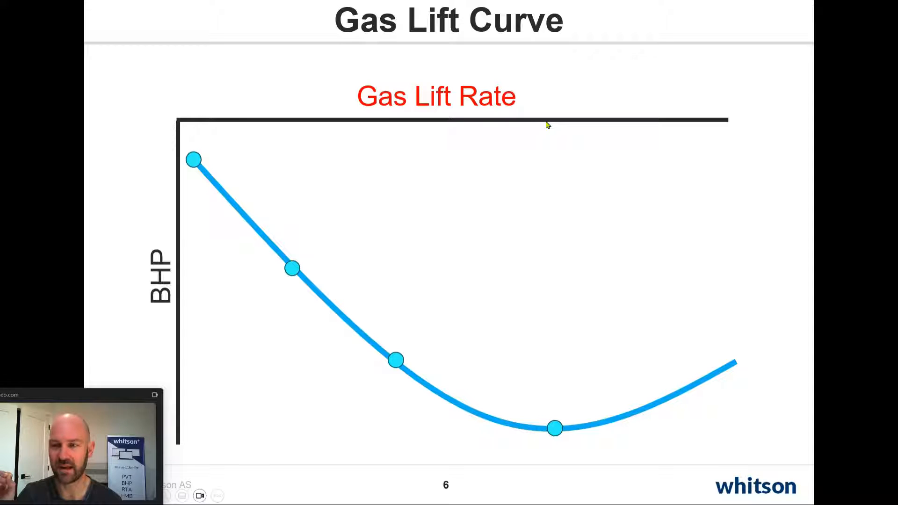
mouse_move(547, 454)
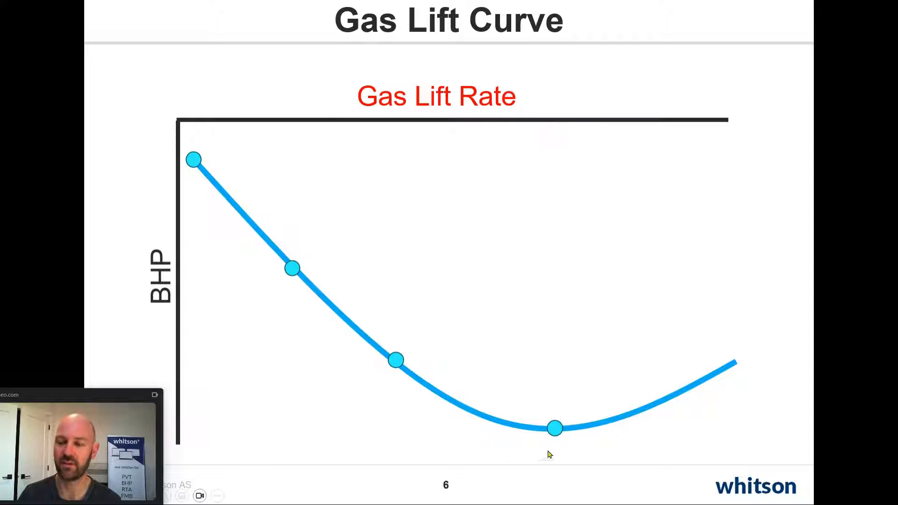
mouse_move(561, 452)
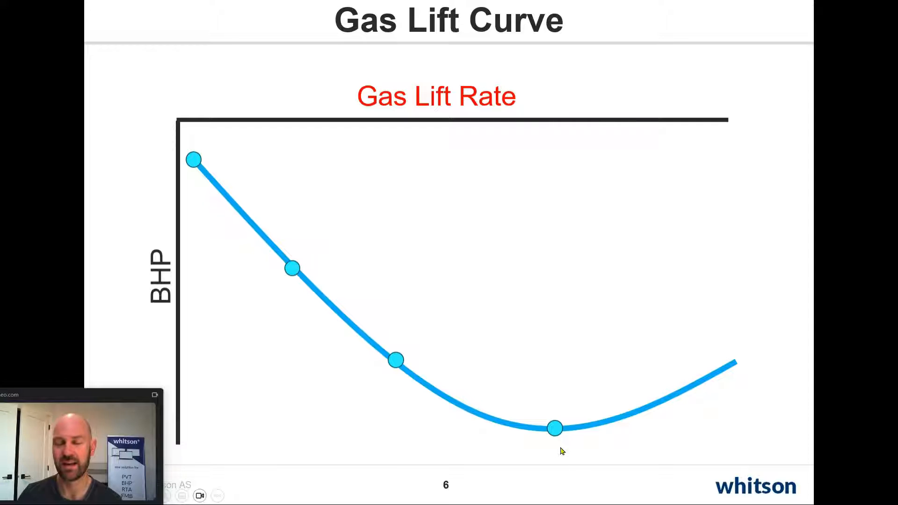
mouse_move(575, 220)
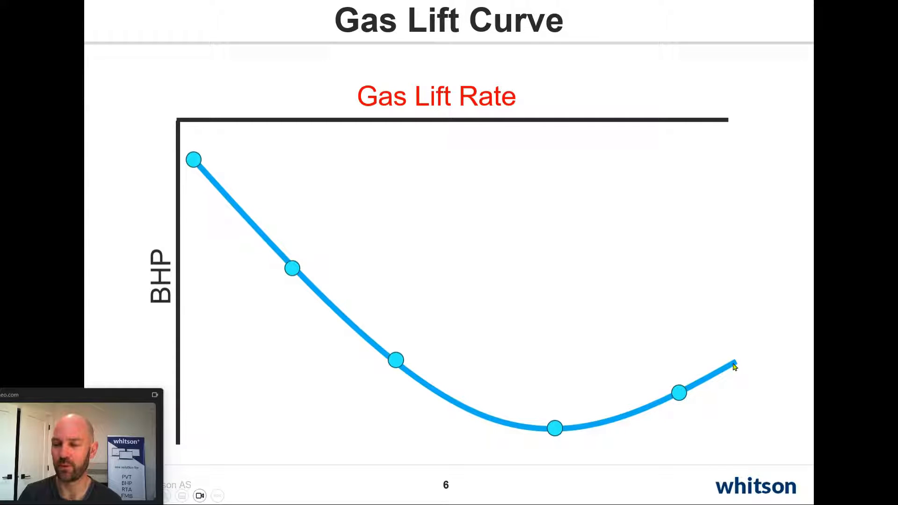
mouse_move(559, 446)
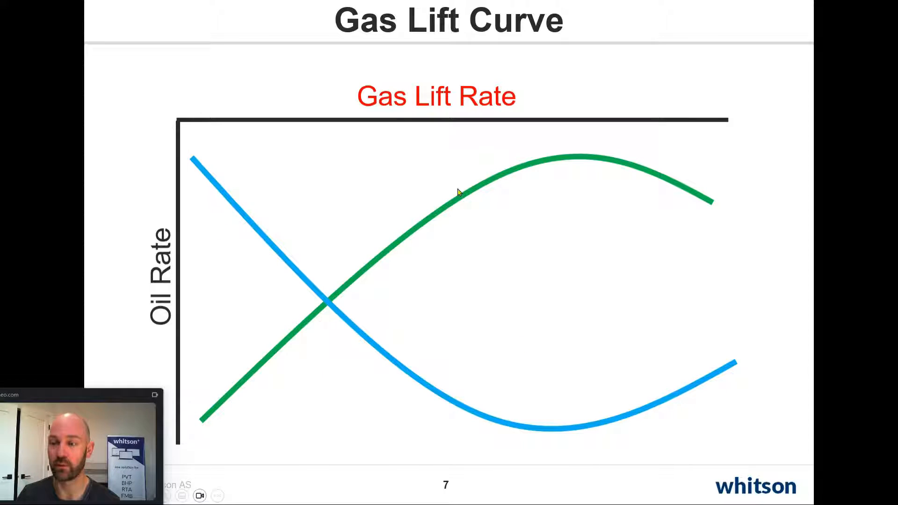
mouse_move(596, 267)
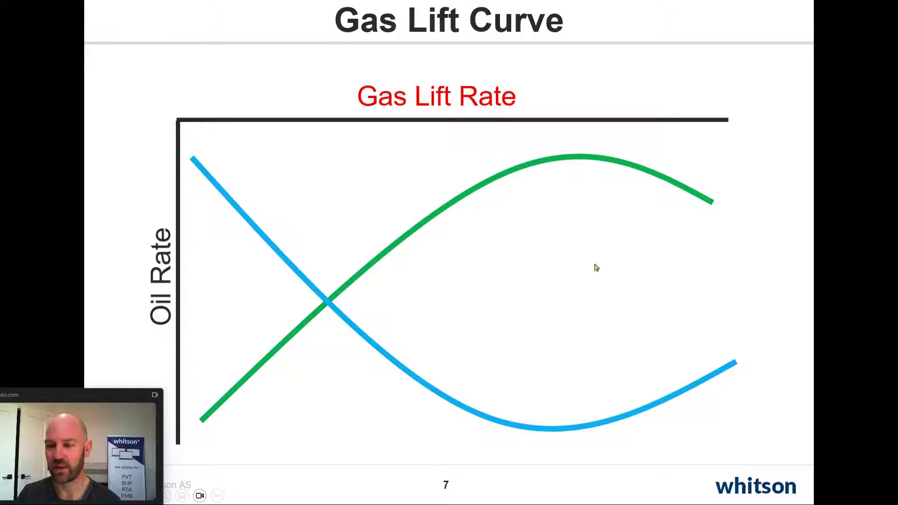
mouse_move(544, 432)
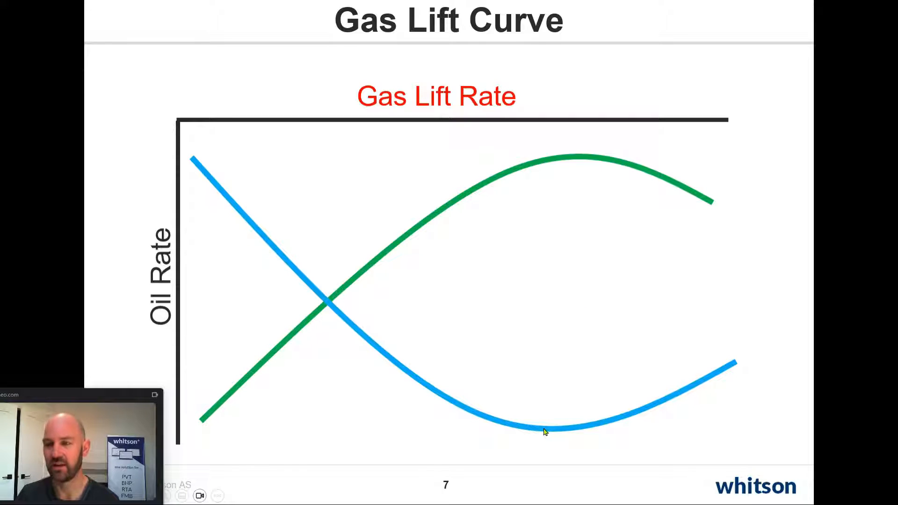
mouse_move(565, 170)
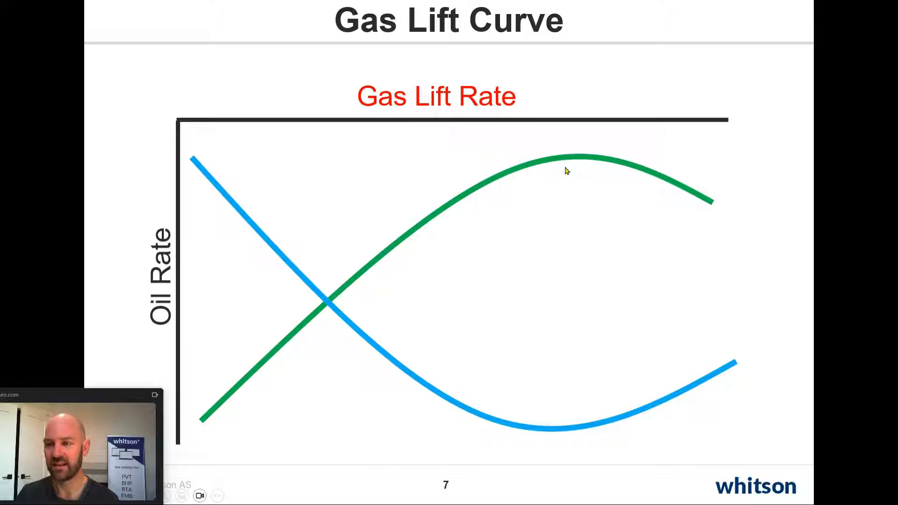
mouse_move(569, 159)
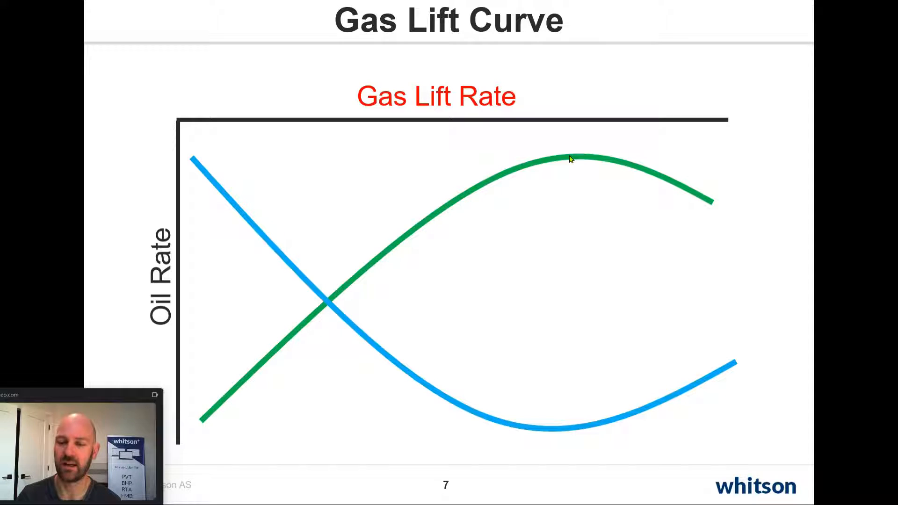
mouse_move(582, 193)
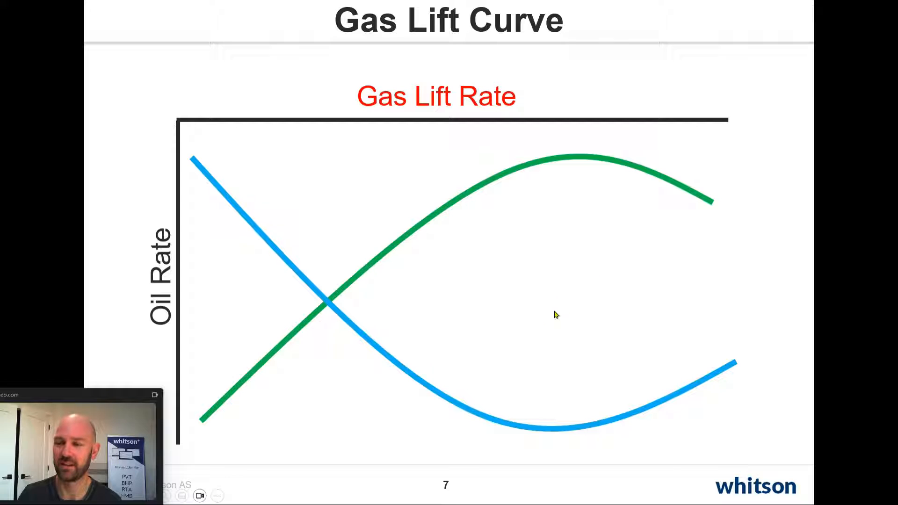
mouse_move(549, 323)
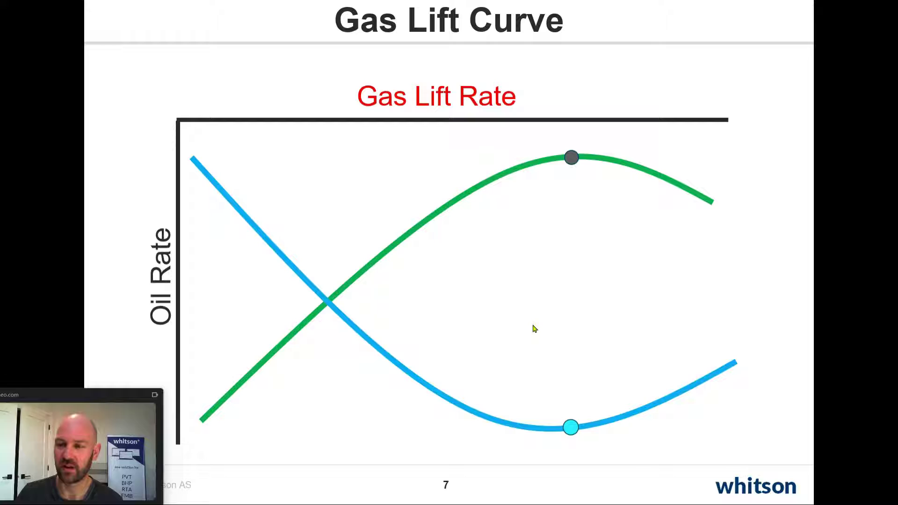
Advance to slide 8, the oil-rate-only curve against gas lift rate.
key(Right)
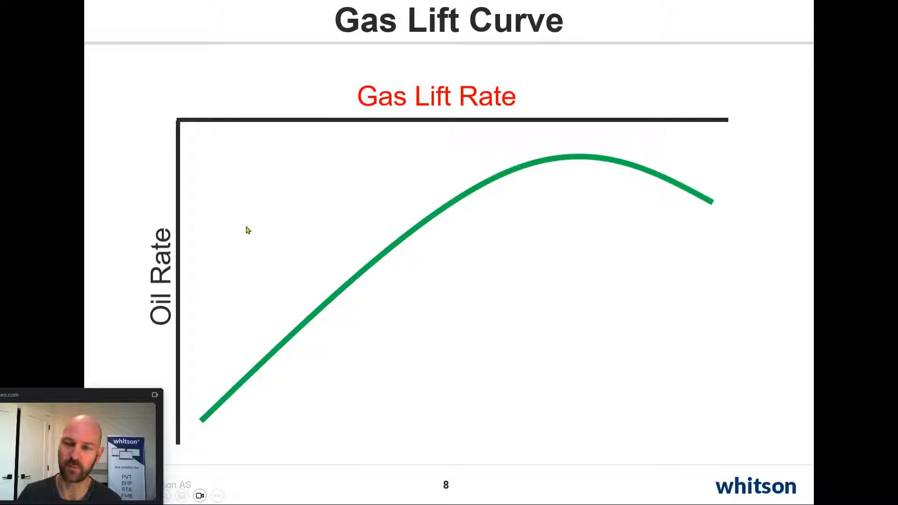
mouse_move(656, 200)
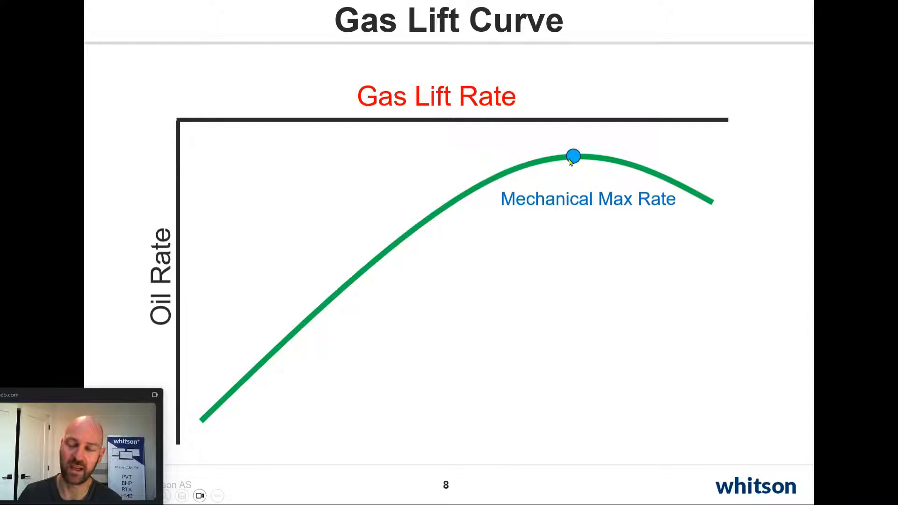
mouse_move(571, 125)
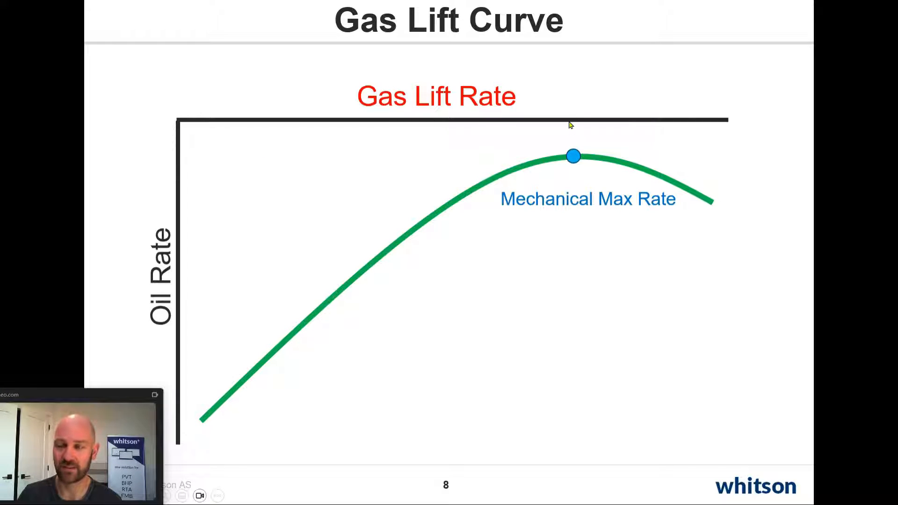
mouse_move(473, 308)
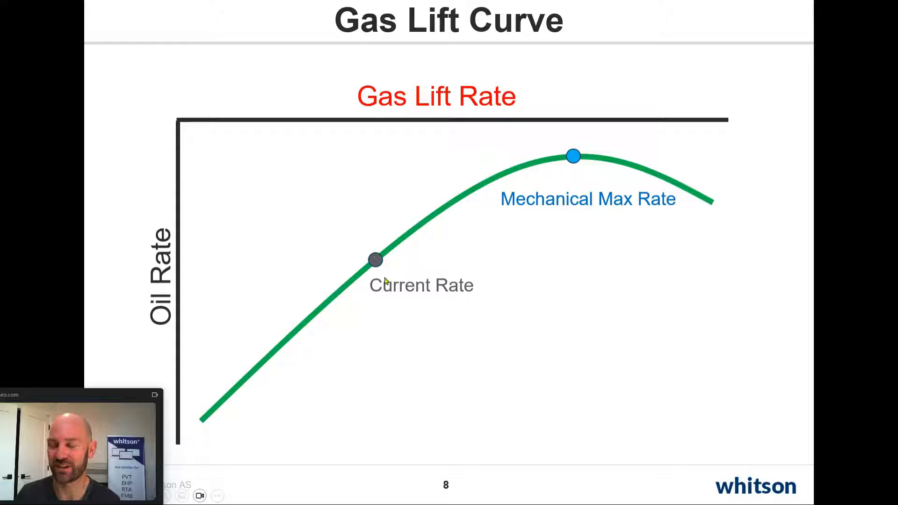
mouse_move(381, 318)
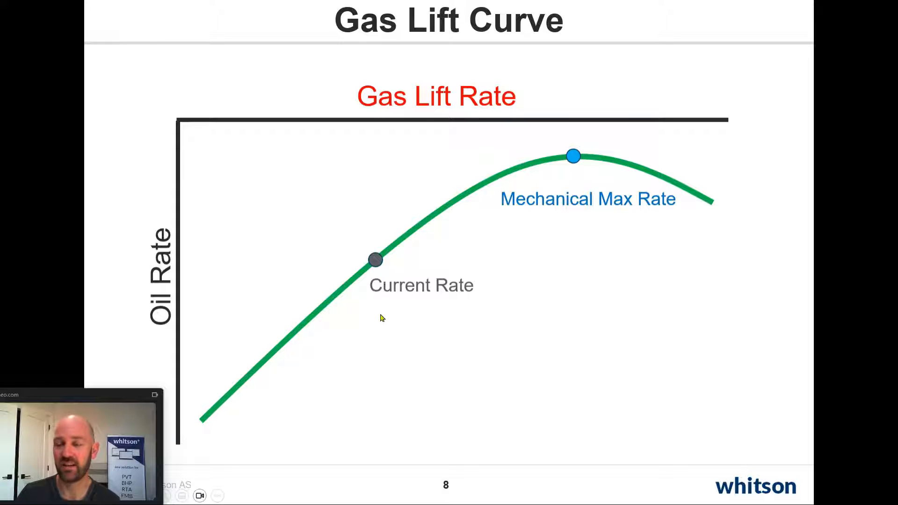
Reveal the Uplift available annotation between Mechanical Max Rate and Current Rate.
key(Right)
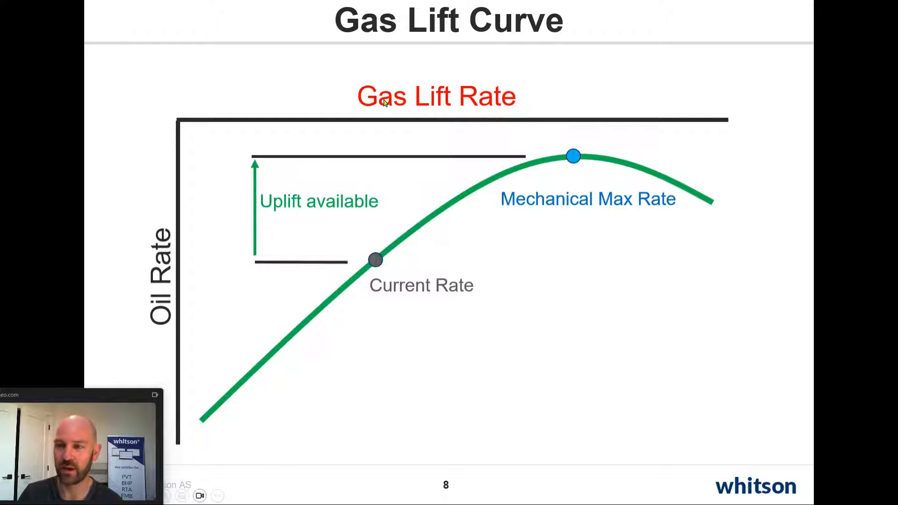
mouse_move(572, 115)
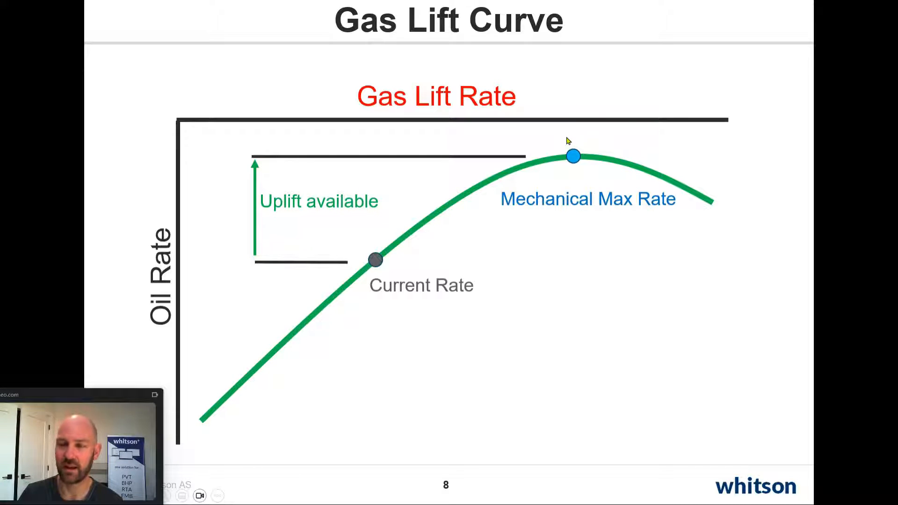
mouse_move(487, 262)
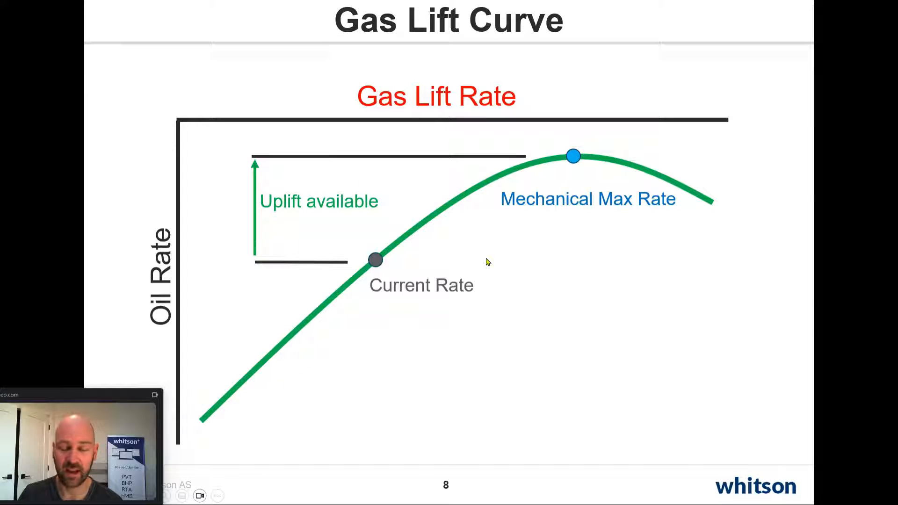
mouse_move(554, 270)
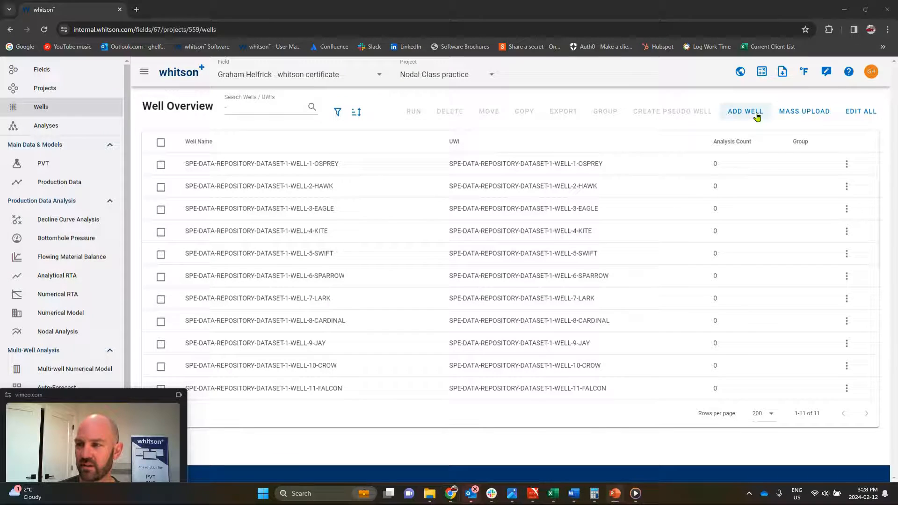
Add a new well named 'Oil Well' to the project and save it.
click(745, 112)
text(Oil Well)
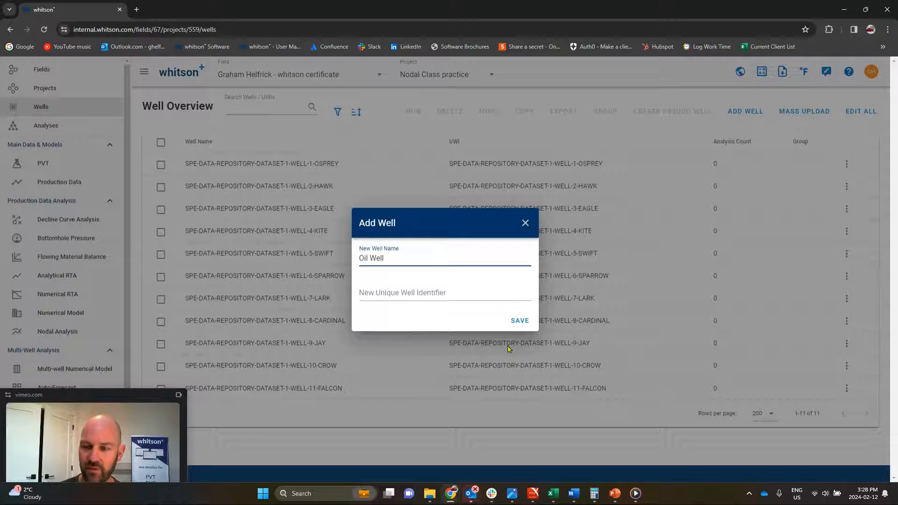
click(520, 321)
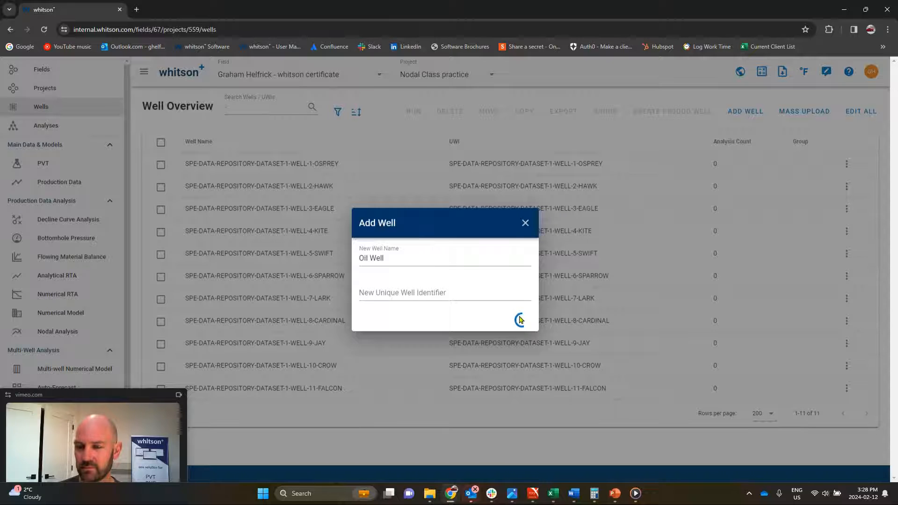
click(518, 320)
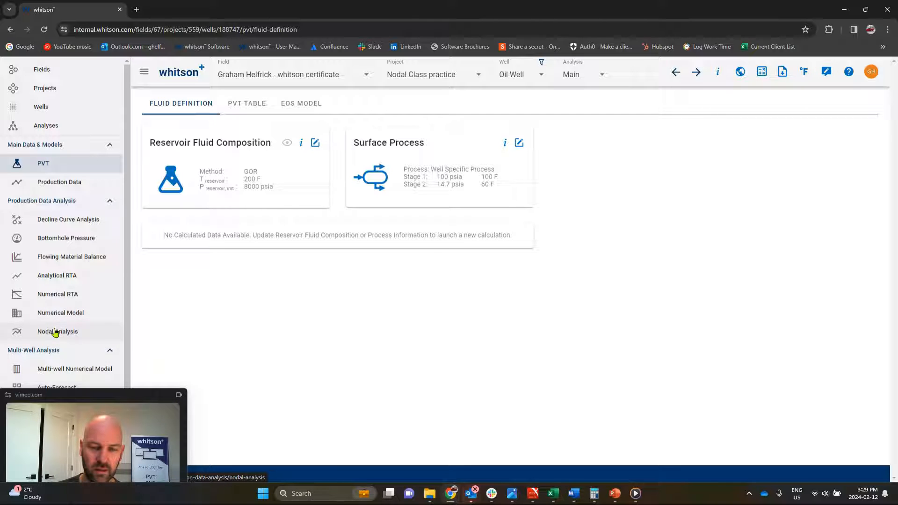
Generate the Oil Well VLP curve and save it as case '500psi THP - No AL'.
click(57, 332)
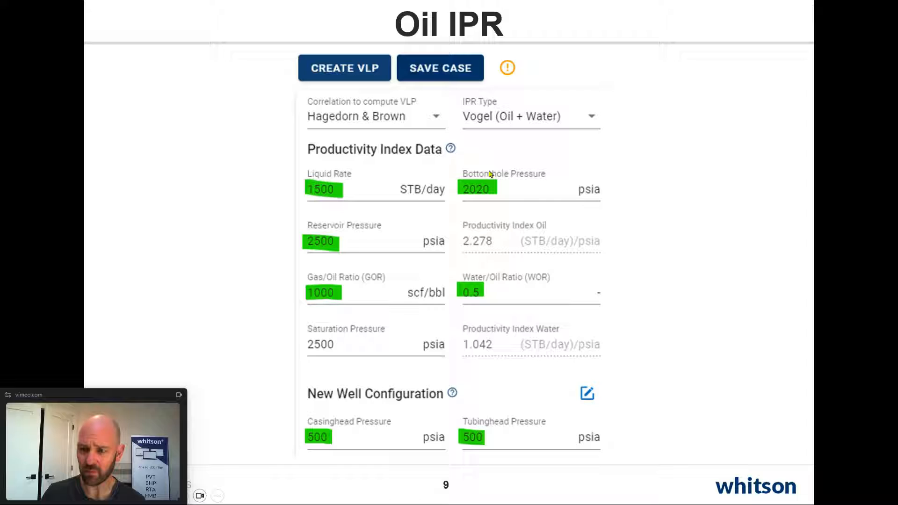
mouse_move(483, 453)
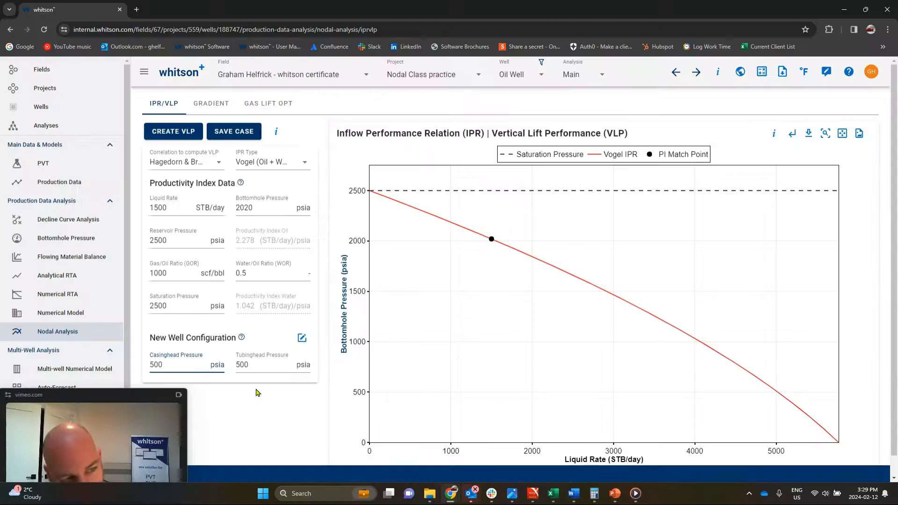
mouse_move(201, 177)
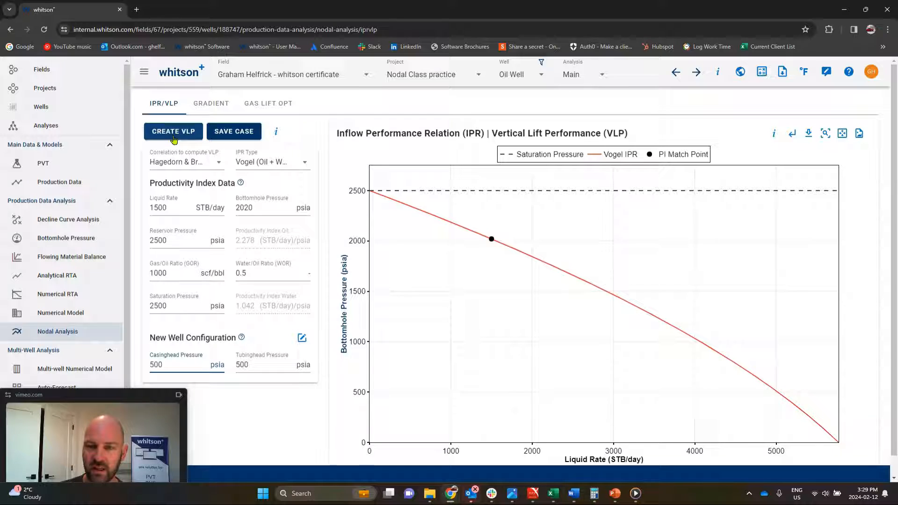
click(173, 131)
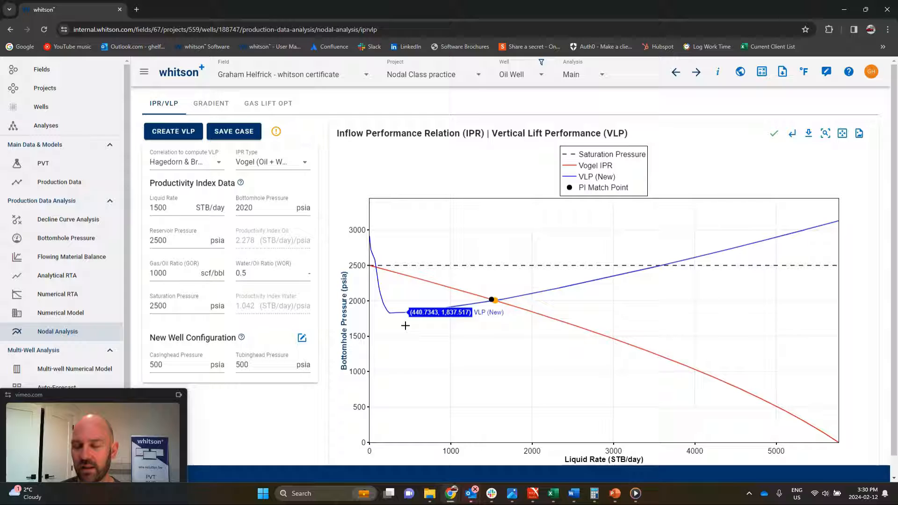
mouse_move(404, 353)
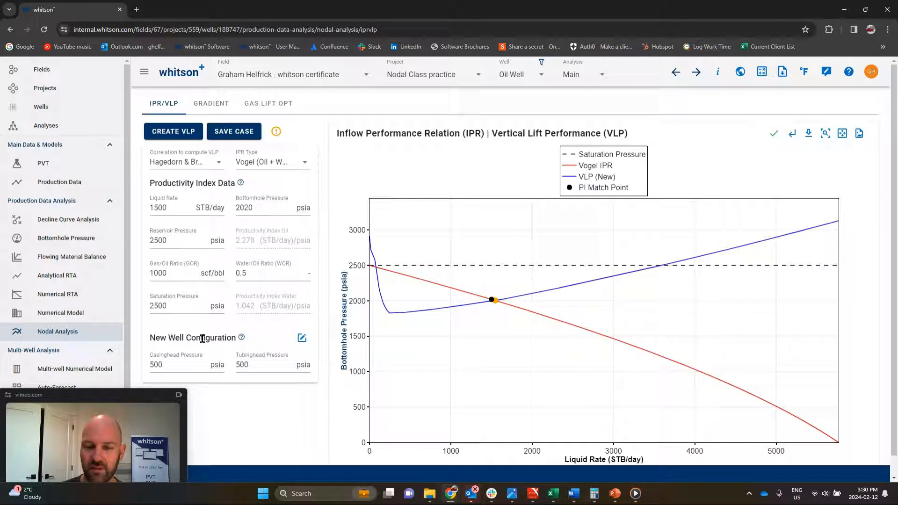
mouse_move(481, 299)
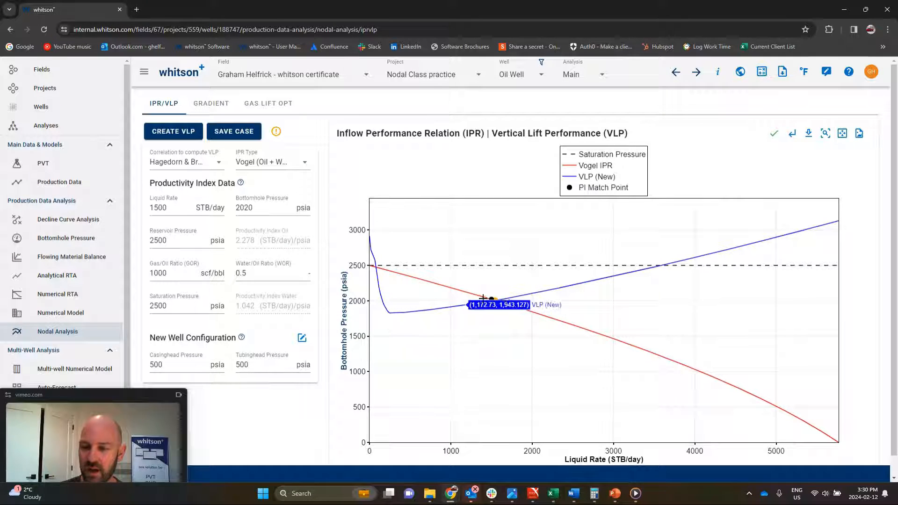
mouse_move(496, 313)
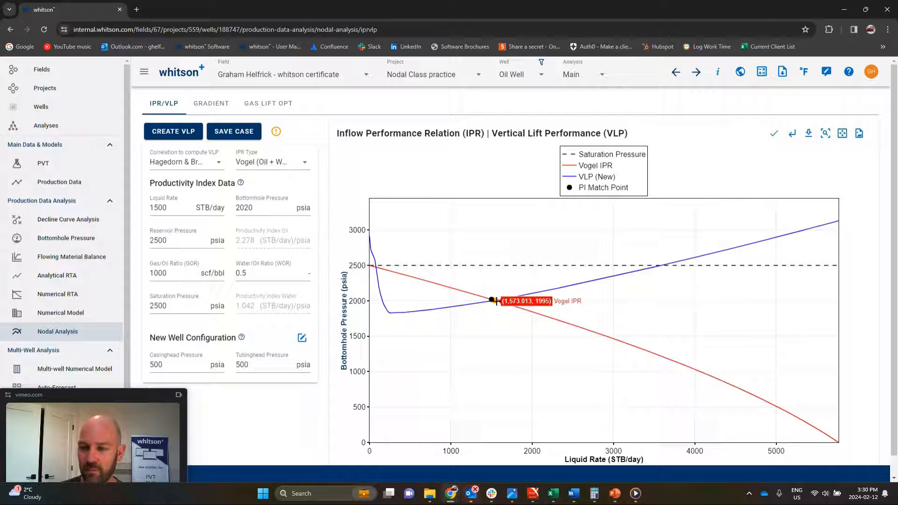
mouse_move(602, 381)
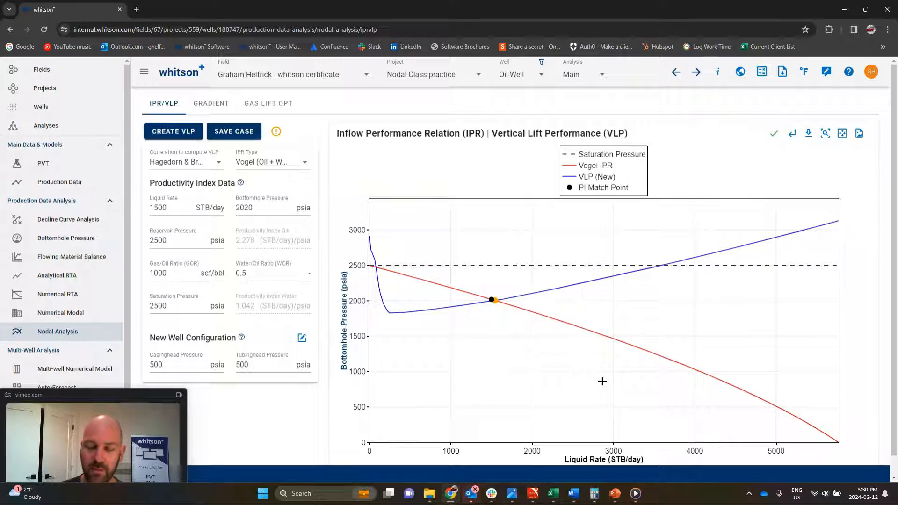
mouse_move(581, 382)
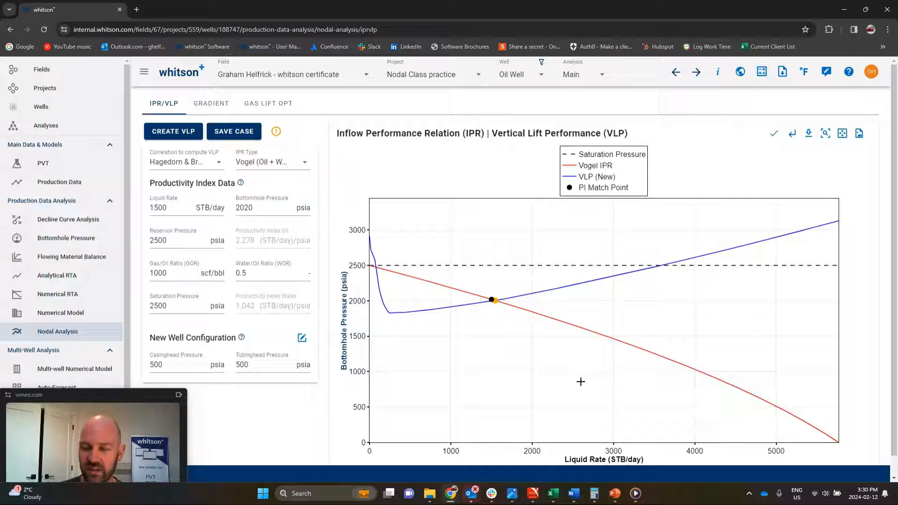
mouse_move(463, 364)
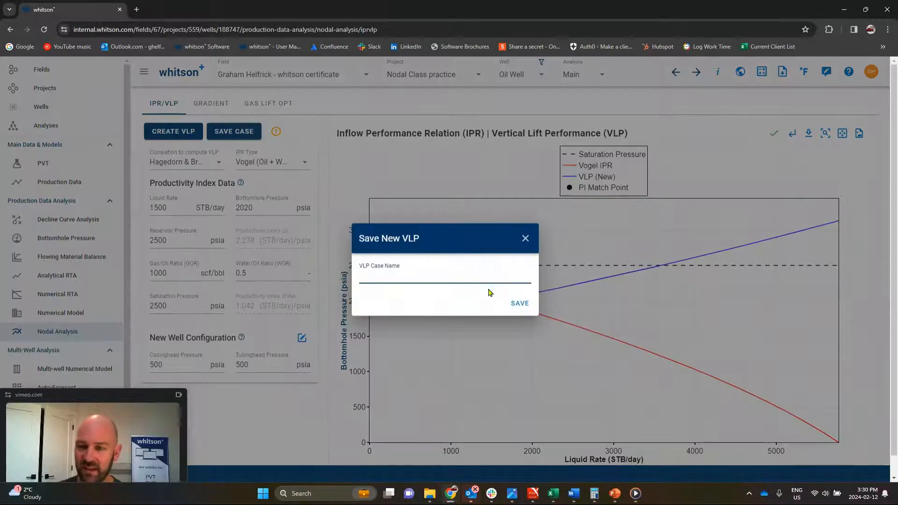
click(450, 281)
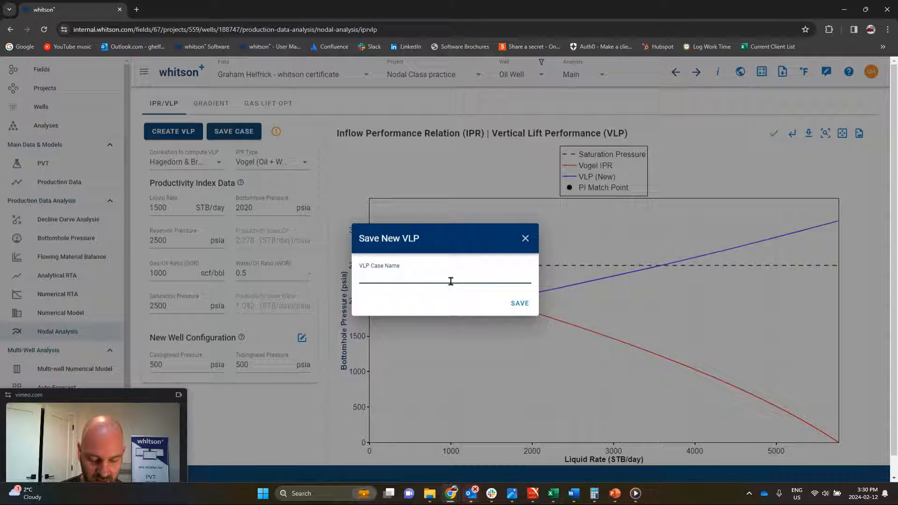
text(500psi THP - No AL)
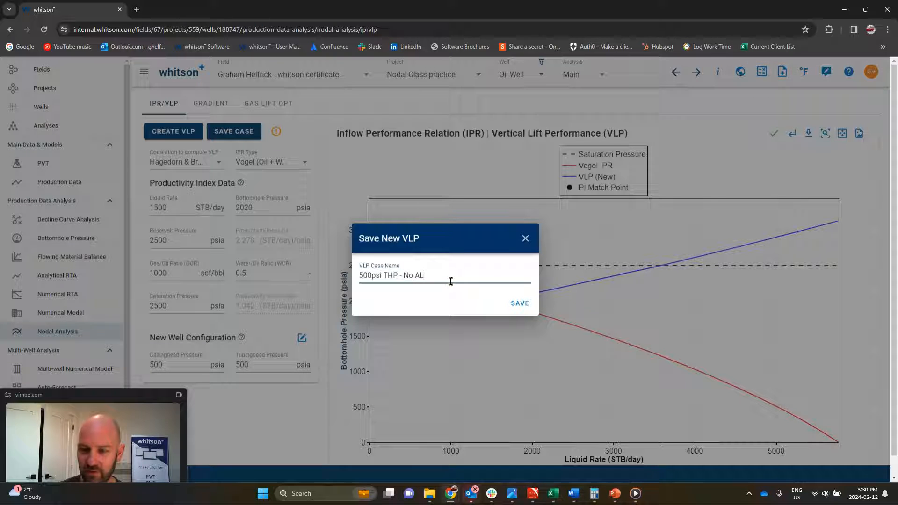
click(519, 303)
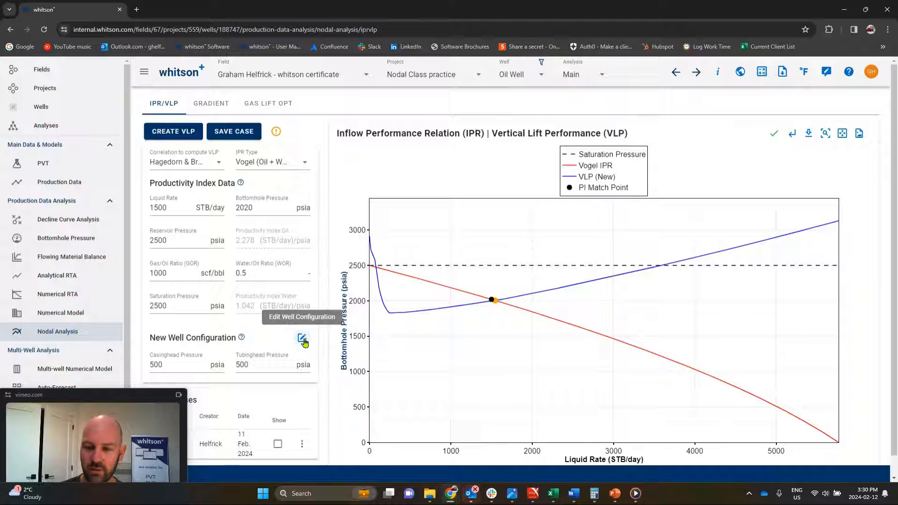
Set artificial lift to Gas Lift at 100 Mscf/day and create the VLP.
click(301, 339)
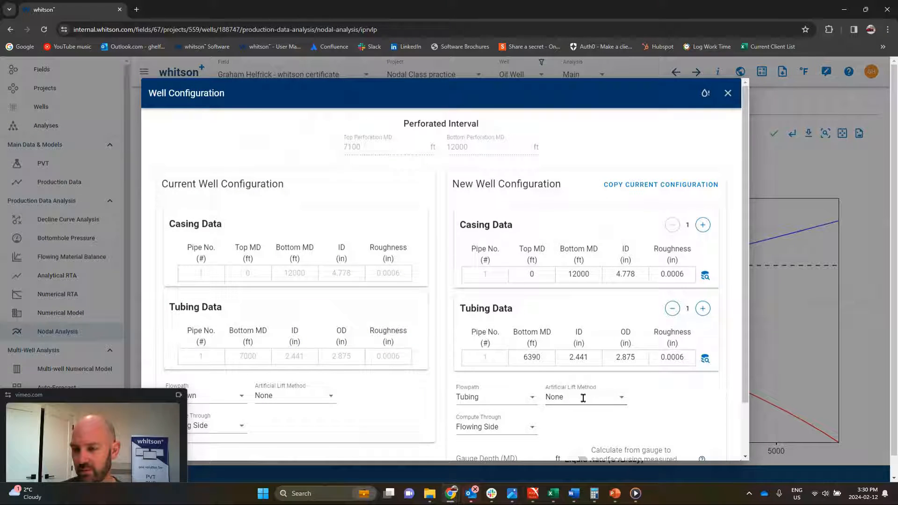
click(585, 398)
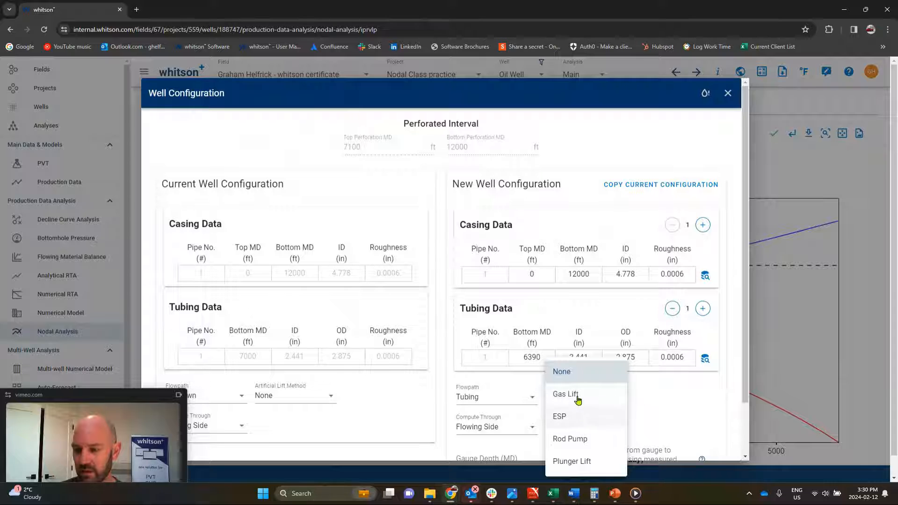
click(565, 394)
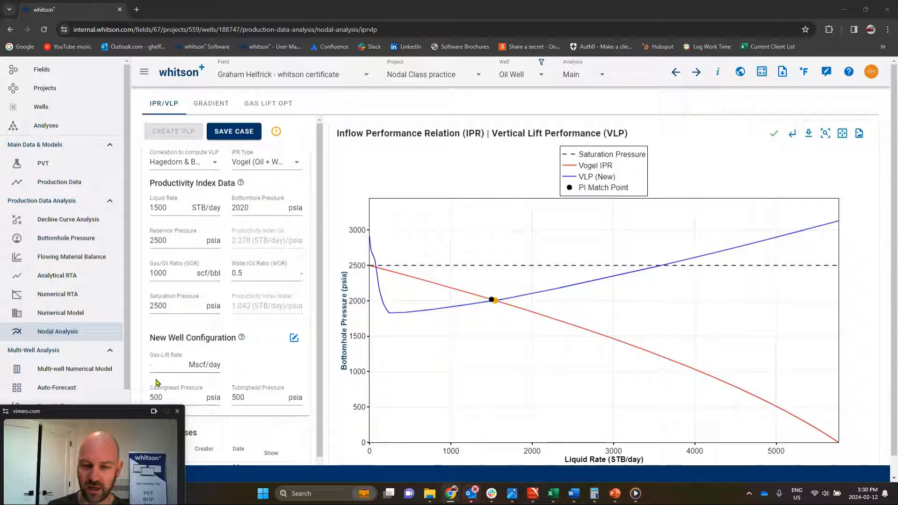
text(100)
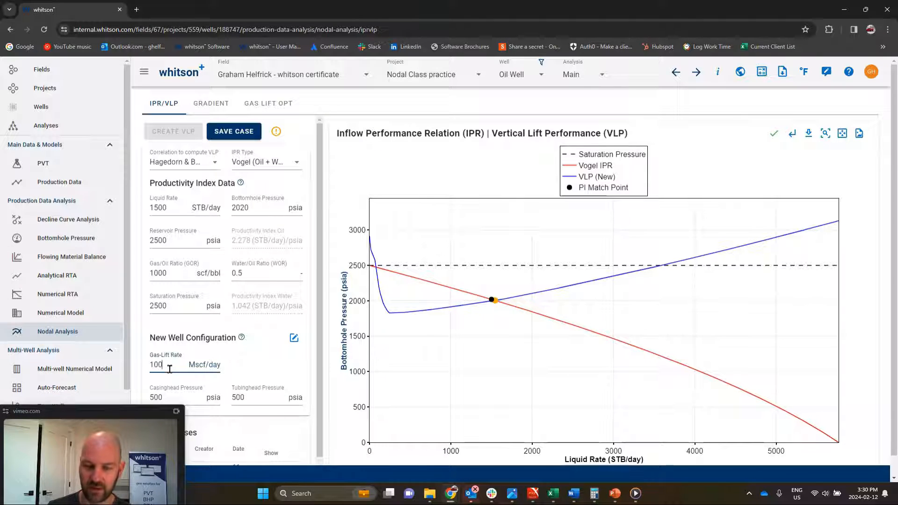
click(173, 131)
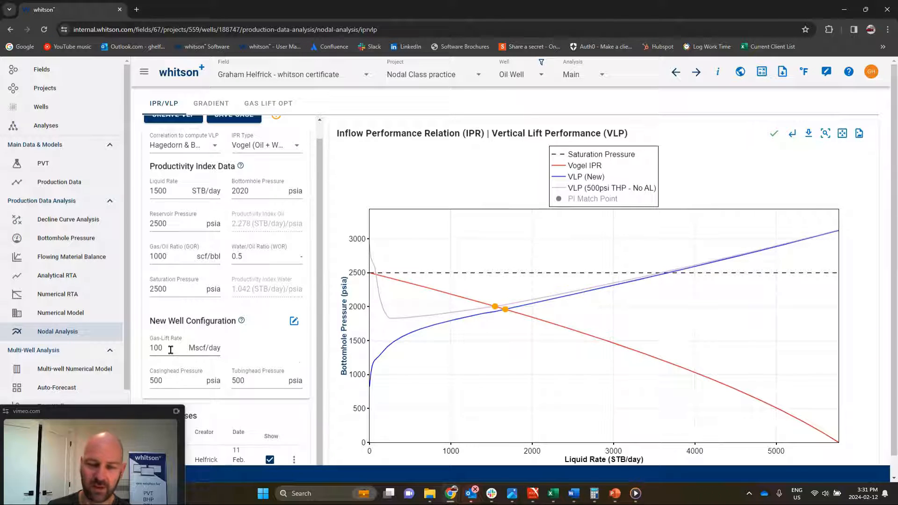
Rerun the gas-lift rate at 1000 Mscf/day, then back at 100.
double_click(155, 348)
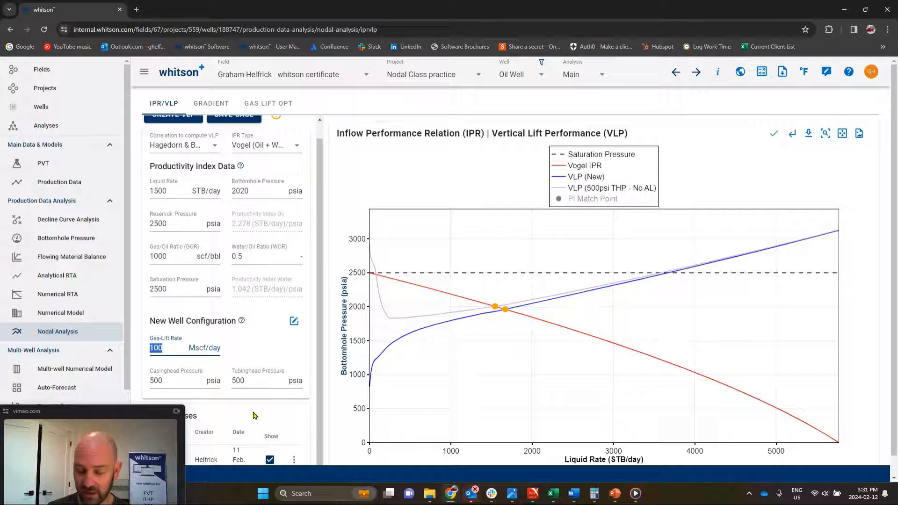
text(1000)
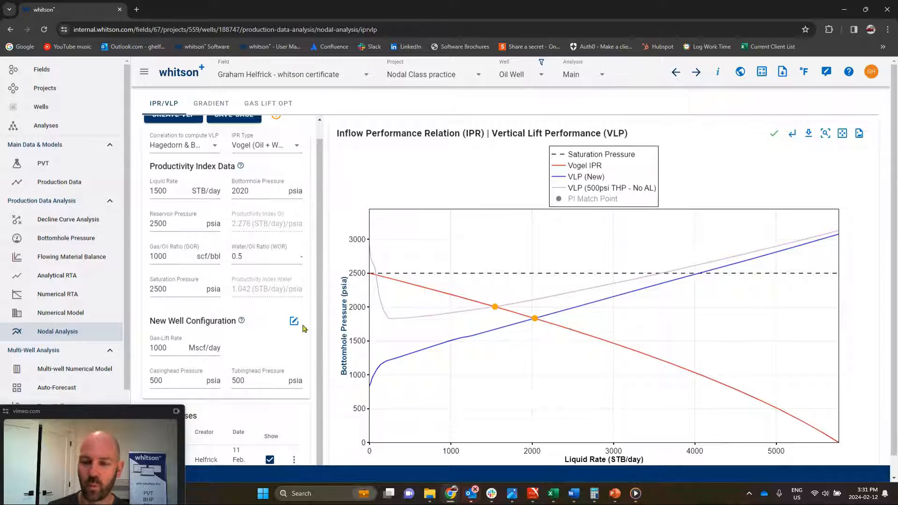
click(168, 348)
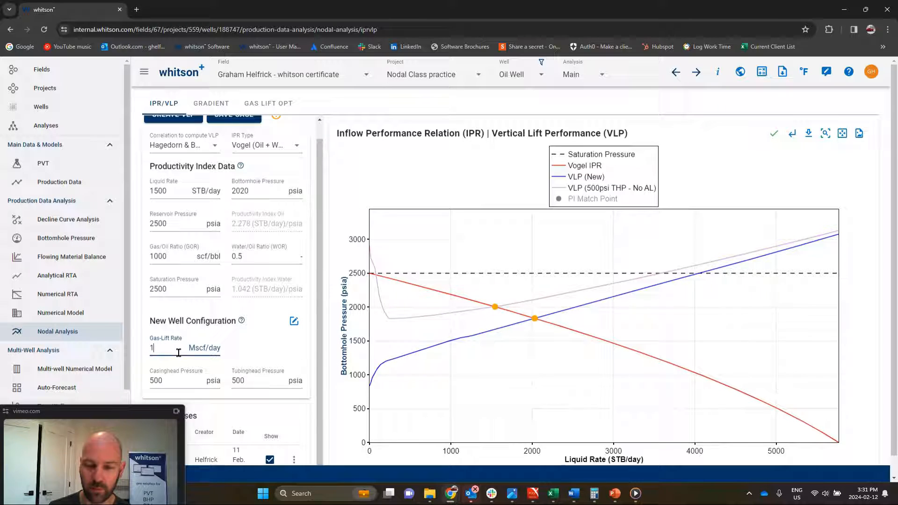
text(00)
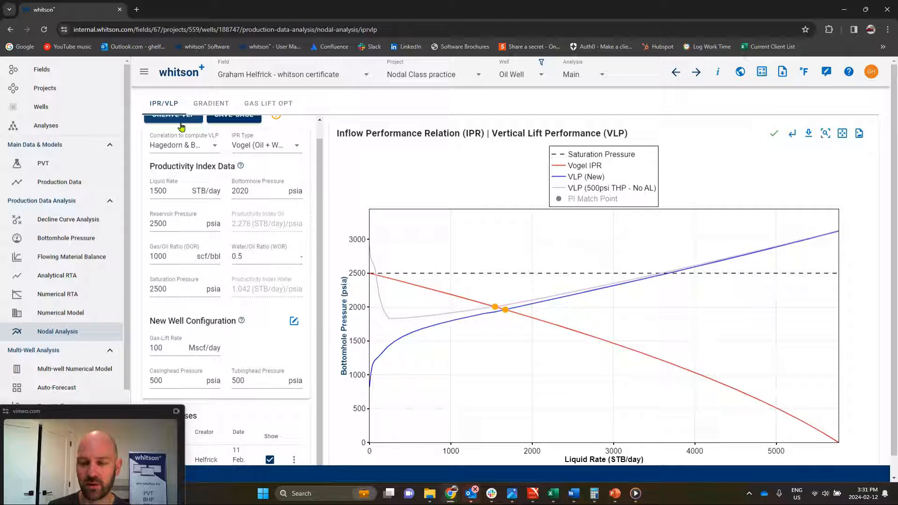
mouse_move(281, 104)
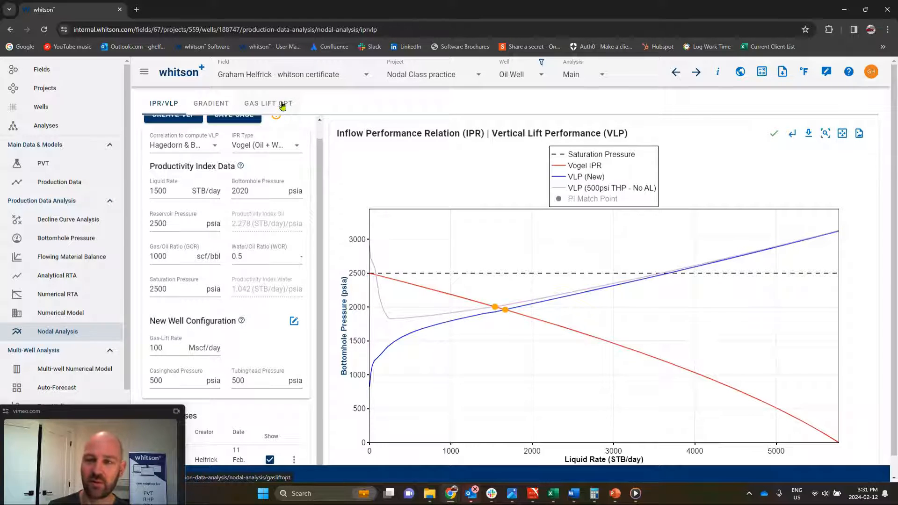
In Gas Lift Opt, assign configuration PB GL to case PB GL and save.
click(268, 103)
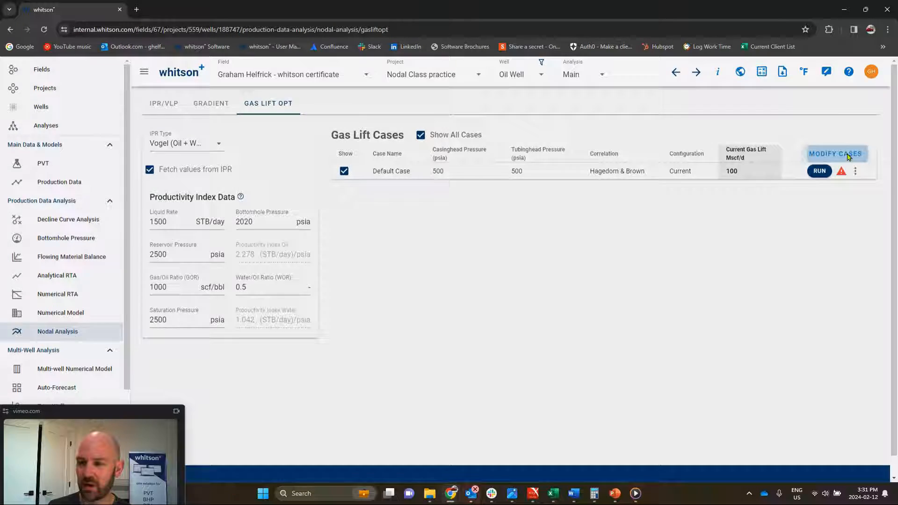
click(837, 153)
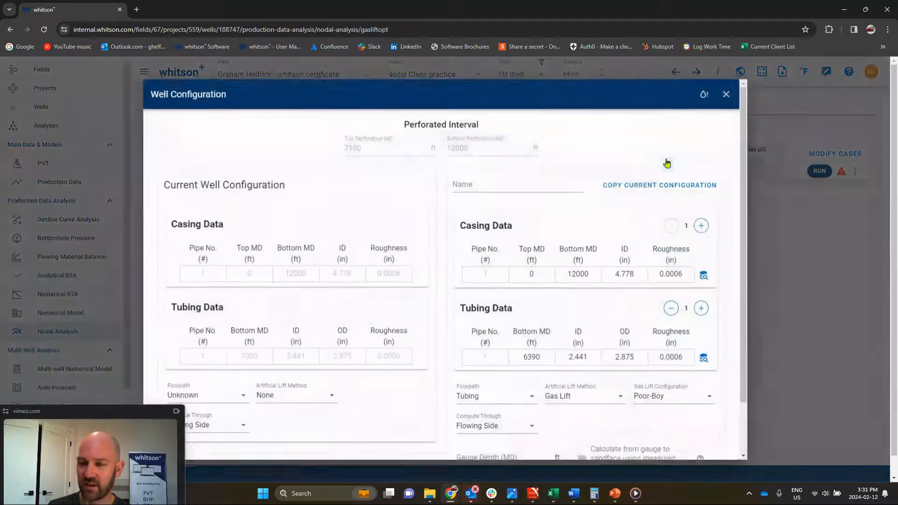
text(P)
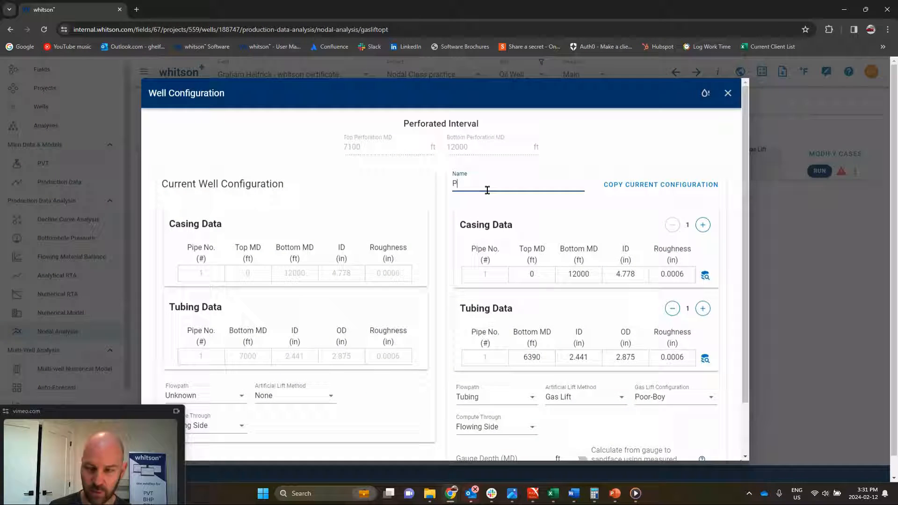
text(B GL)
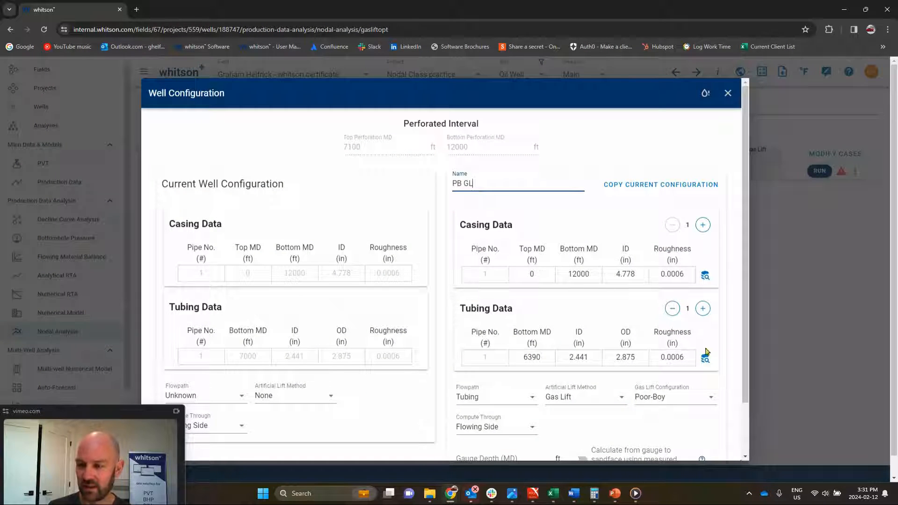
scroll(down, 3)
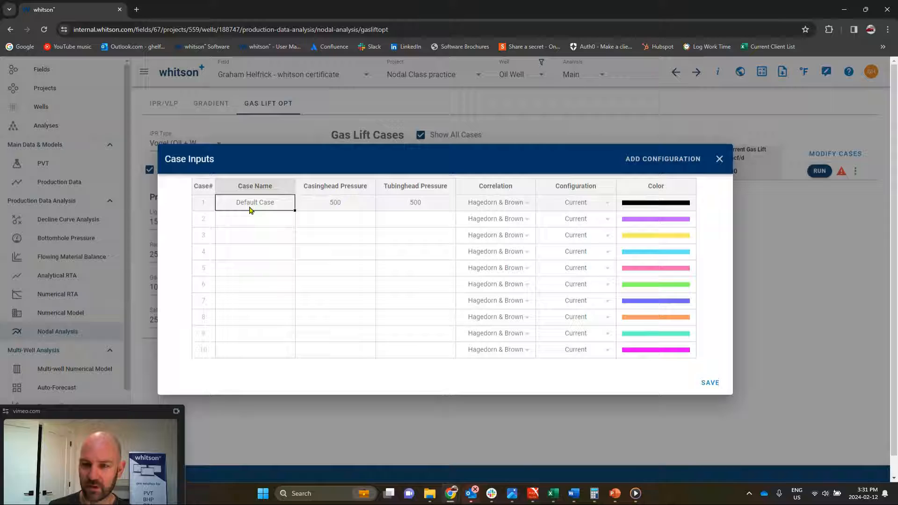
text(PB GL)
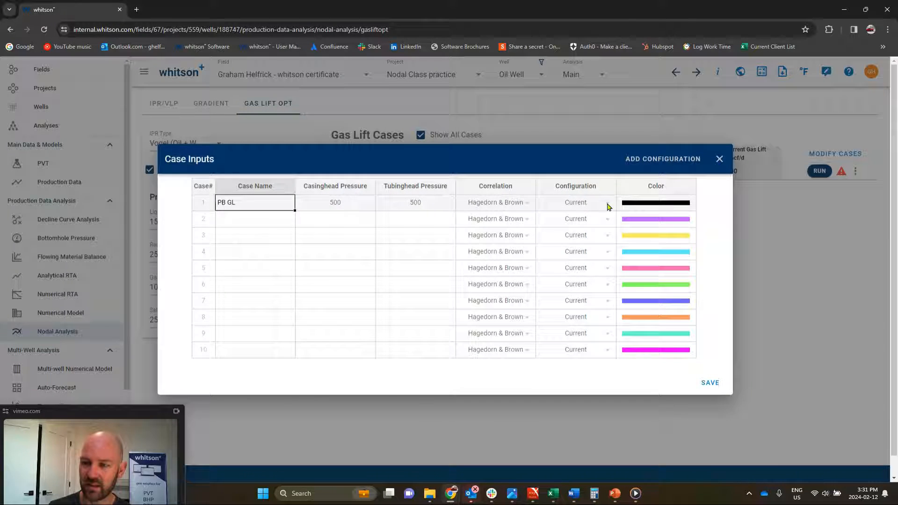
click(575, 202)
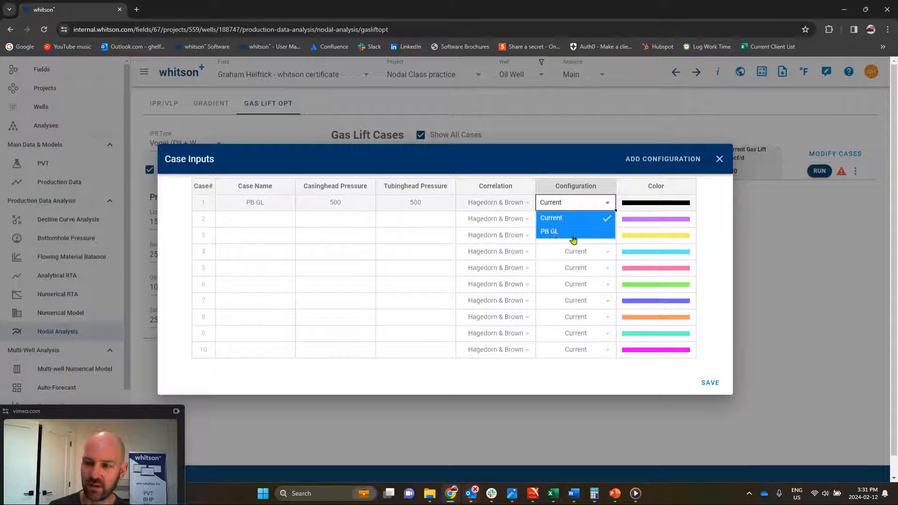
click(548, 232)
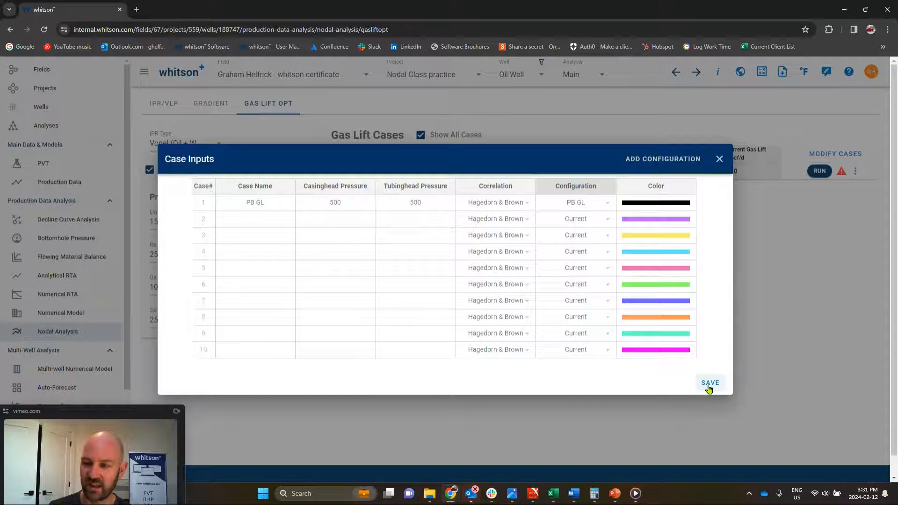
click(710, 383)
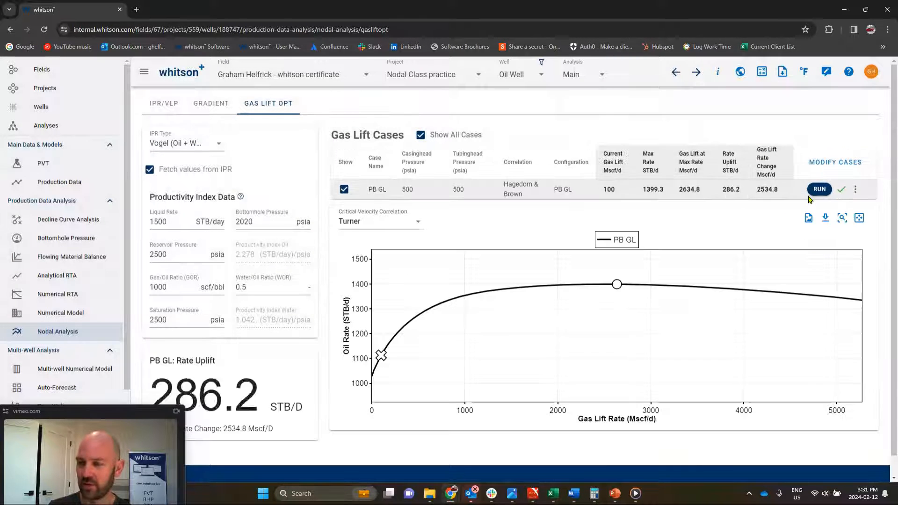
mouse_move(642, 302)
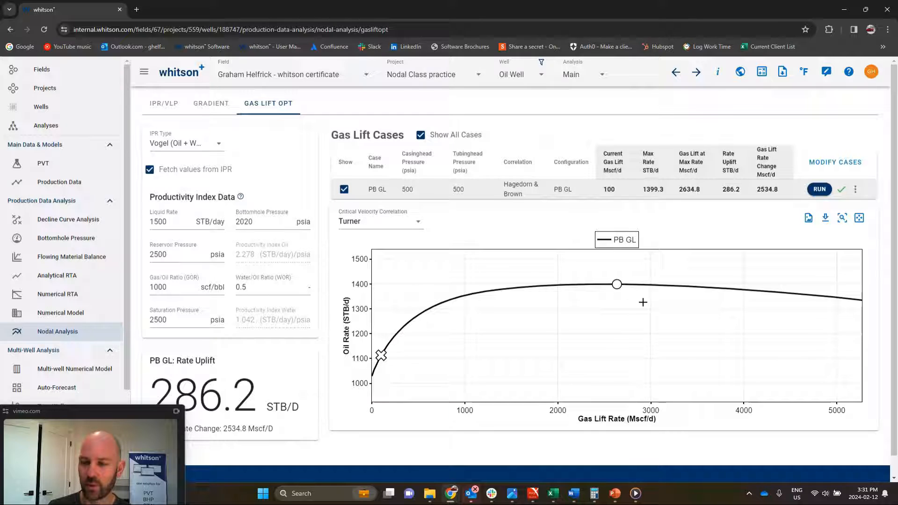
mouse_move(756, 305)
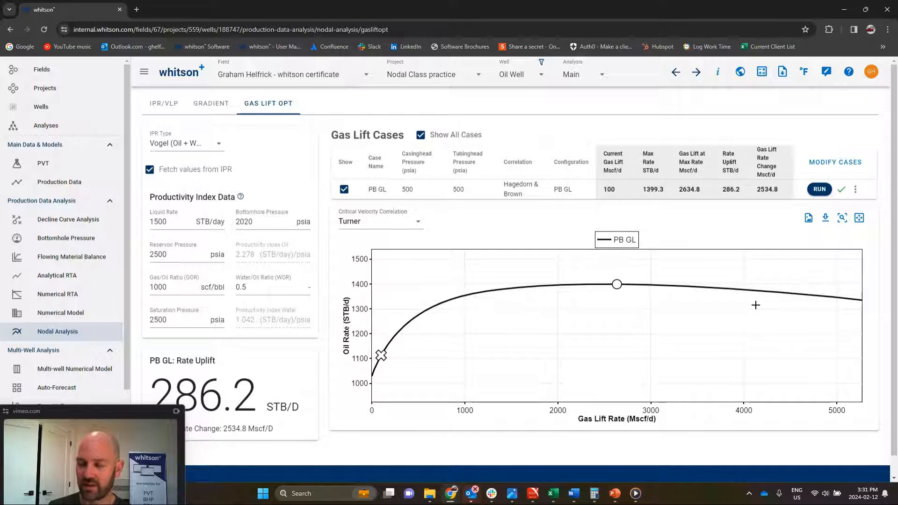
mouse_move(700, 280)
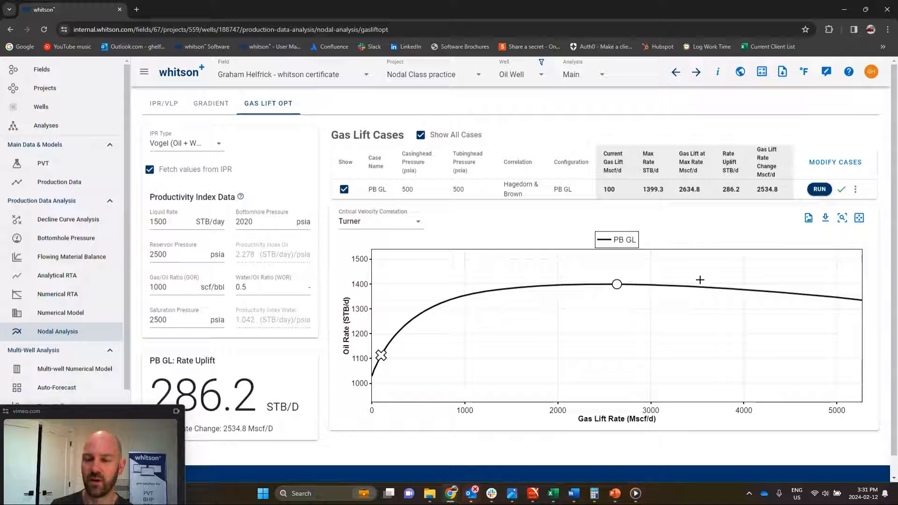
mouse_move(380, 355)
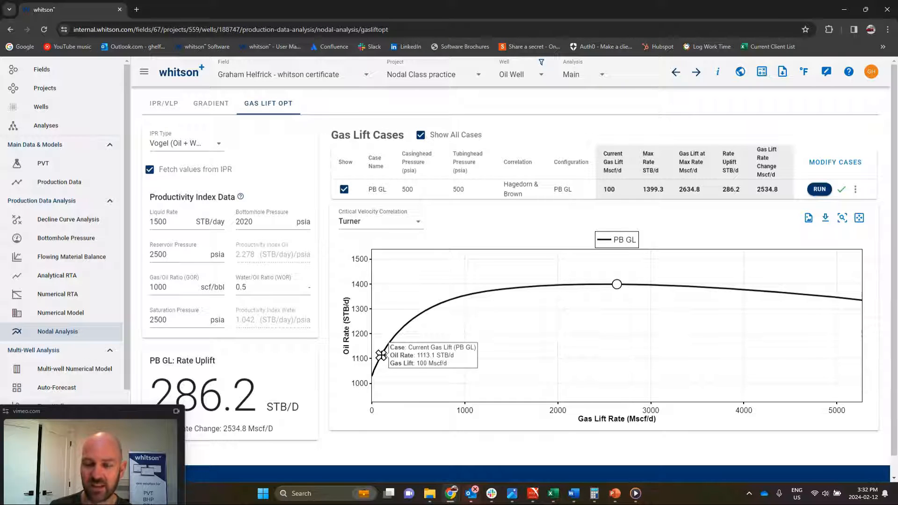
mouse_move(617, 285)
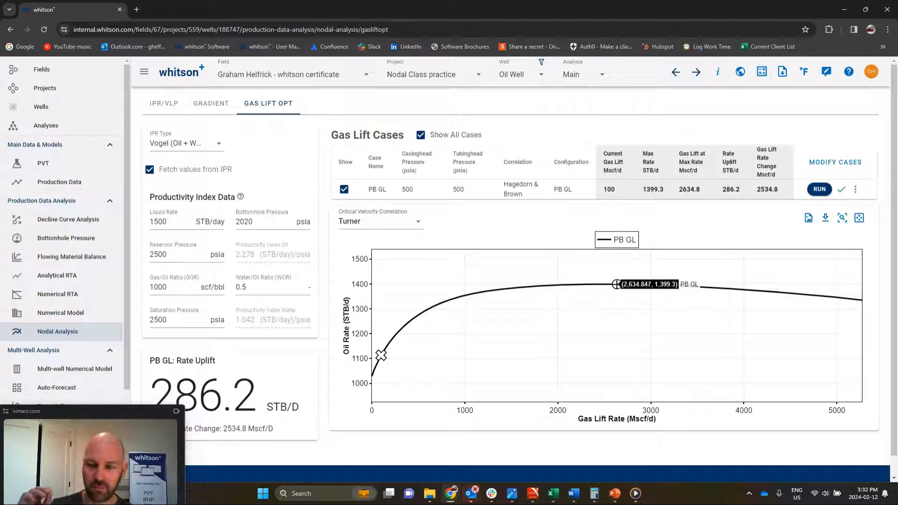
mouse_move(406, 324)
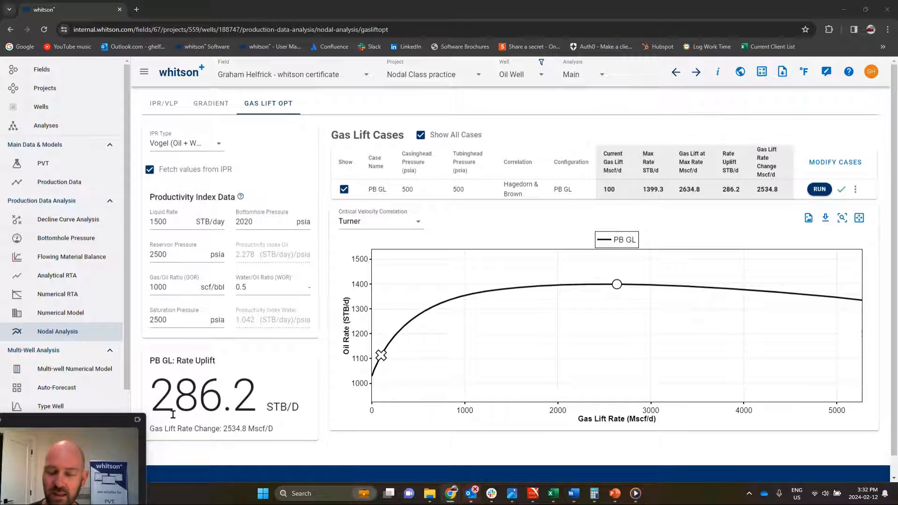
mouse_move(381, 356)
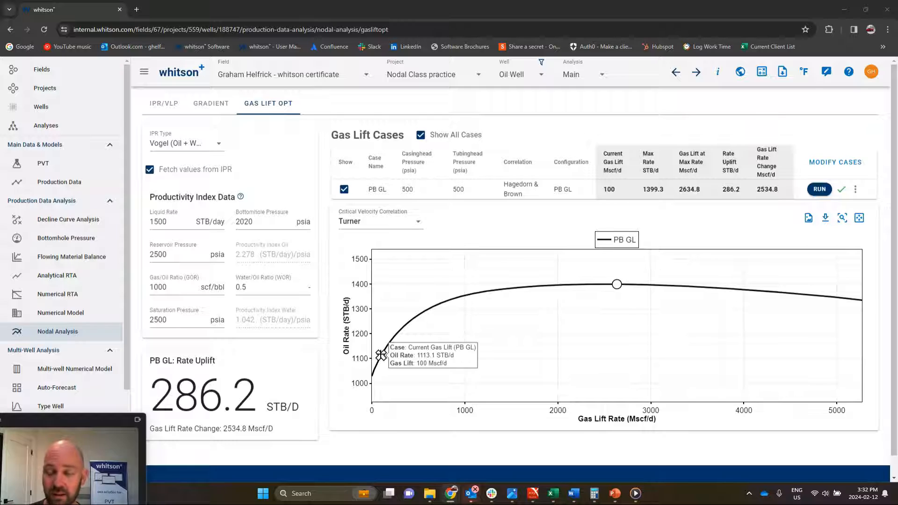
mouse_move(616, 284)
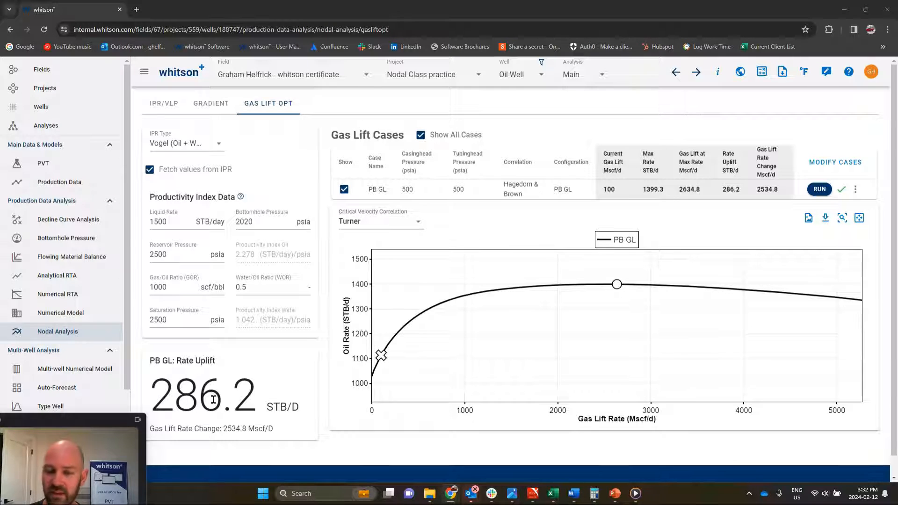
mouse_move(616, 297)
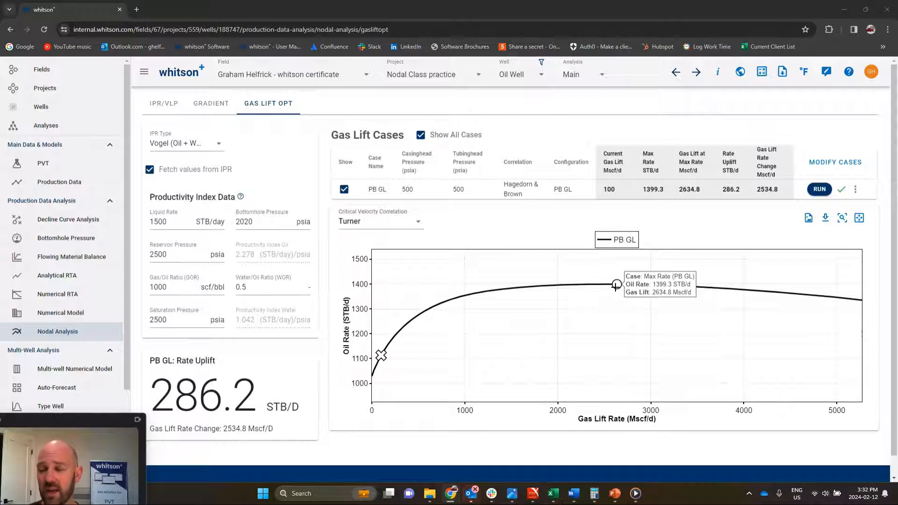
mouse_move(581, 286)
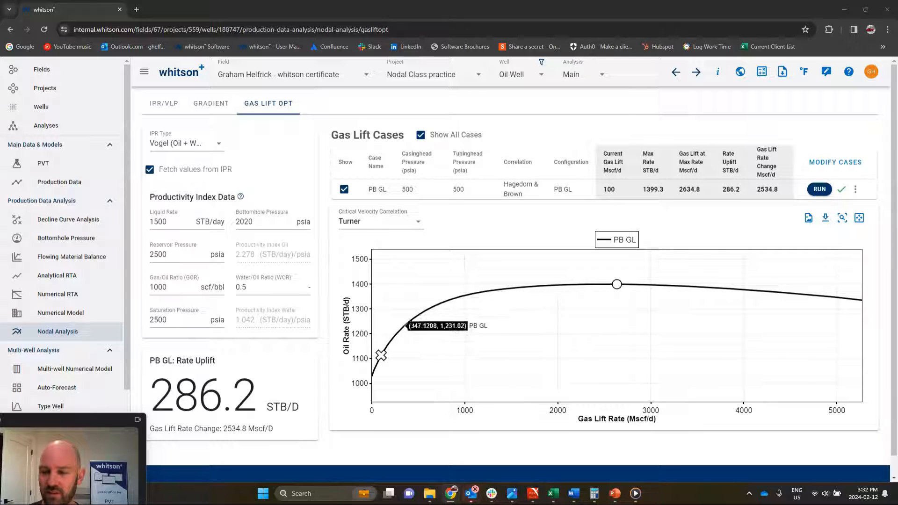
mouse_move(540, 292)
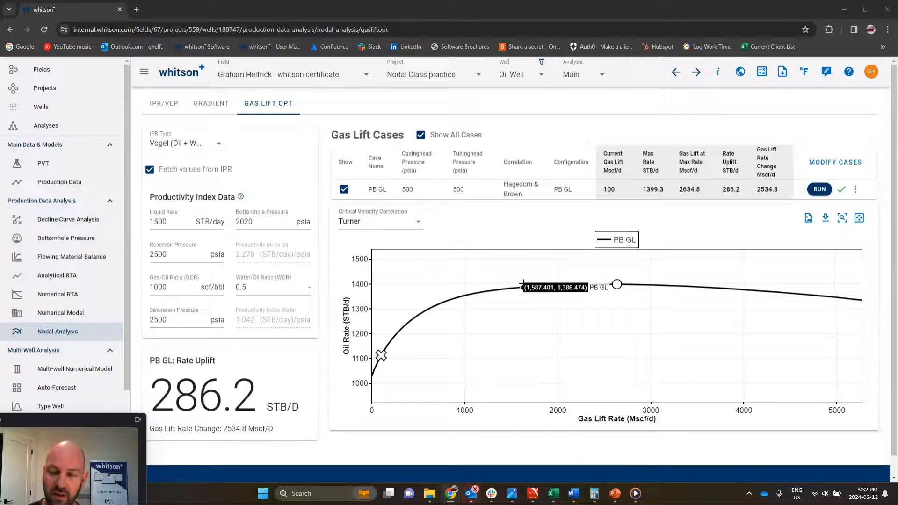
mouse_move(433, 302)
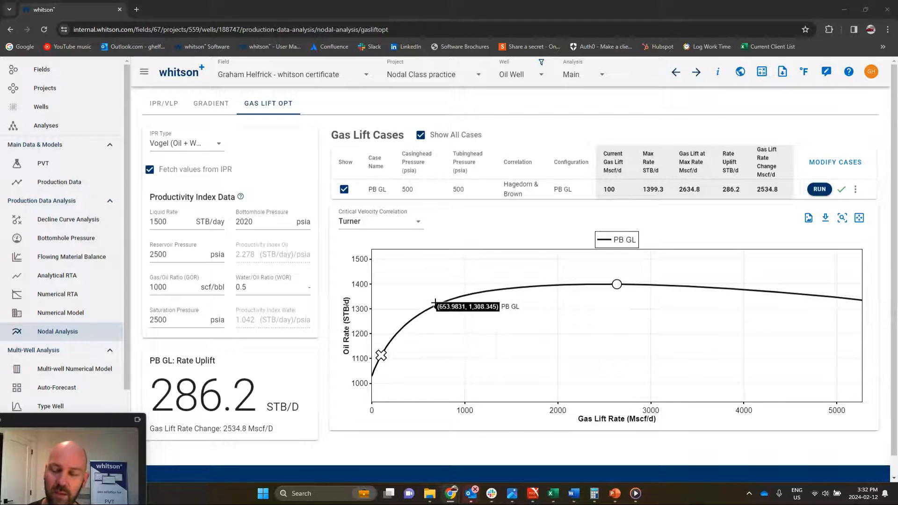
mouse_move(440, 313)
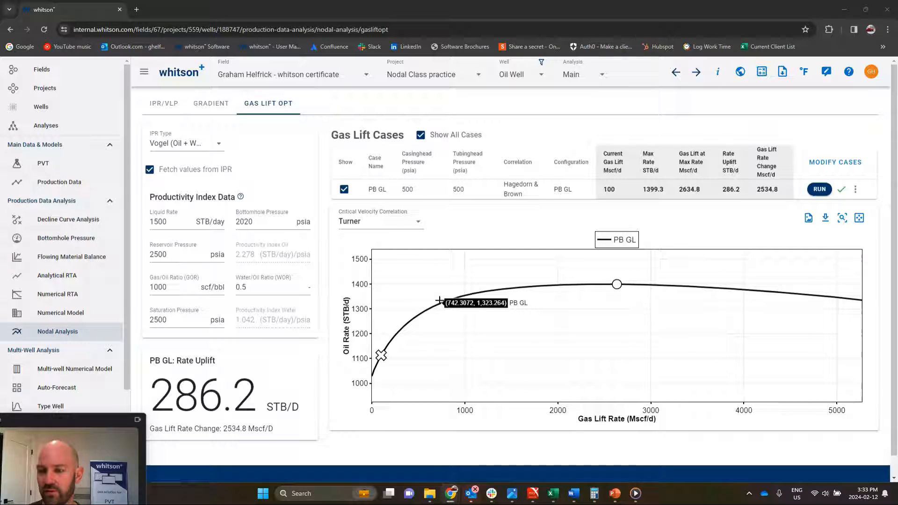
mouse_move(616, 296)
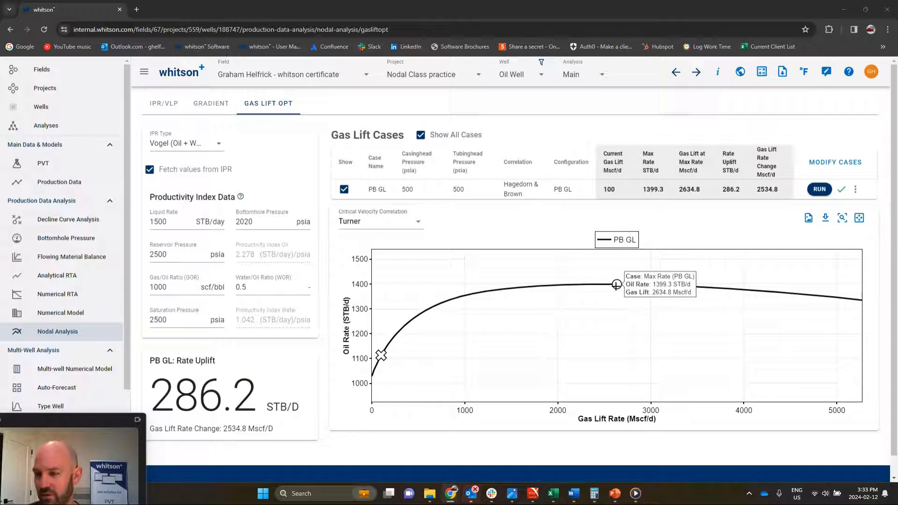
mouse_move(150, 104)
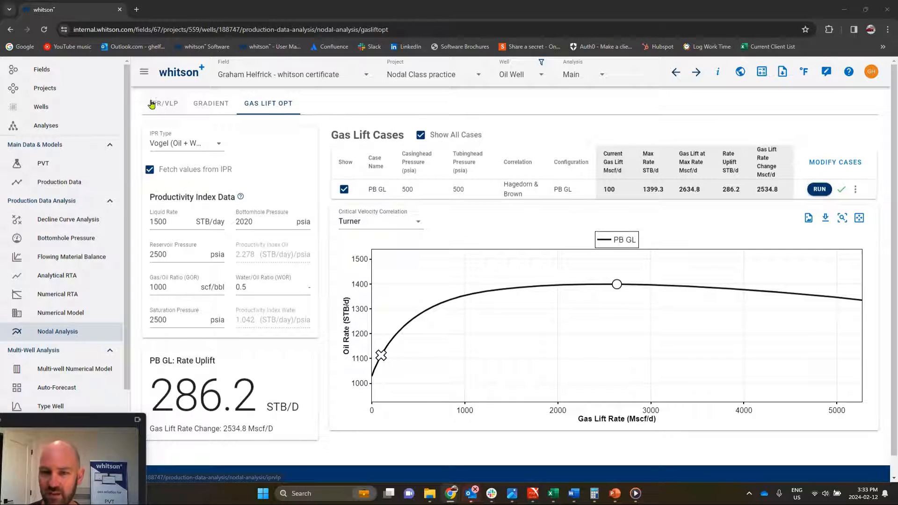
Set gas-lift rate to 2600 Mscf/d, show the 500psi case, then return to Gas Lift Opt.
click(163, 103)
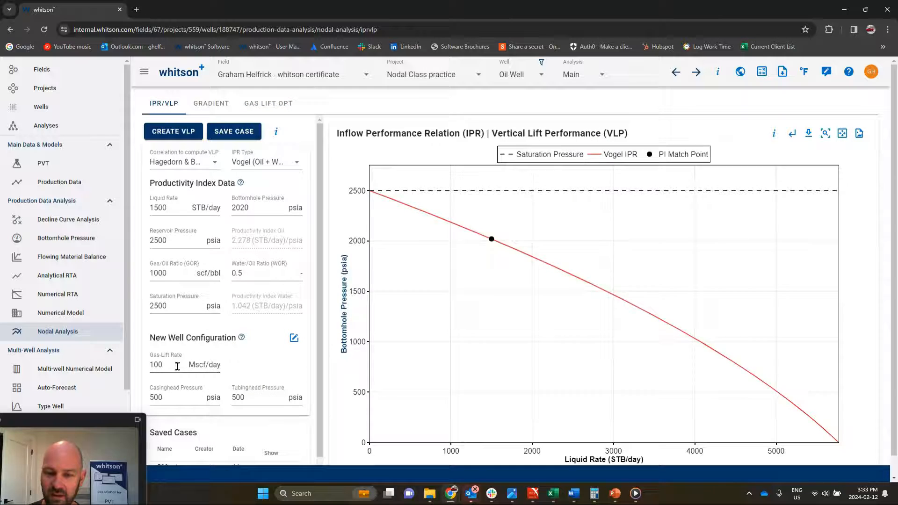
text(2600)
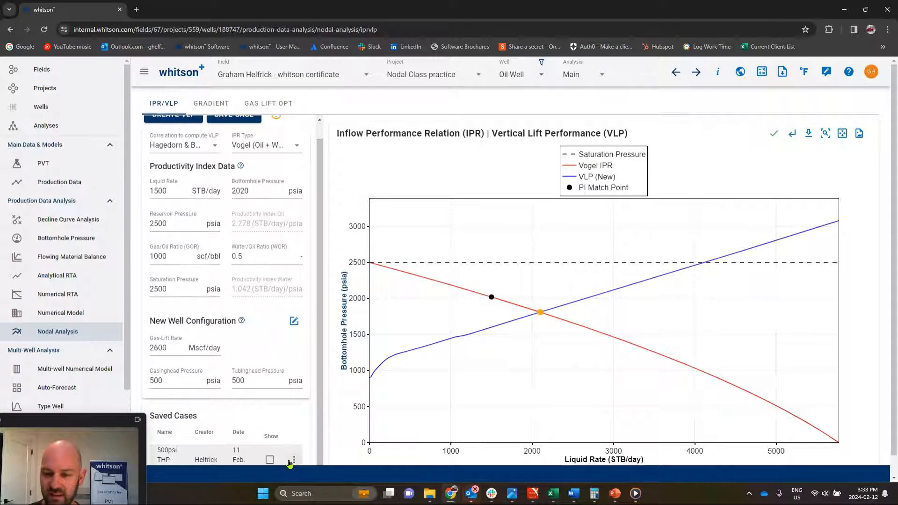
click(270, 459)
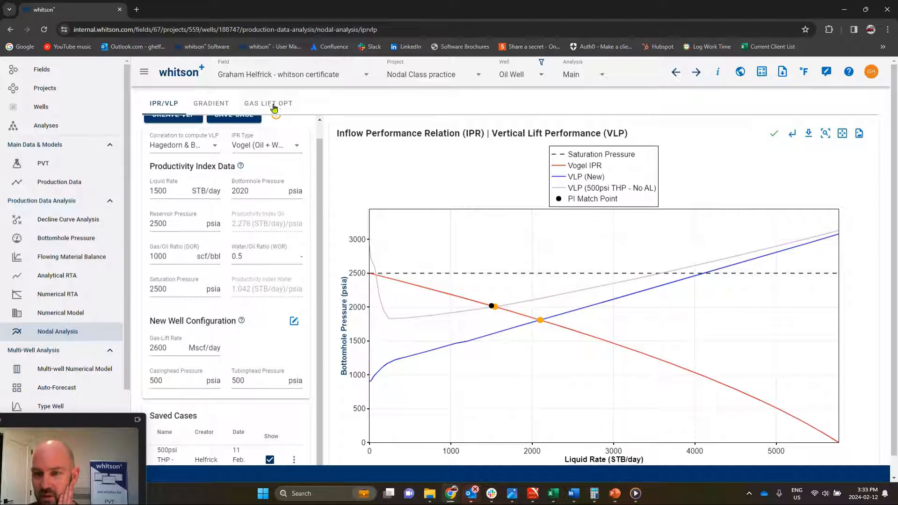
click(268, 103)
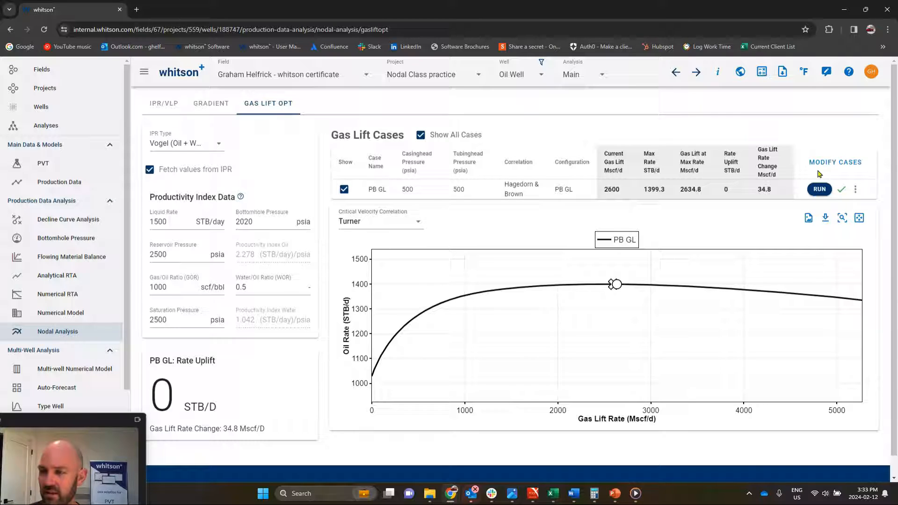
mouse_move(828, 167)
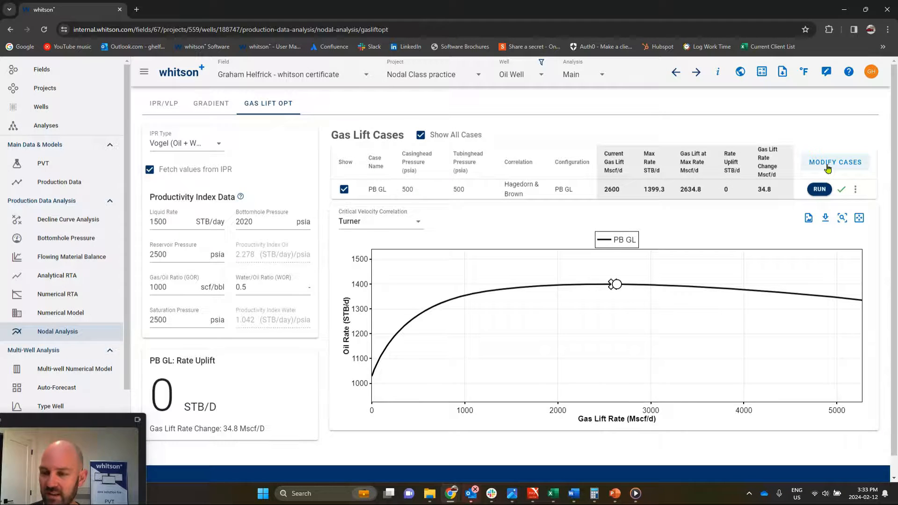
Start a new well configuration named 'Valve Details' from the gas lift case inputs.
click(834, 161)
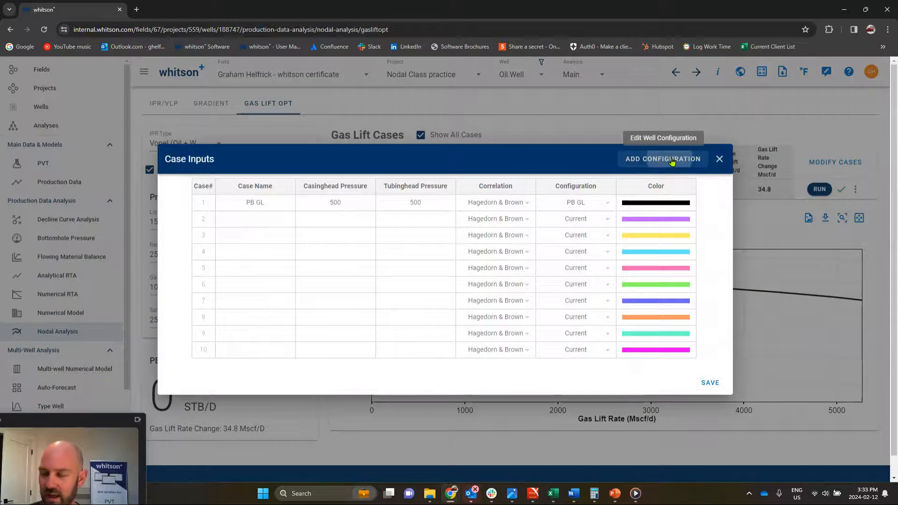
click(662, 159)
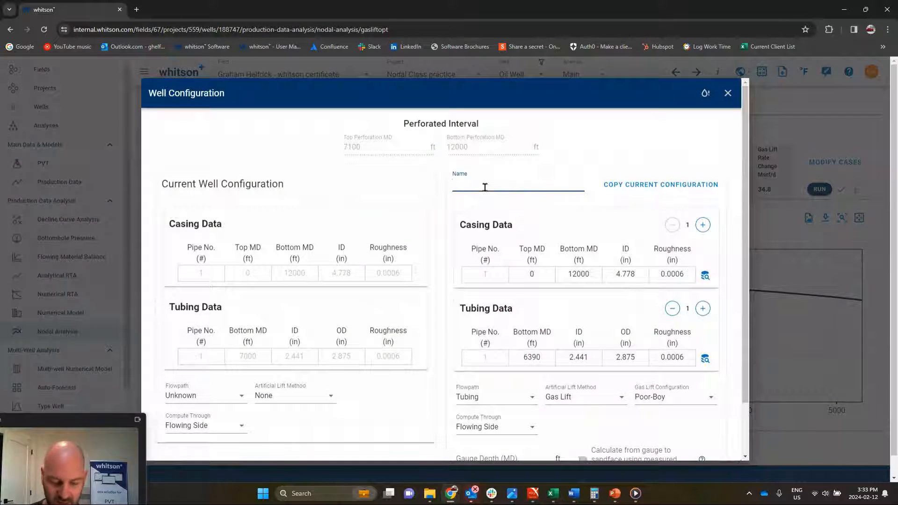
text(Valve Detaile)
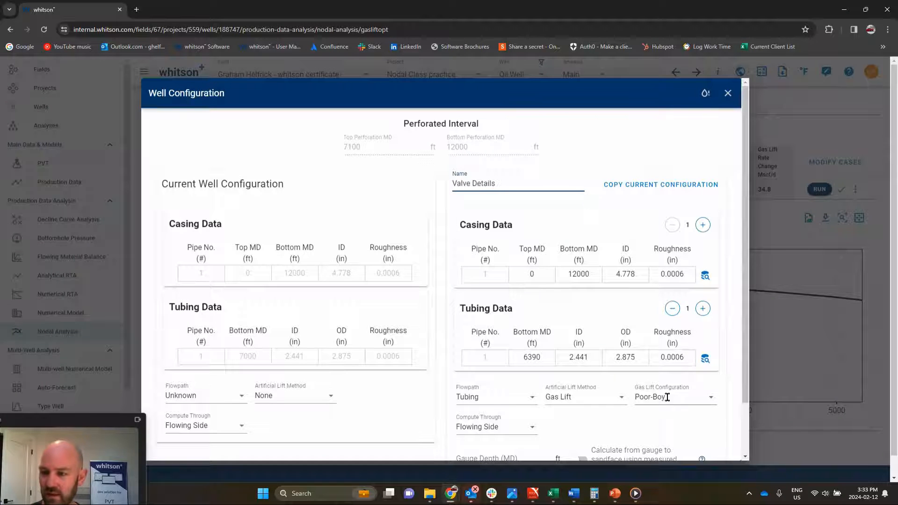
Switch gas lift to valves, define five valve joints down to 6390 ft, and save.
click(672, 397)
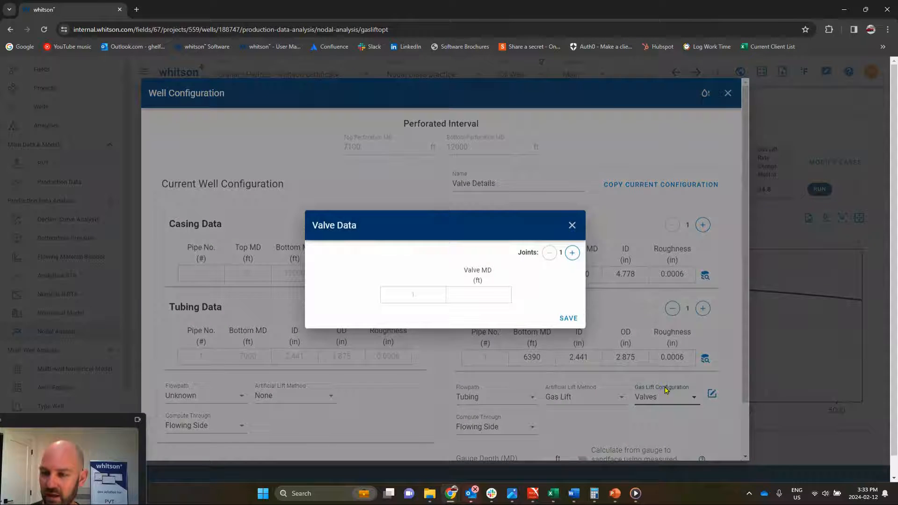
click(572, 220)
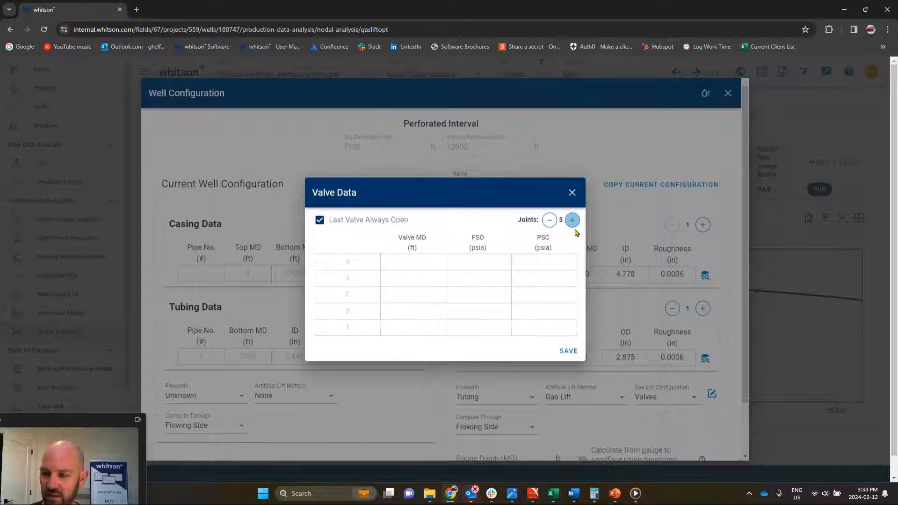
click(572, 221)
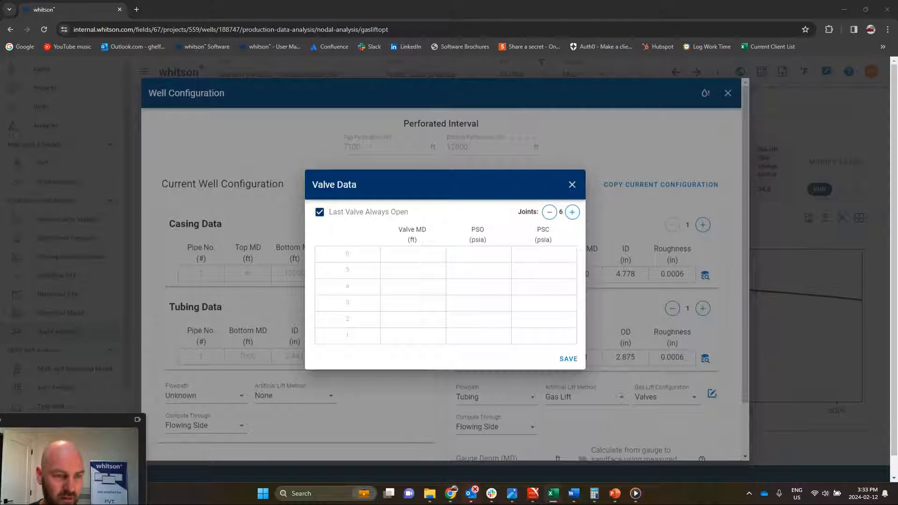
click(412, 254)
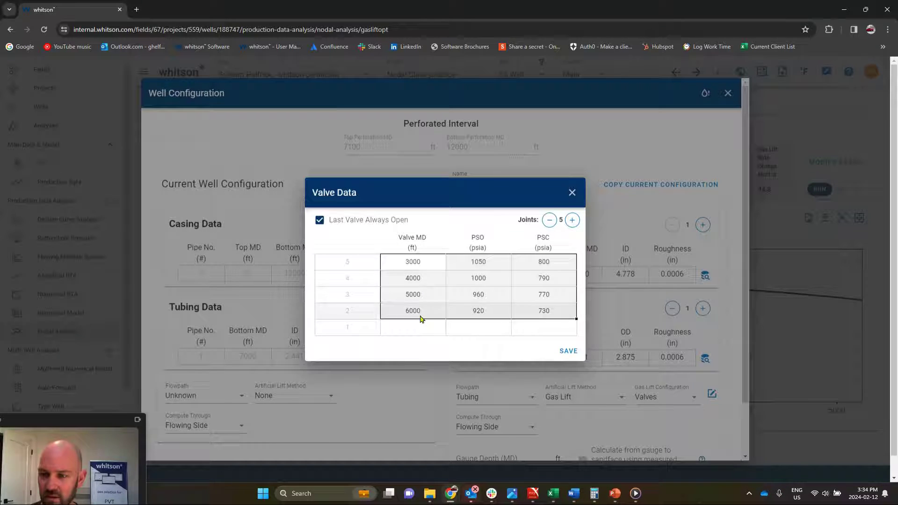
text(6390)
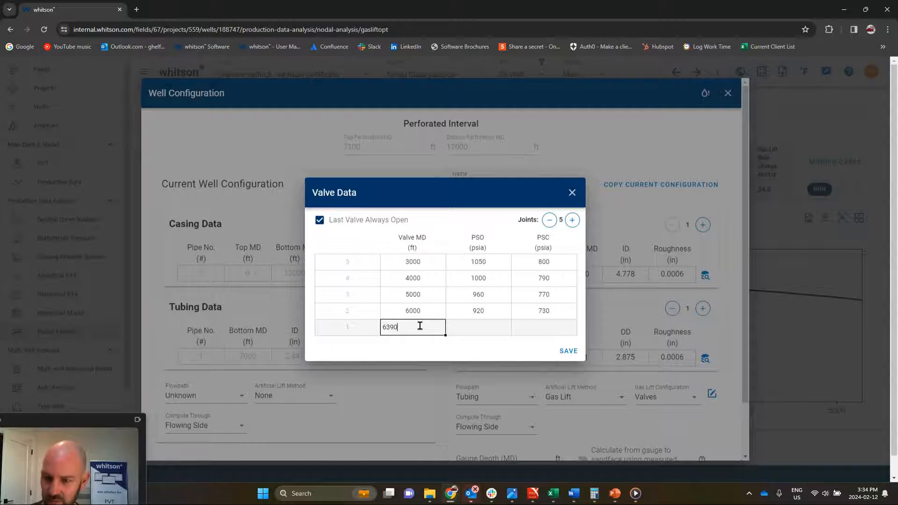
click(412, 294)
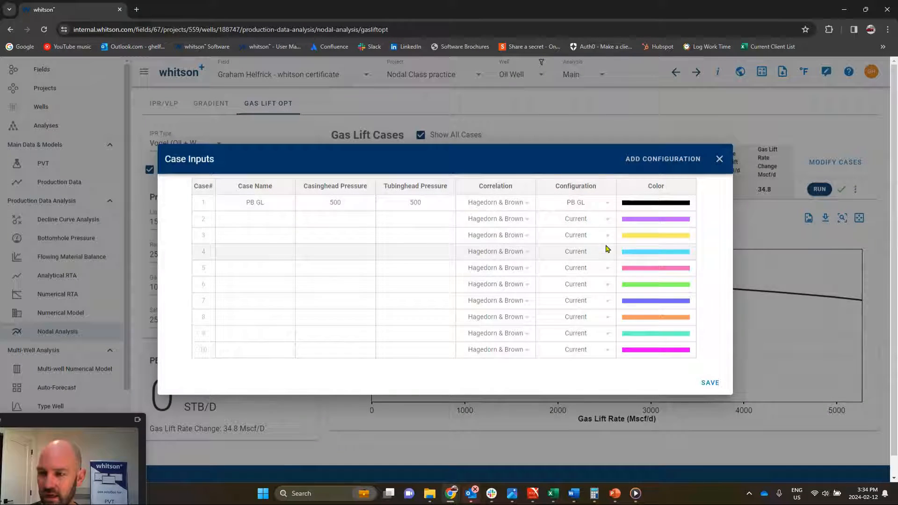
Assign Valve Details to cases 2–8 with casinghead pressures 500–810 psia and save.
click(575, 218)
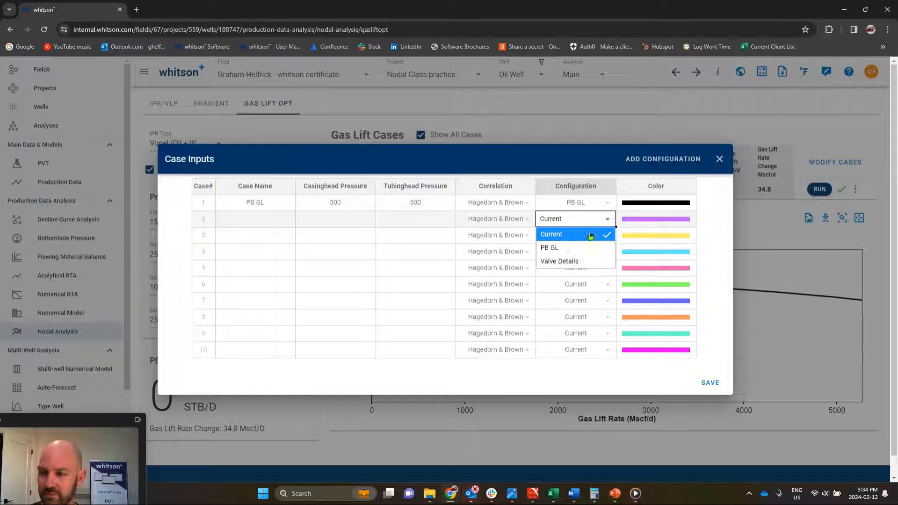
click(559, 261)
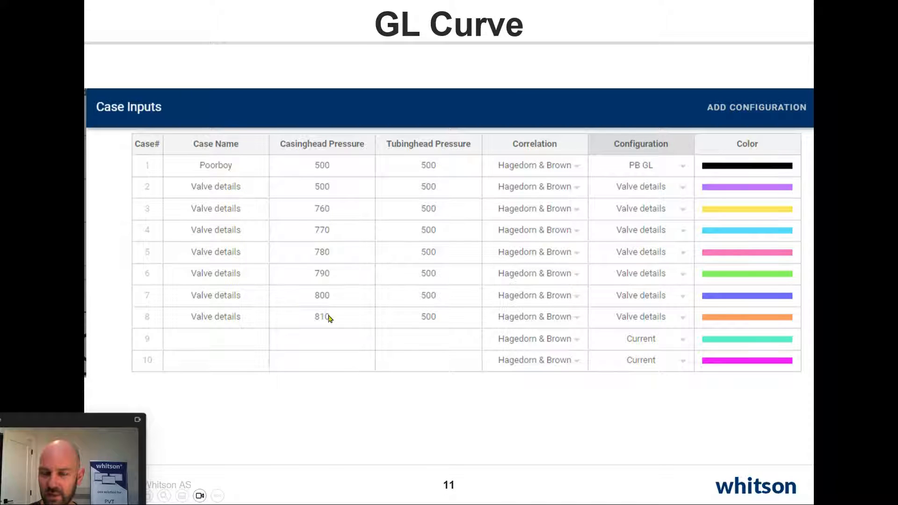
mouse_move(336, 194)
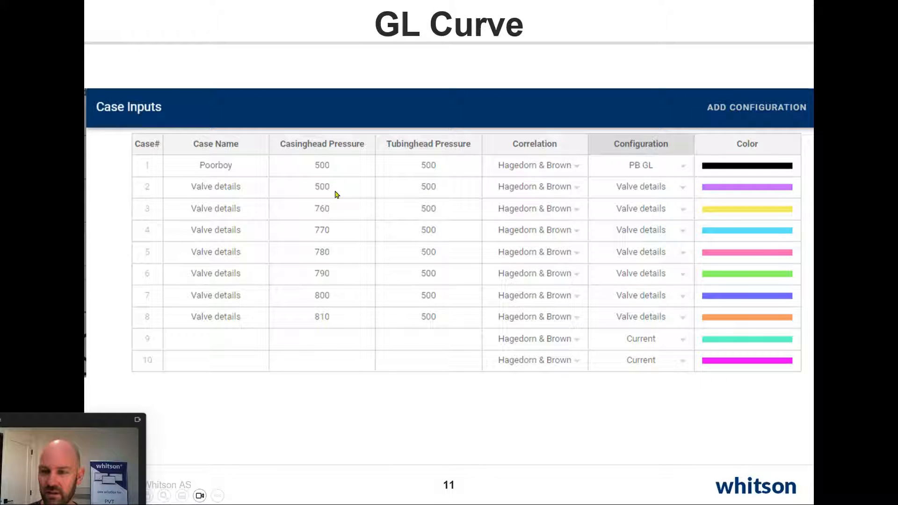
mouse_move(330, 218)
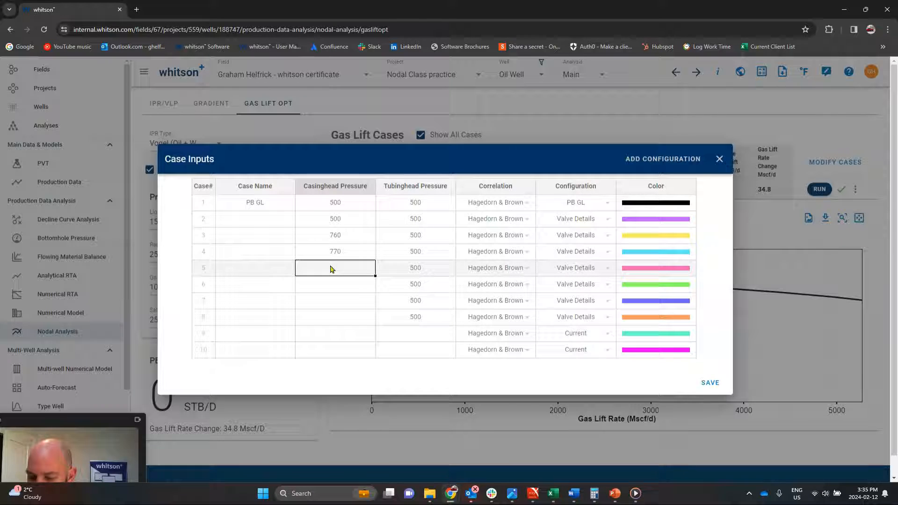
text(780)
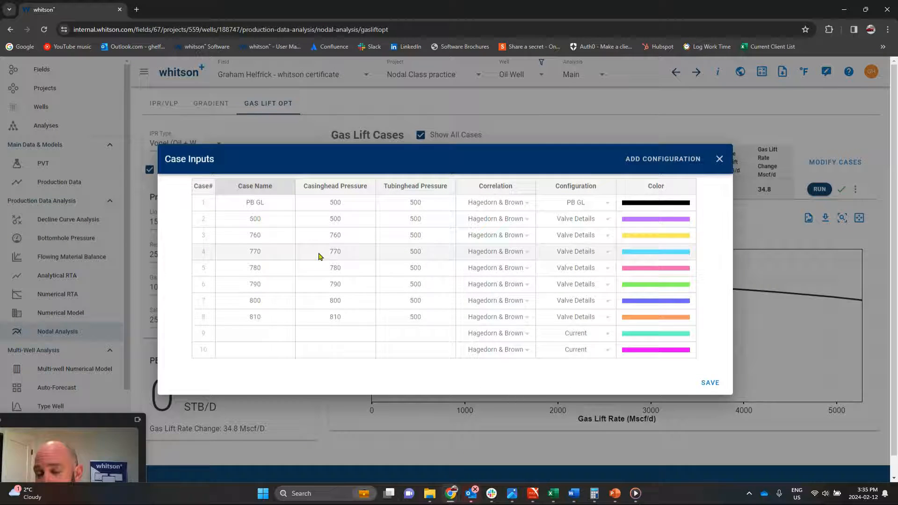
click(711, 383)
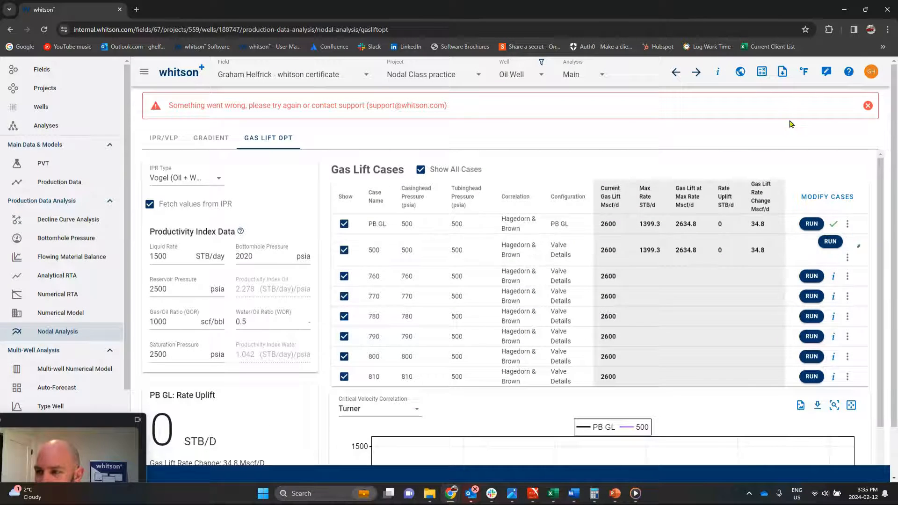
Reload Gas Lift Opt after the error so all eight cases compute results.
click(830, 241)
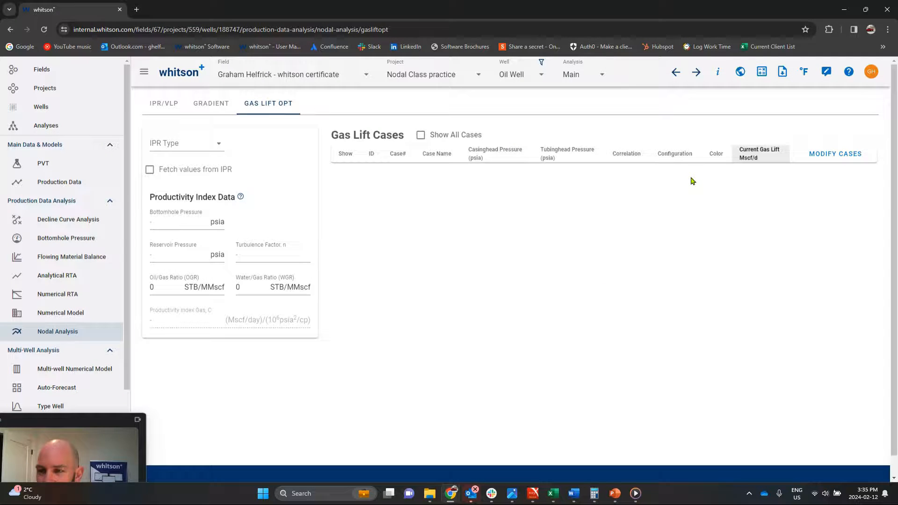
click(421, 135)
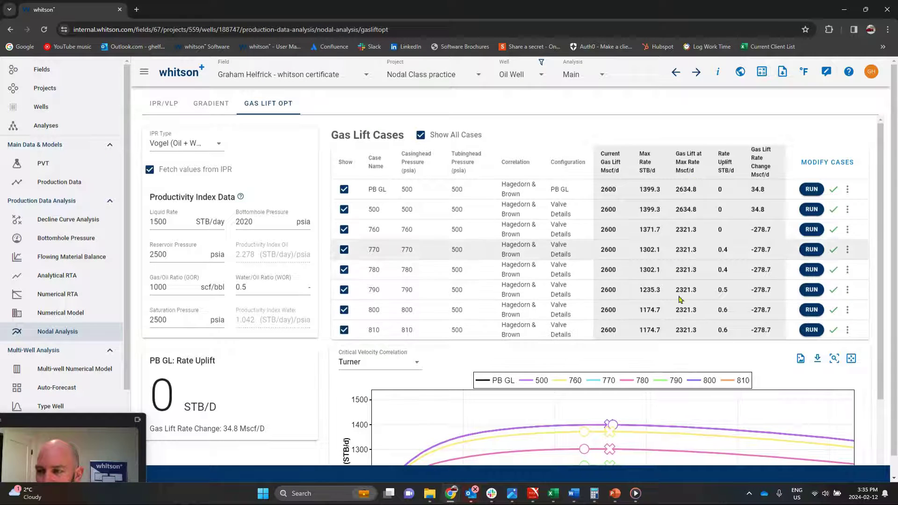
Scroll down to the gas lift curves for 760–810 psia.
scroll(down, 3)
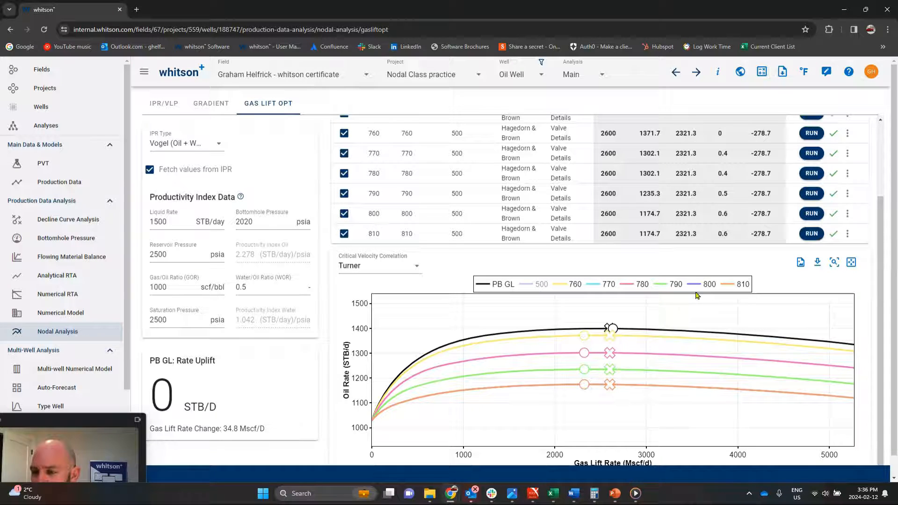
mouse_move(567, 389)
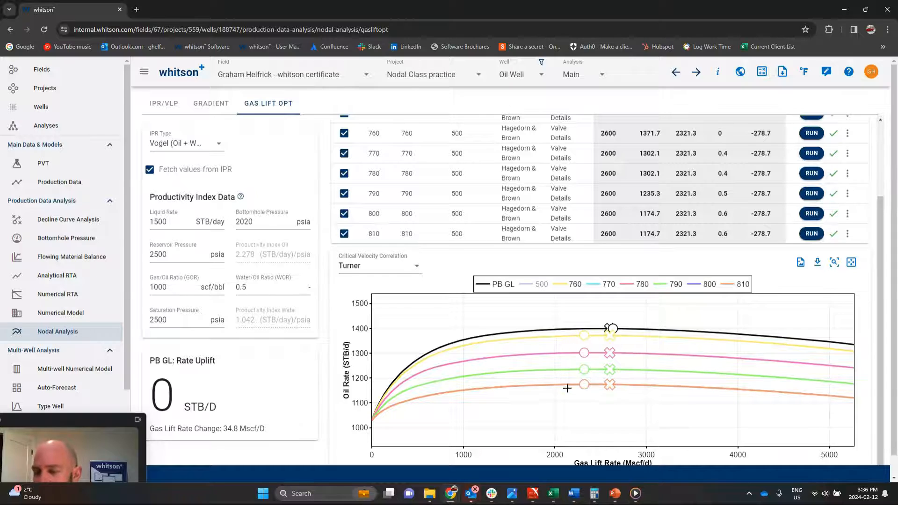
mouse_move(554, 380)
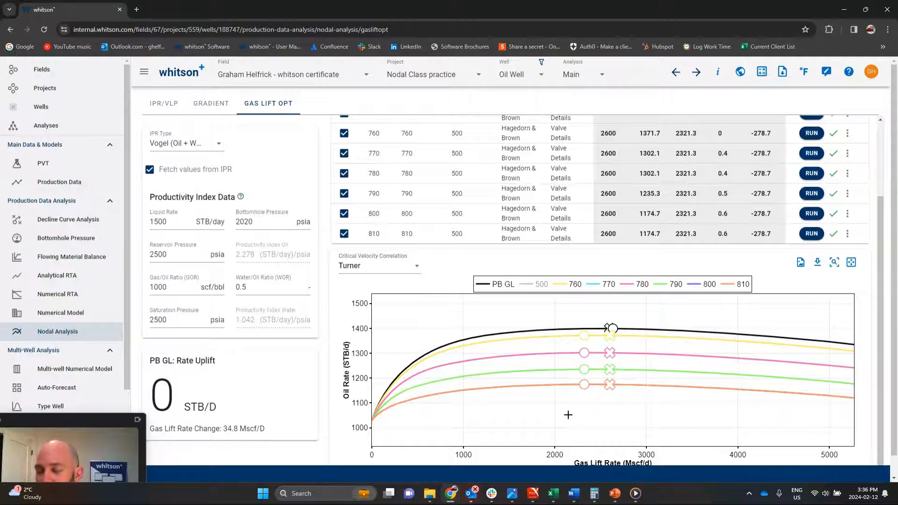
mouse_move(559, 333)
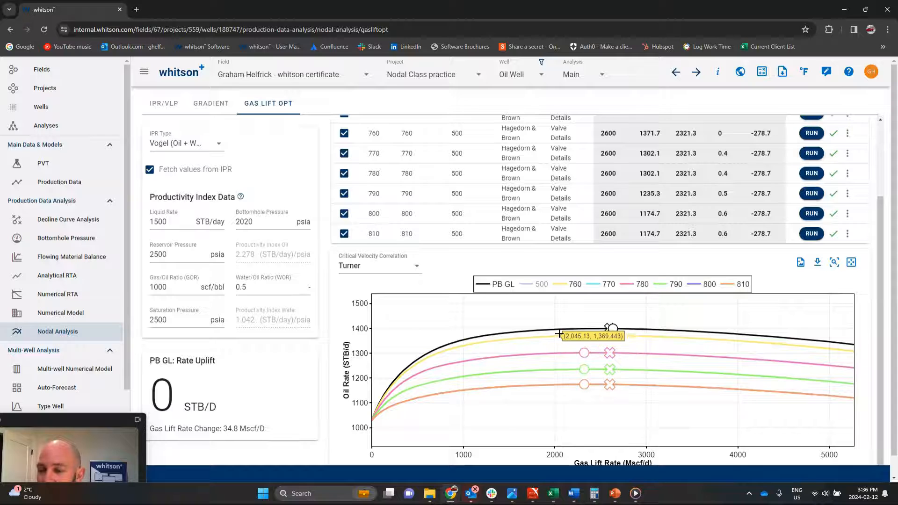
mouse_move(413, 422)
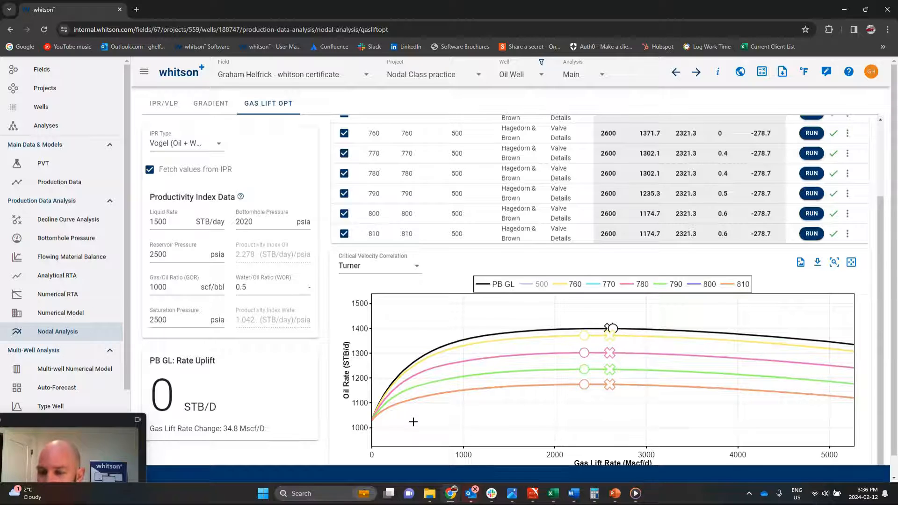
mouse_move(398, 422)
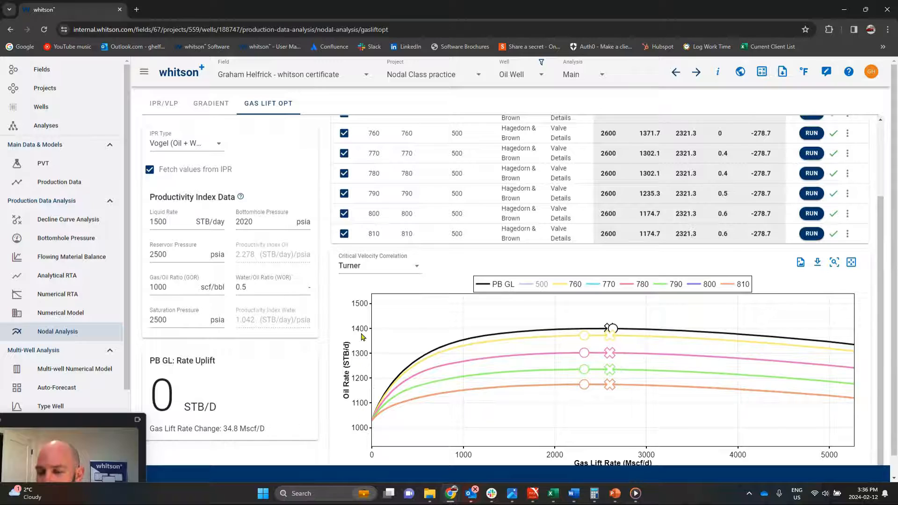
mouse_move(363, 333)
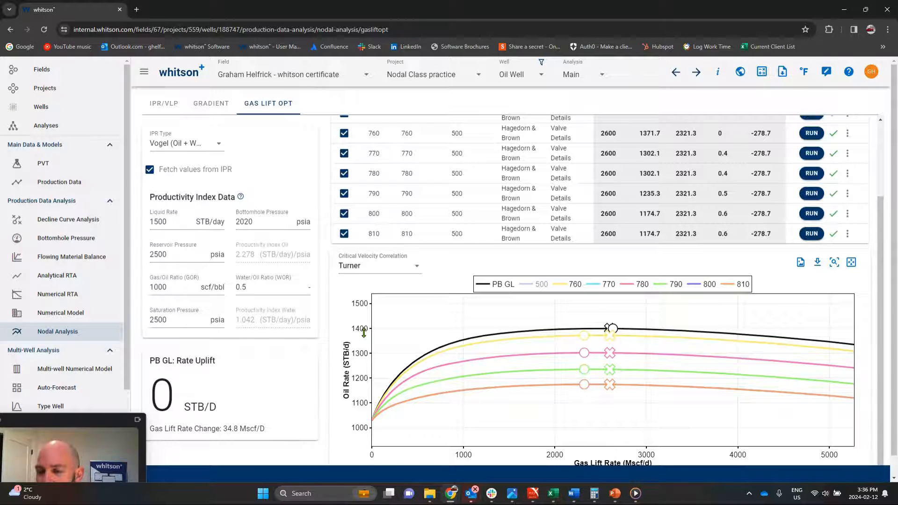
mouse_move(419, 324)
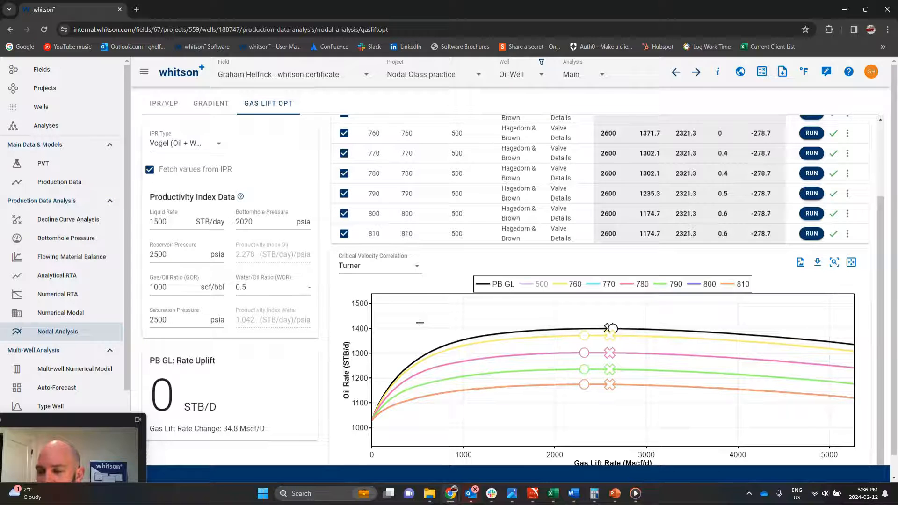
mouse_move(525, 390)
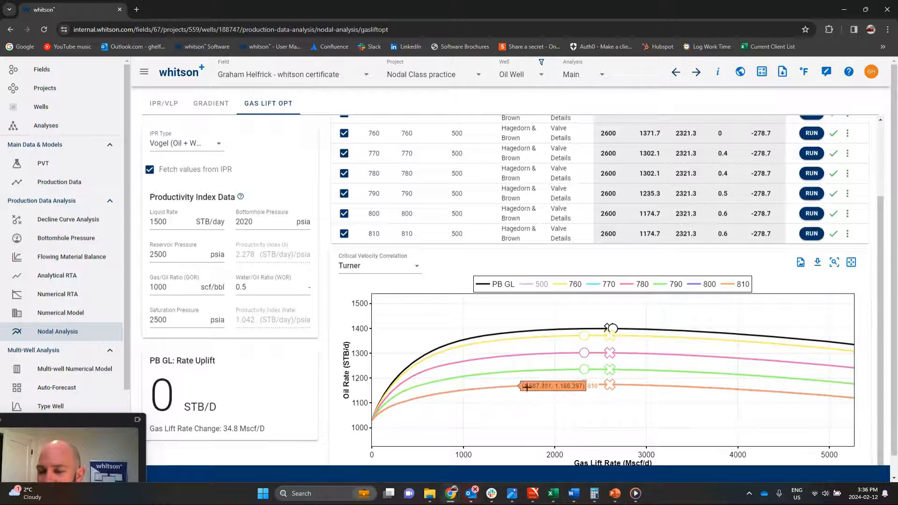
mouse_move(426, 311)
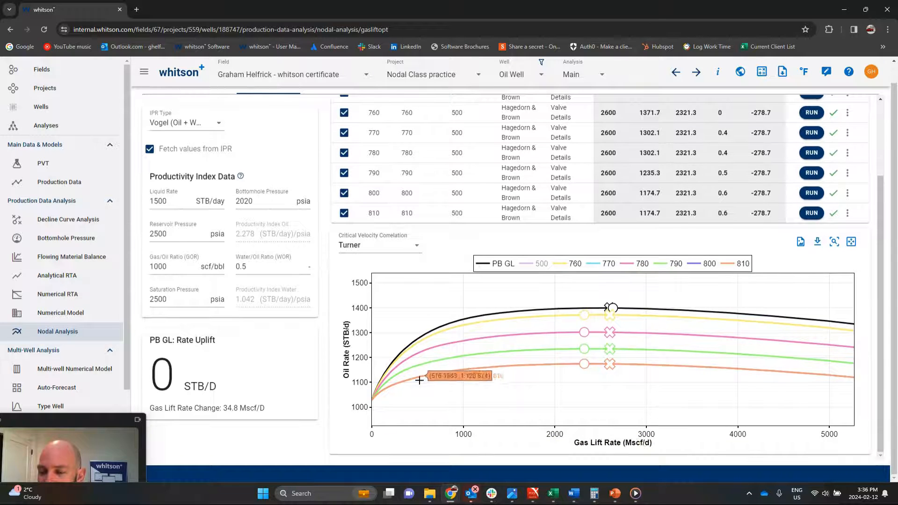
mouse_move(482, 372)
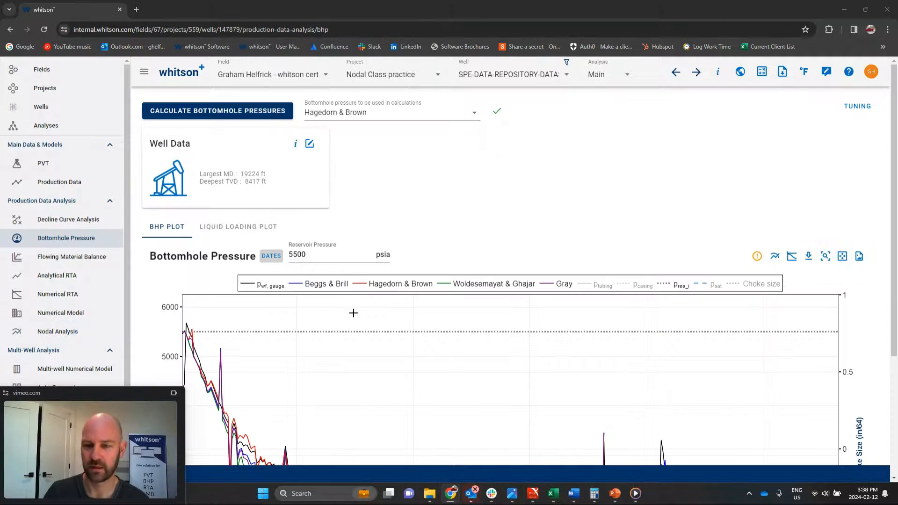
Open Flowing Material Balance, showing 1822.6 MSTB contacted OOIP.
scroll(down, 3)
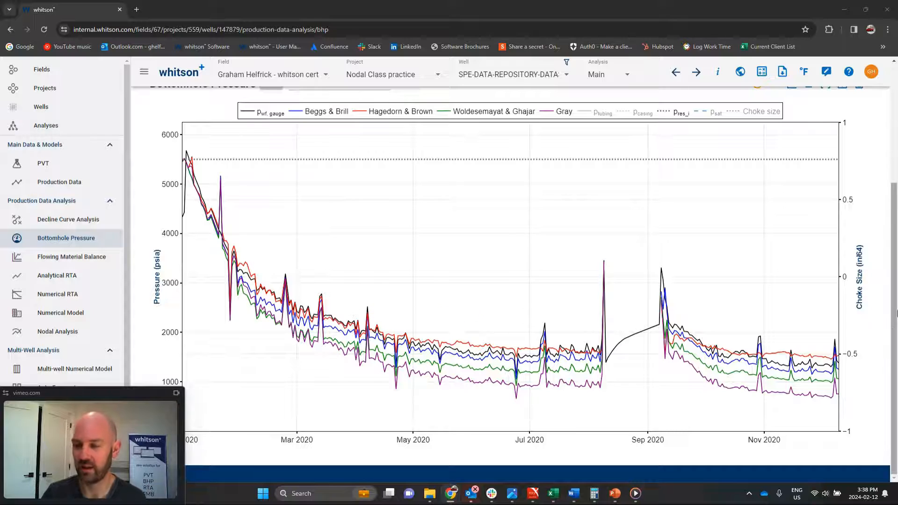
mouse_move(222, 310)
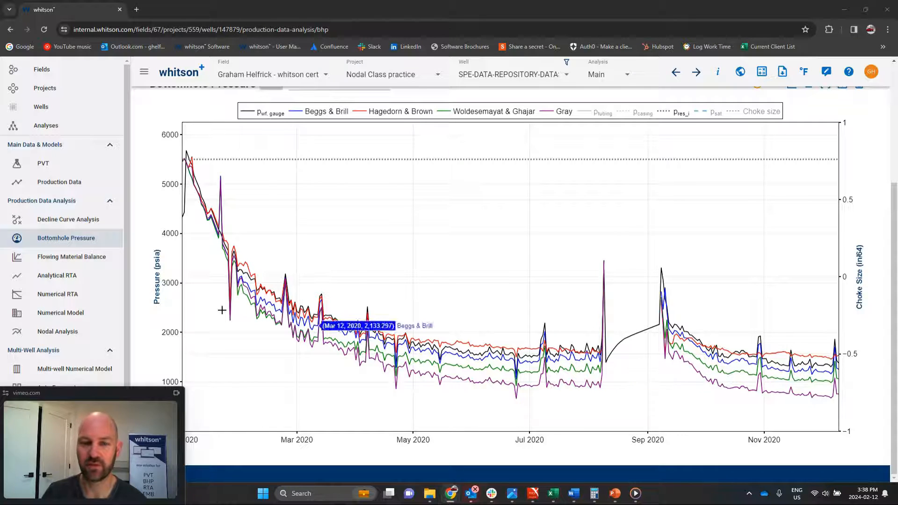
click(71, 257)
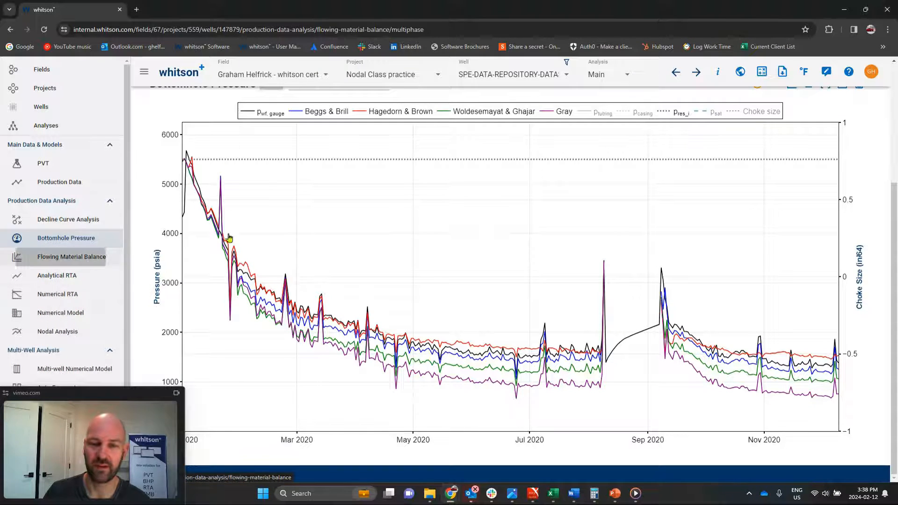
click(71, 257)
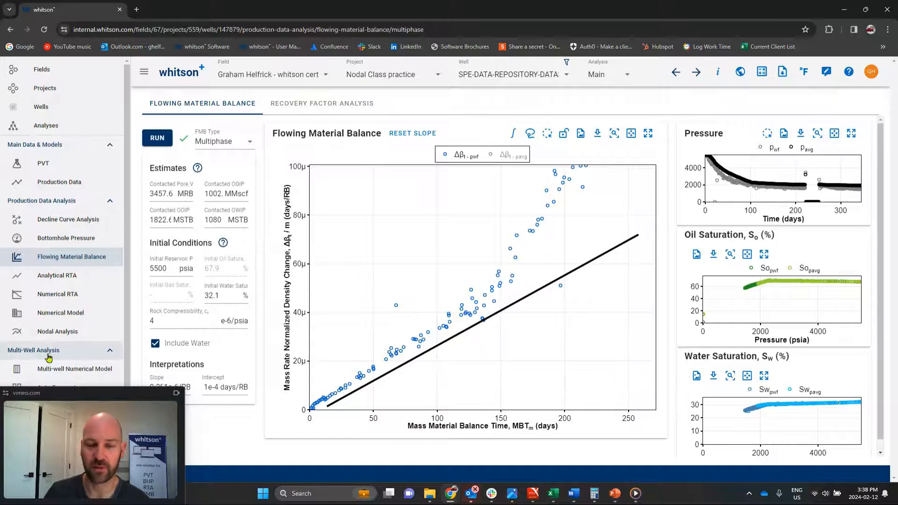
click(57, 331)
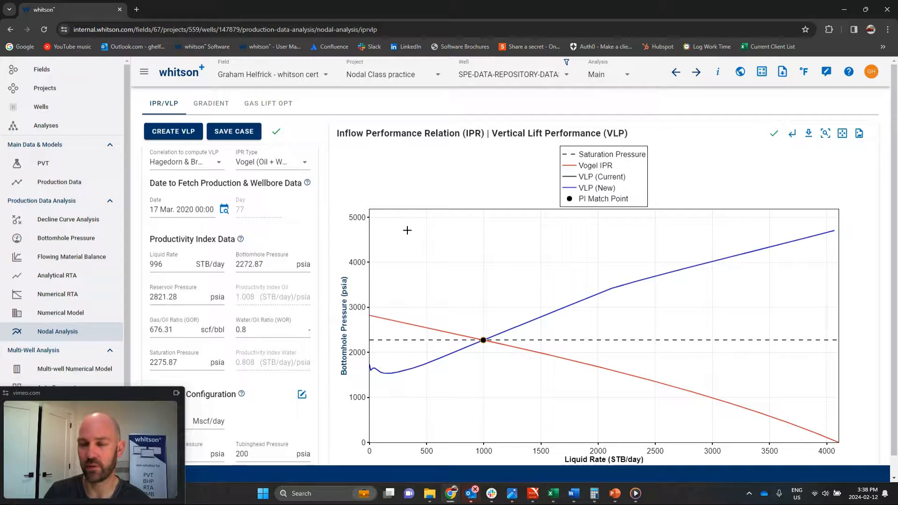
click(224, 209)
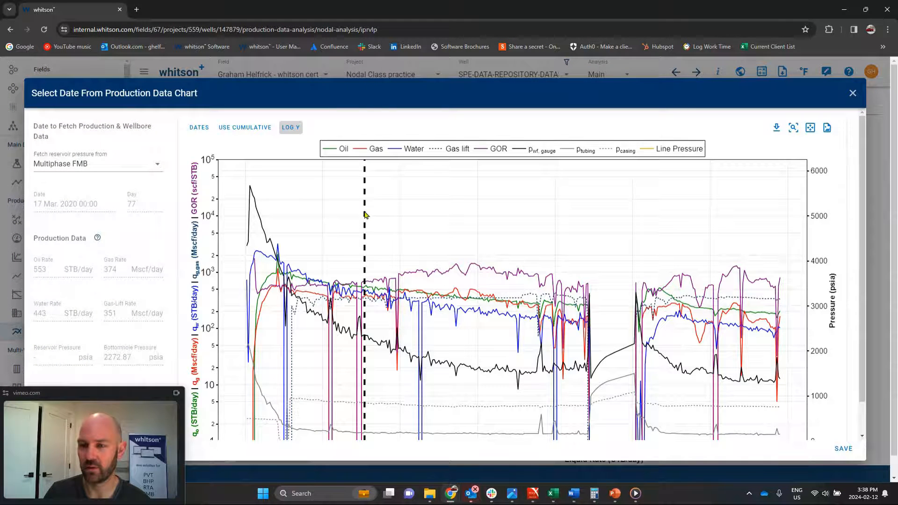
drag(364, 215, 780, 215)
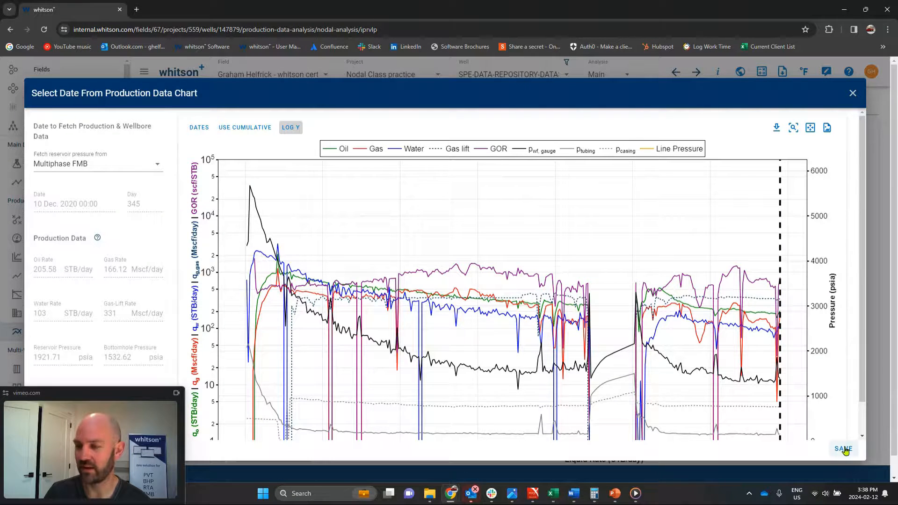
click(844, 449)
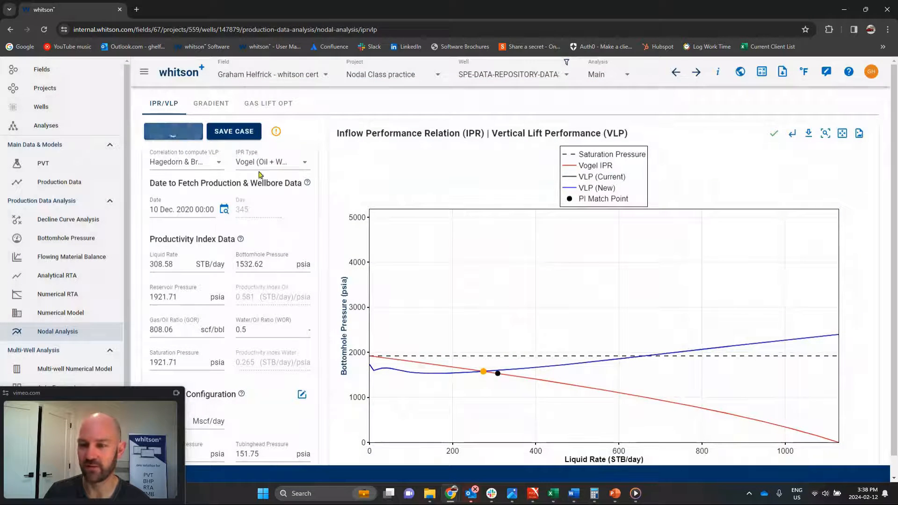
click(173, 131)
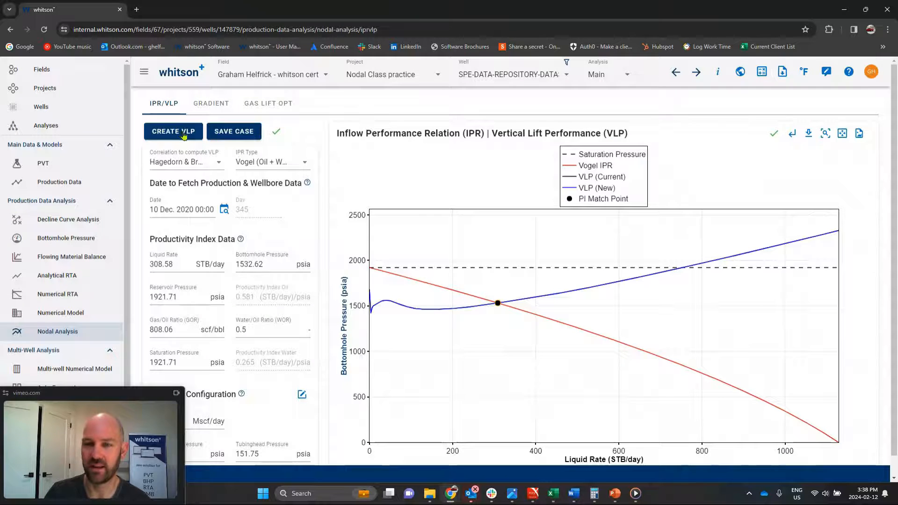
mouse_move(503, 297)
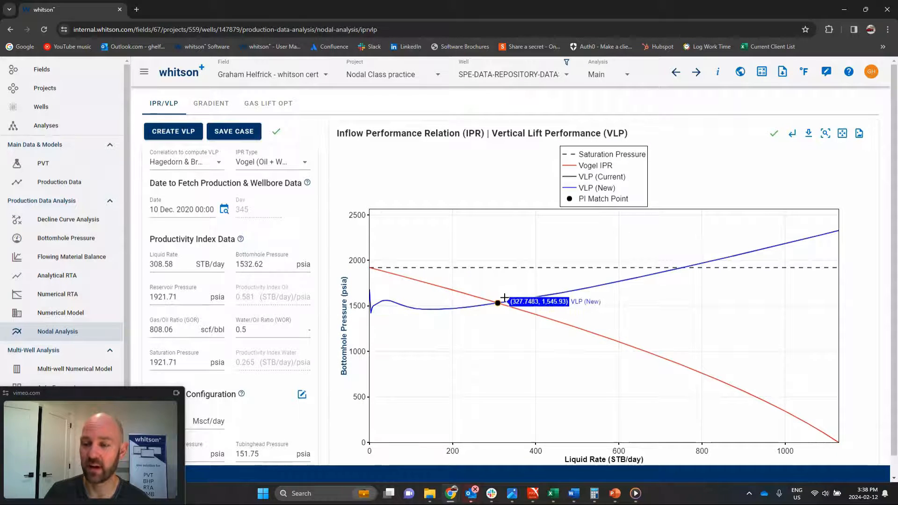
mouse_move(135, 399)
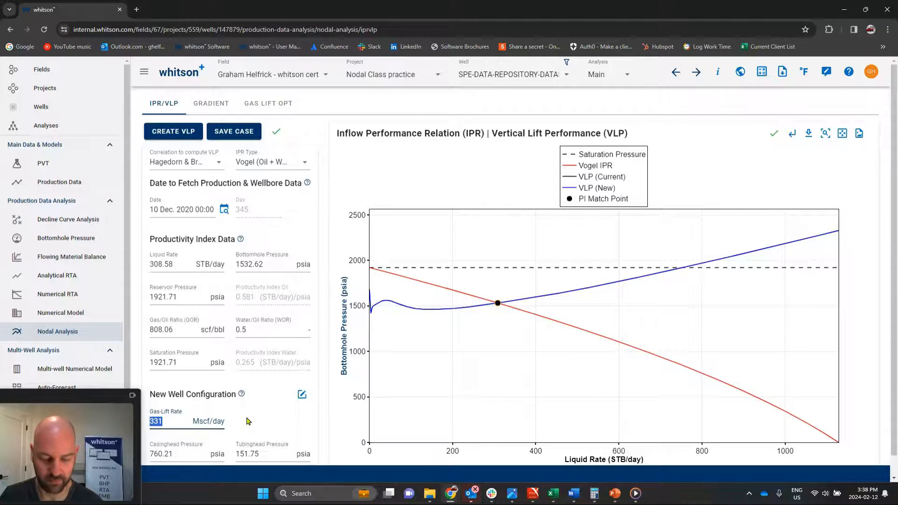
Create a VLP at 500 Mscf/day gas lift, then restore the field to 331.
text(5)
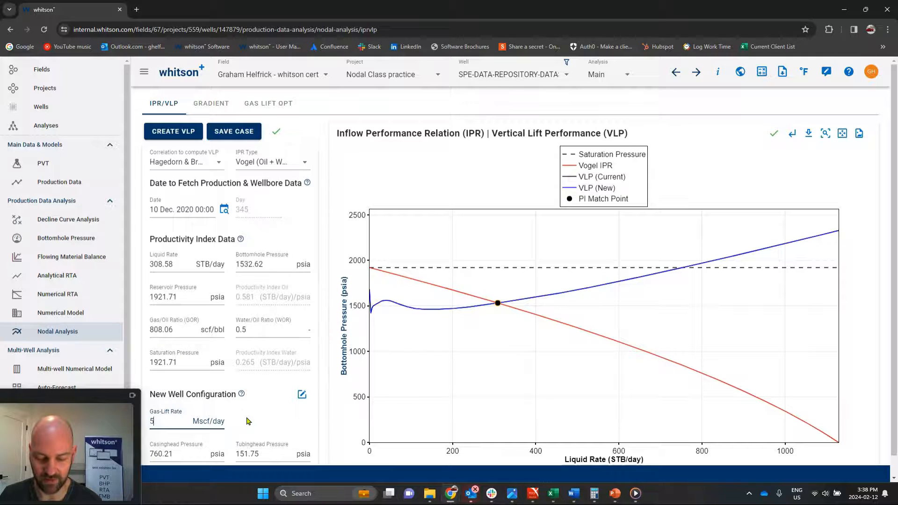
text(00)
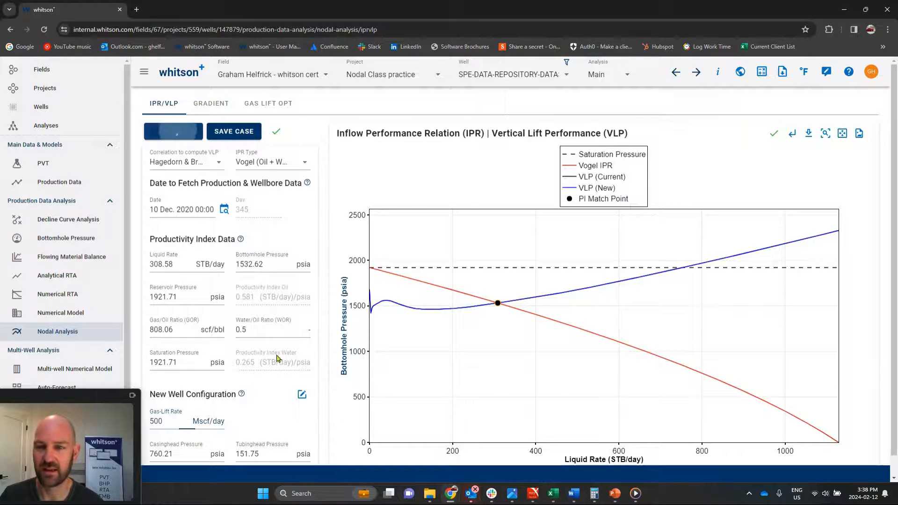
click(173, 131)
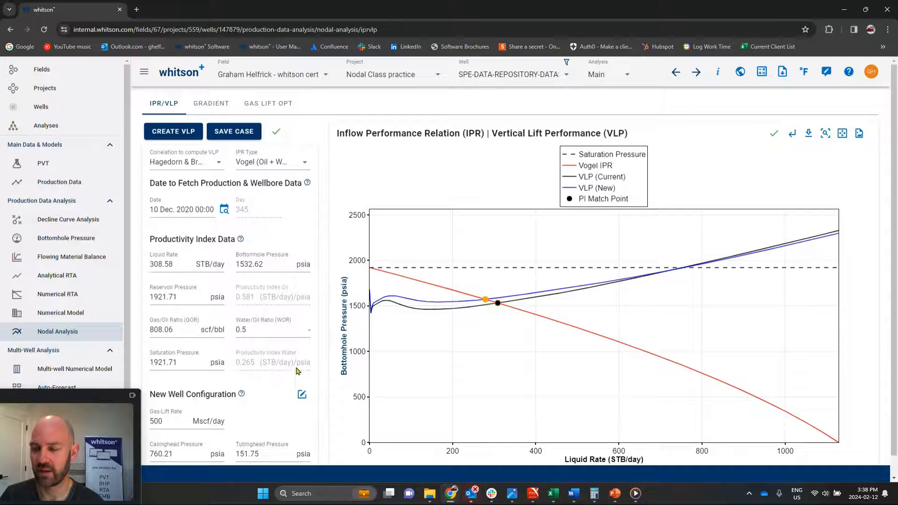
mouse_move(479, 332)
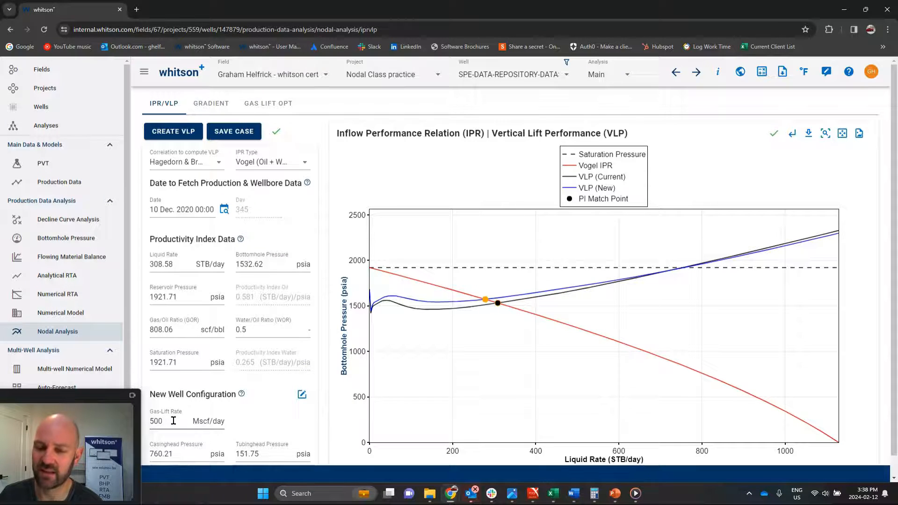
text(331)
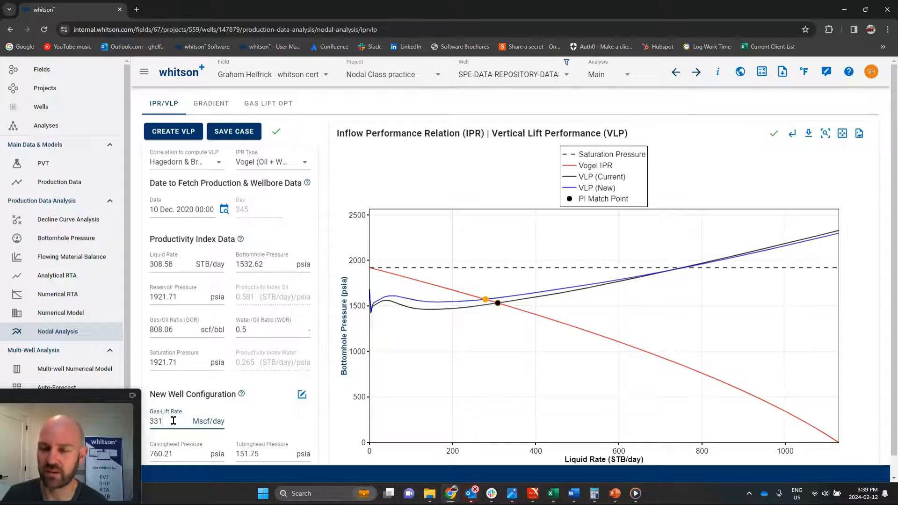
mouse_move(271, 107)
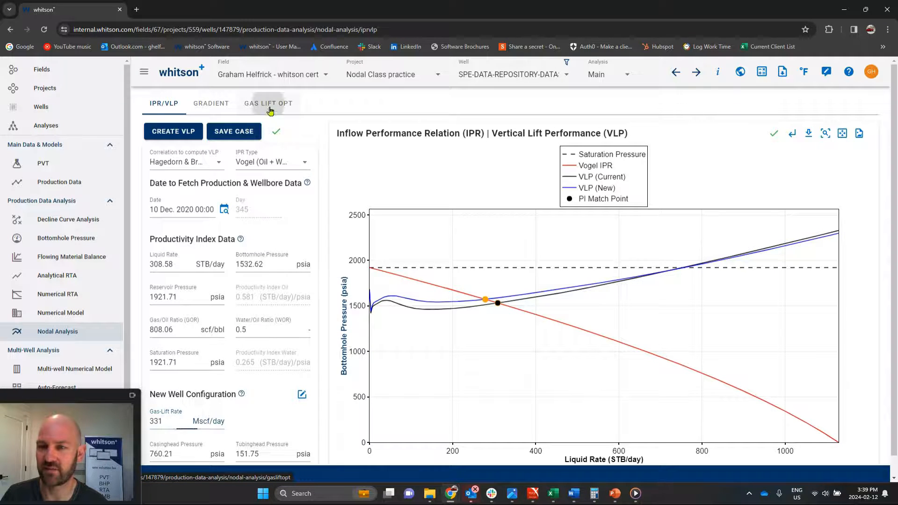
View the Gas Lift Opt results: current 331 Mscf/d, max 218.1 STB/d.
click(268, 104)
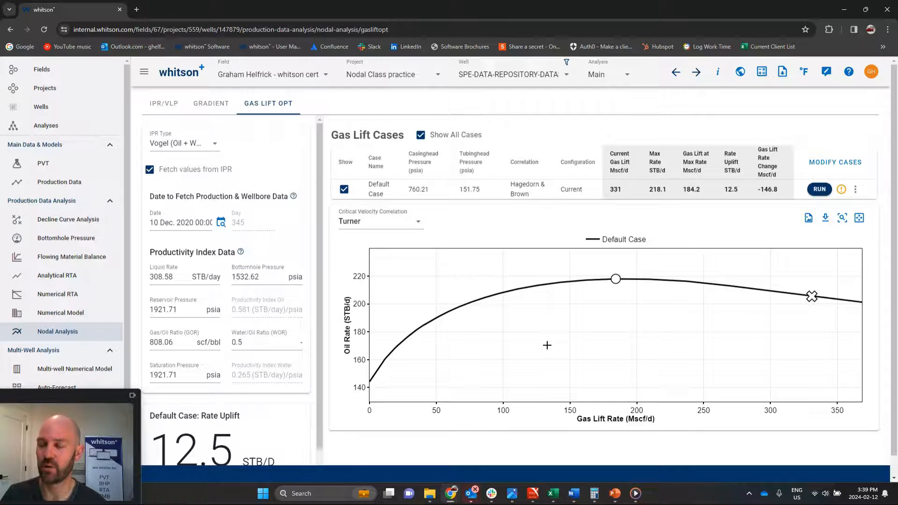
mouse_move(616, 291)
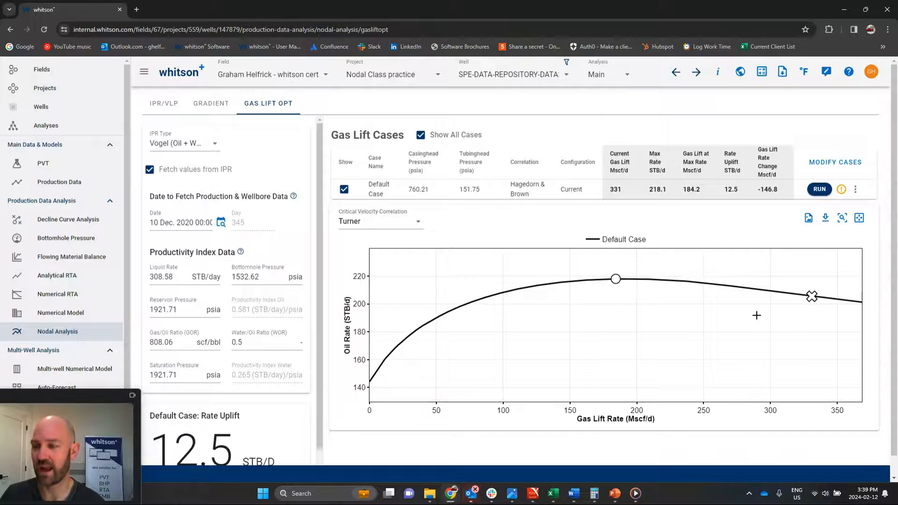
mouse_move(811, 297)
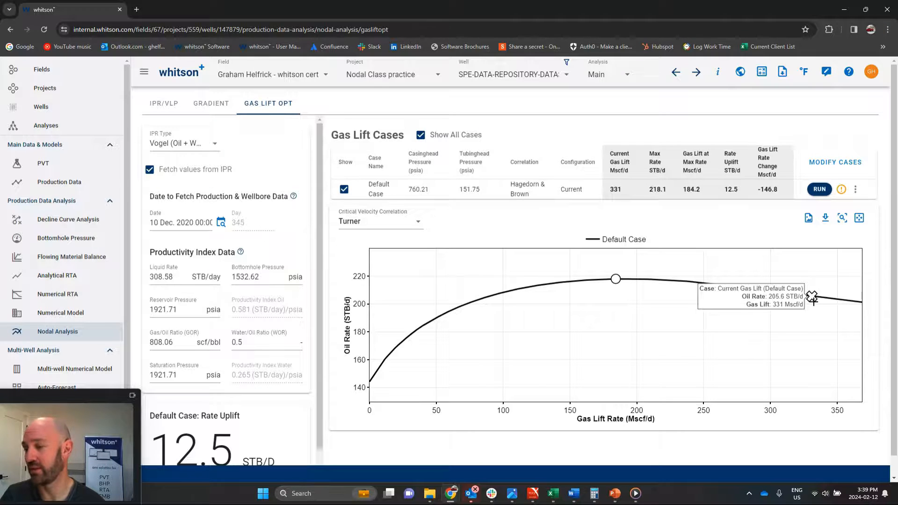
mouse_move(614, 293)
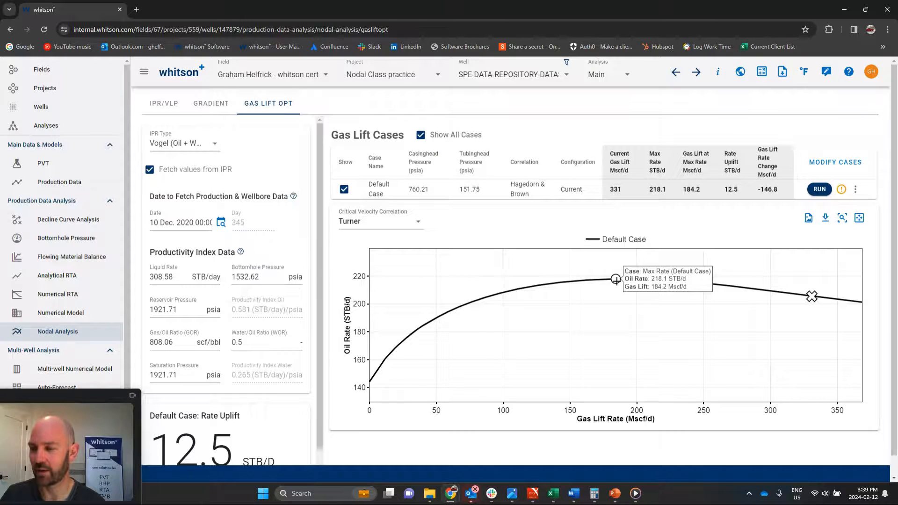
mouse_move(506, 309)
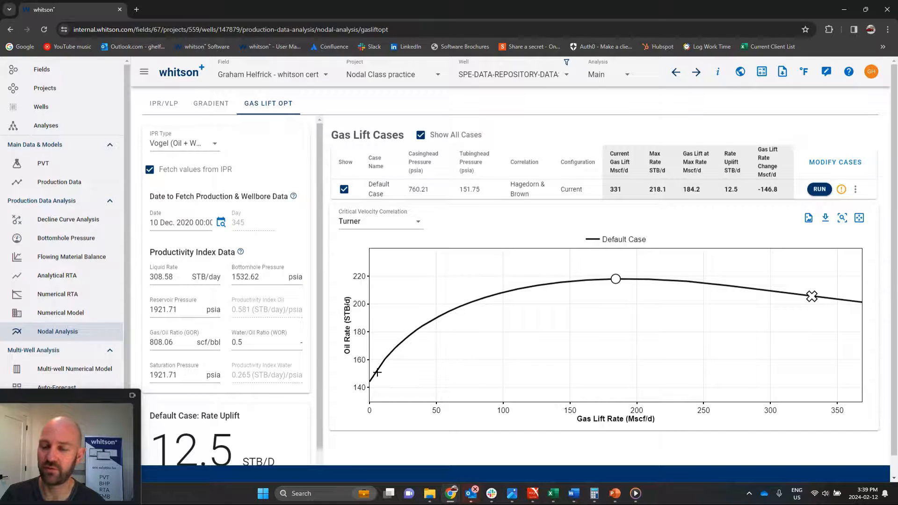
mouse_move(456, 307)
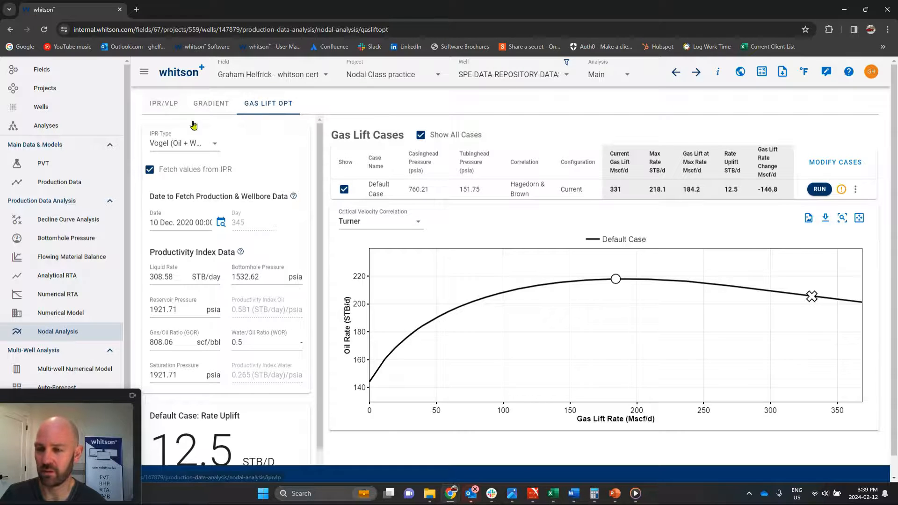
mouse_move(615, 278)
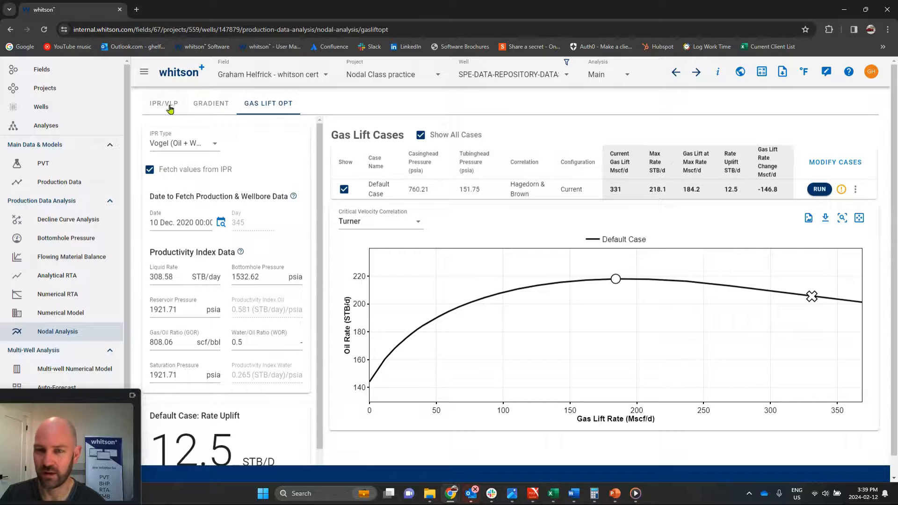
On the IPR/VLP tab, create a VLP at 184 Mscf/day gas lift.
click(163, 103)
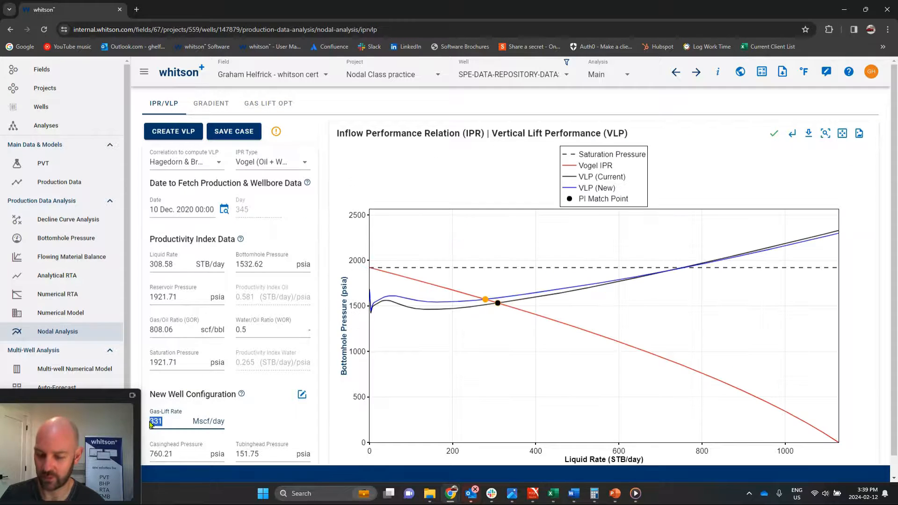
text(184)
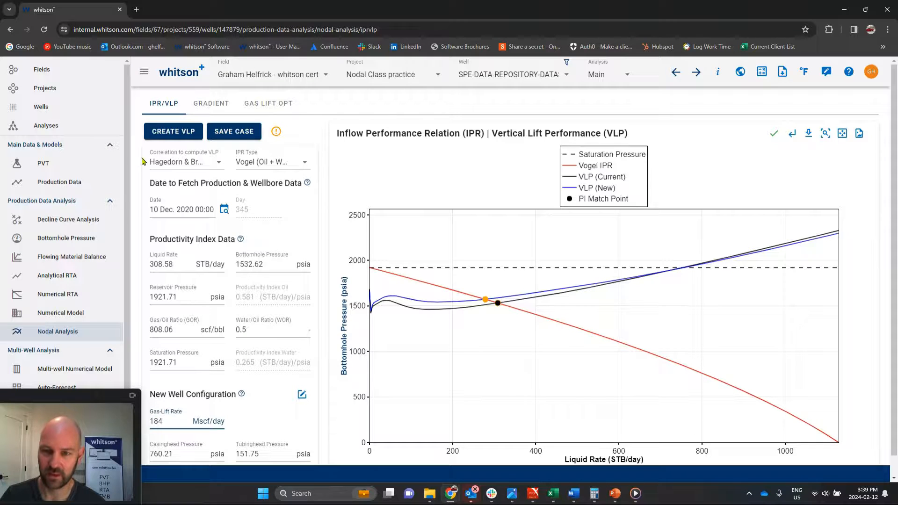
click(173, 131)
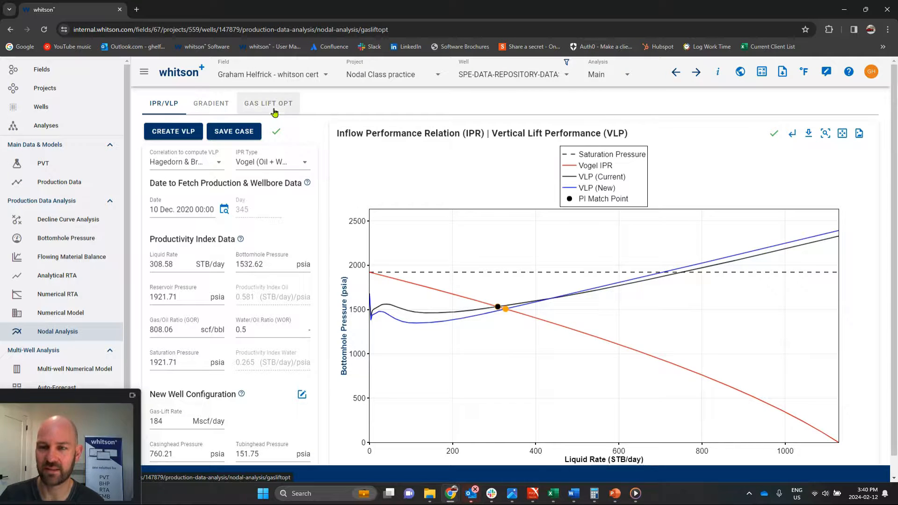
Confirm 184 Mscf/d with 0 STB/d uplift, then play the video clip.
click(268, 103)
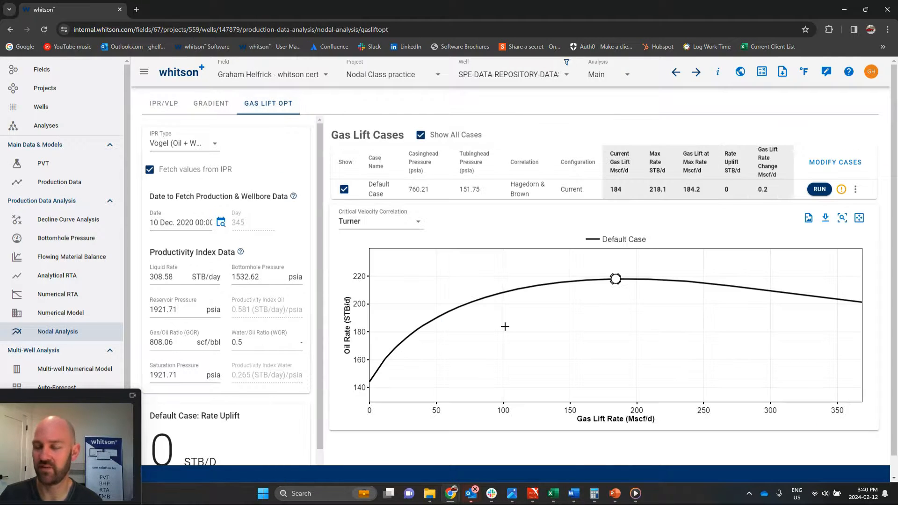
mouse_move(582, 332)
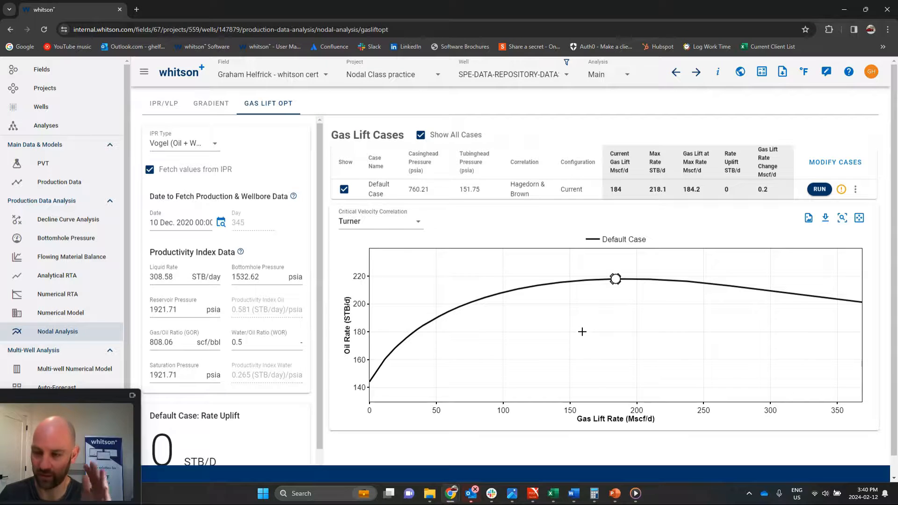
mouse_move(566, 331)
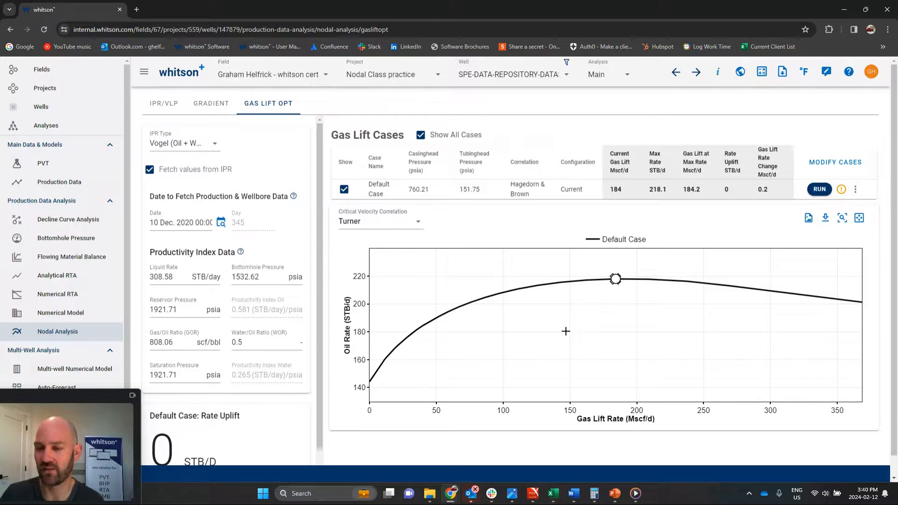
mouse_move(604, 309)
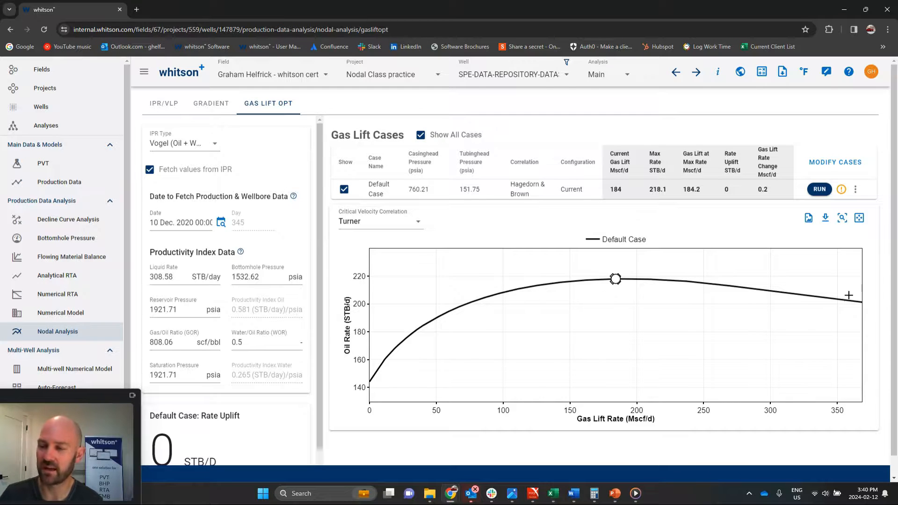
mouse_move(494, 304)
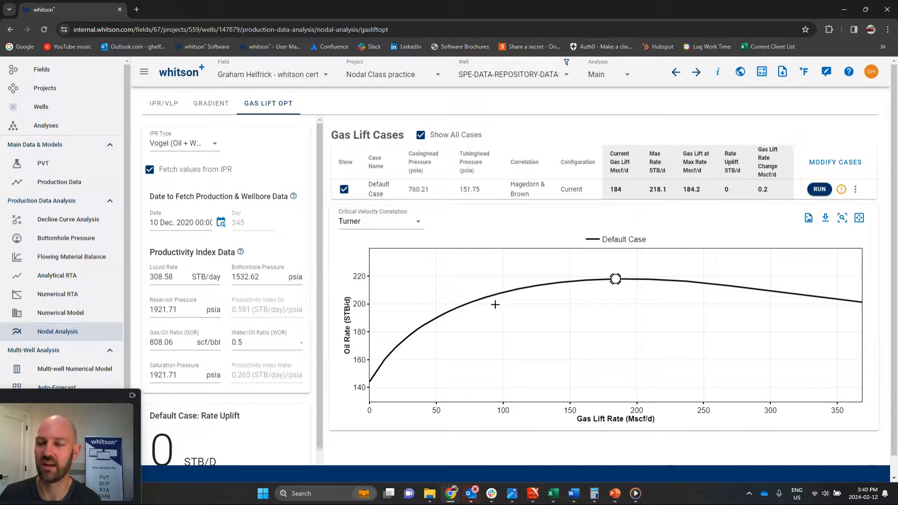
mouse_move(391, 353)
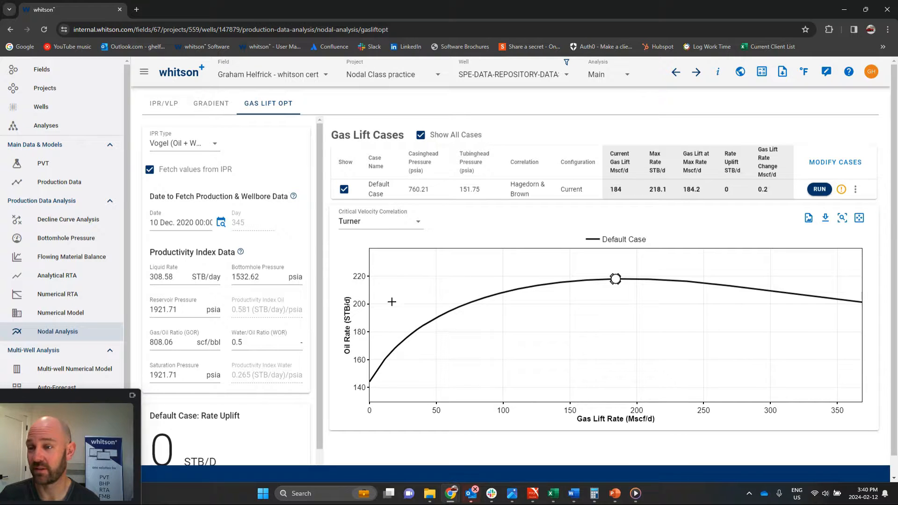
mouse_move(543, 263)
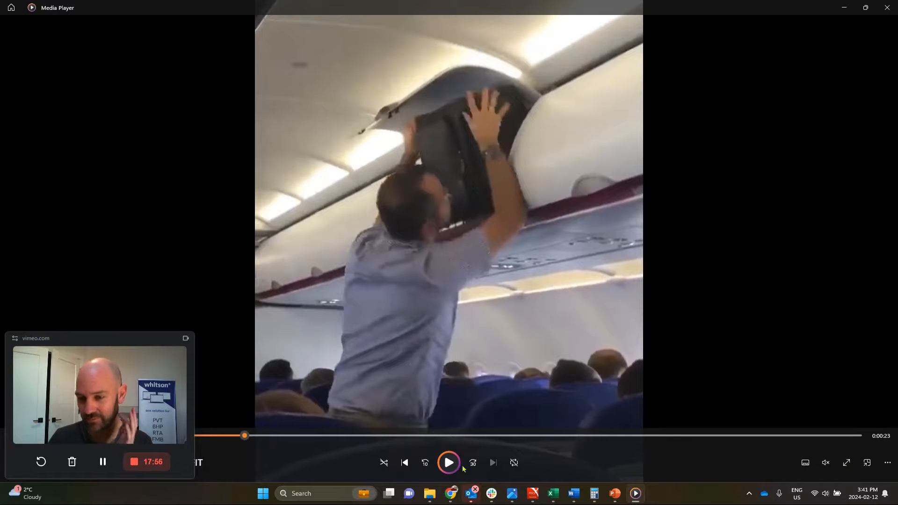
click(448, 462)
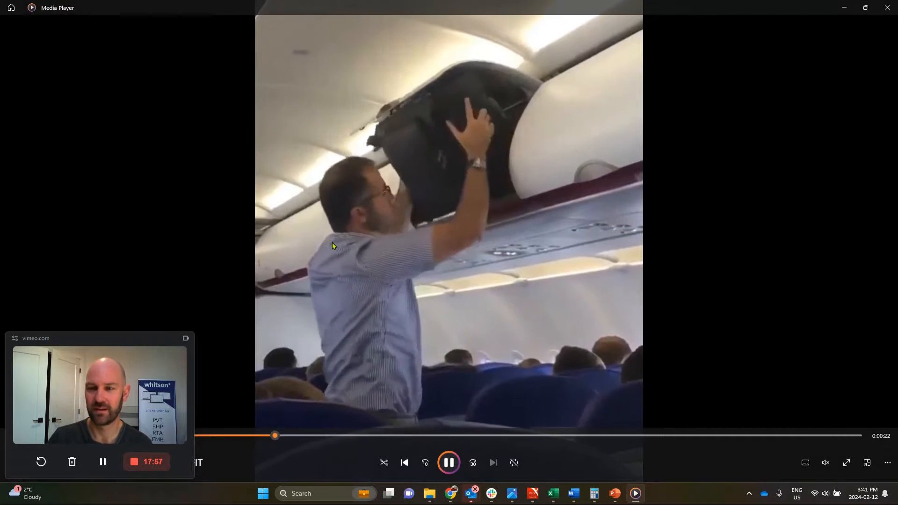